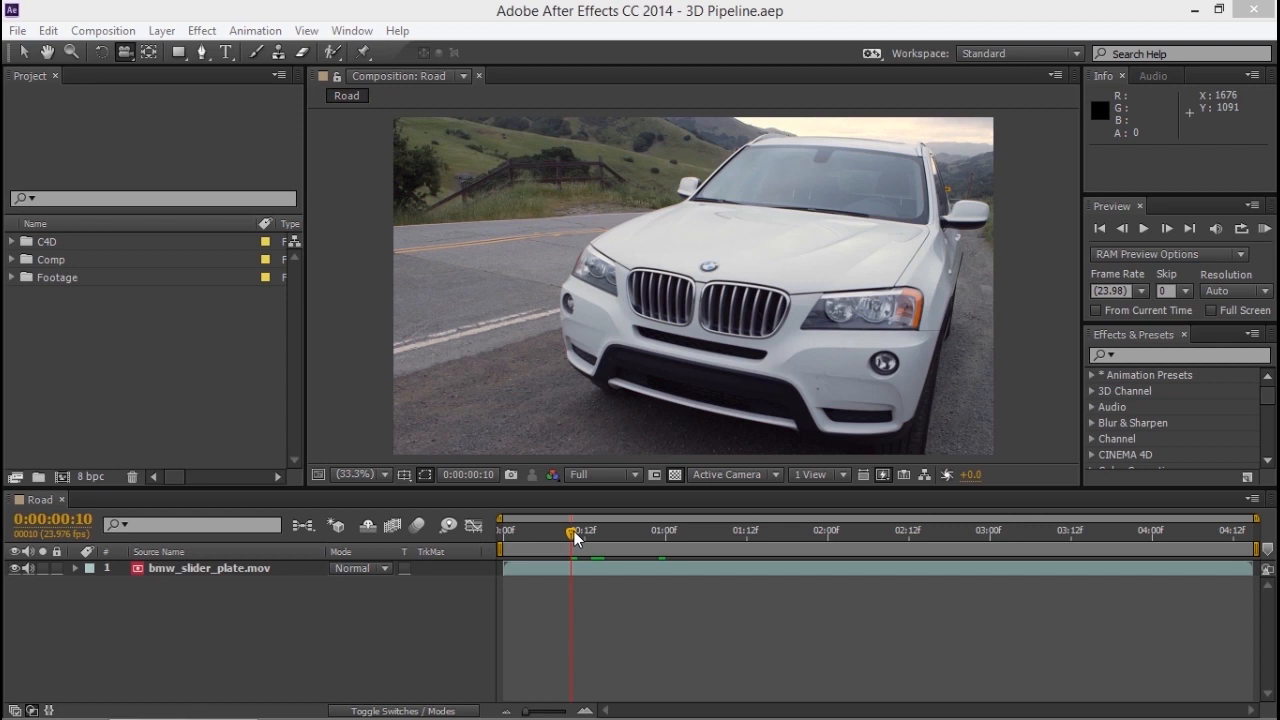
mouse_move(584, 540)
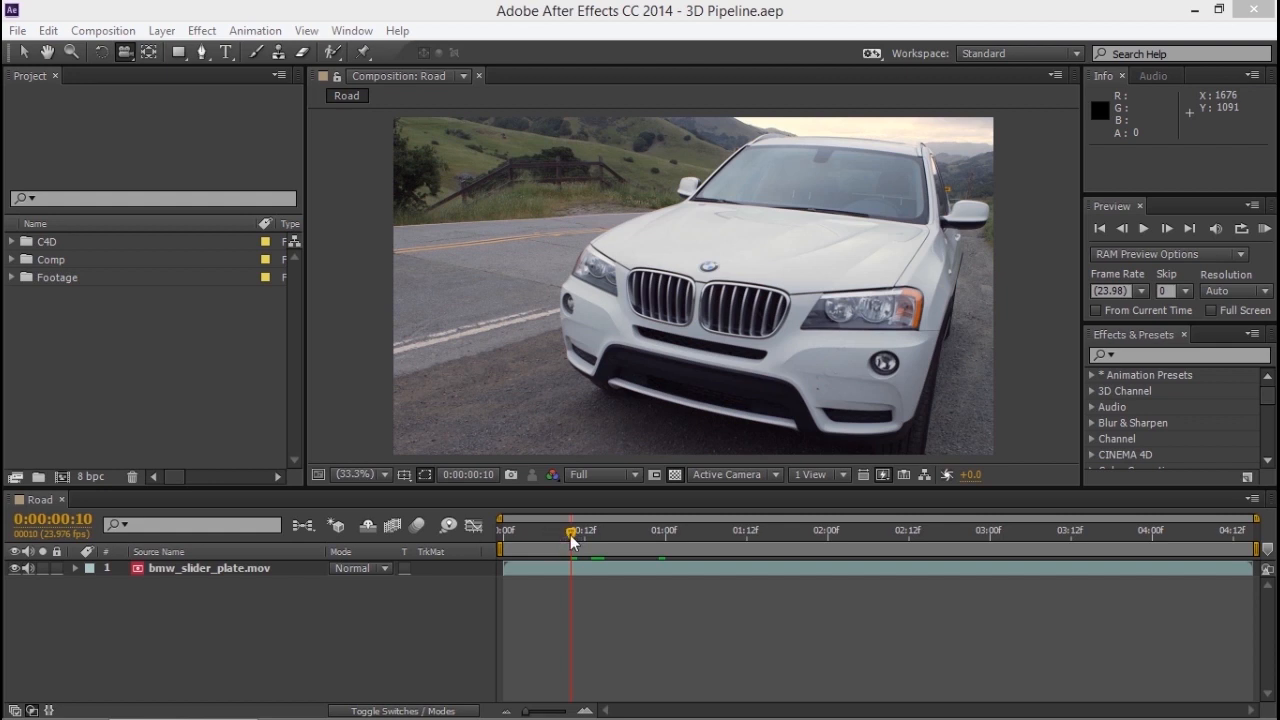
mouse_move(570, 542)
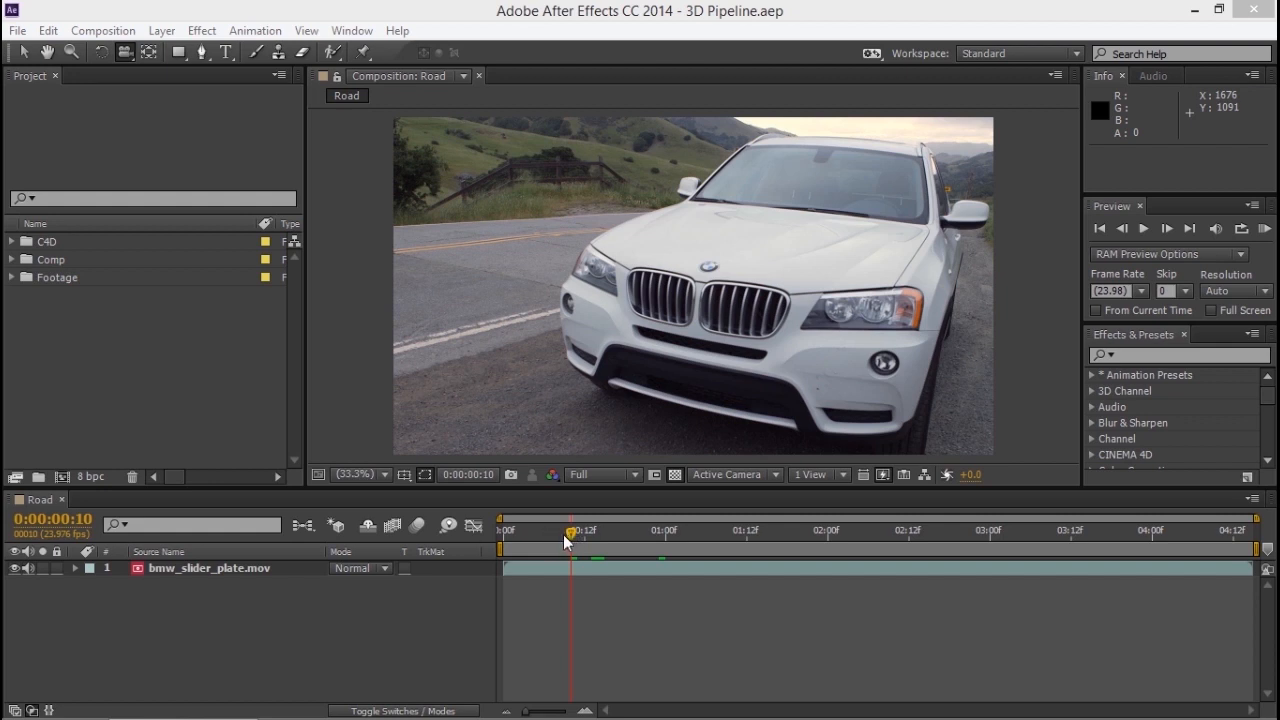
Run Track Camera on bmw_slider_plate.mov and let the 3D Camera Tracker solve, returning to the shot's start.
drag(570, 532, 504, 532)
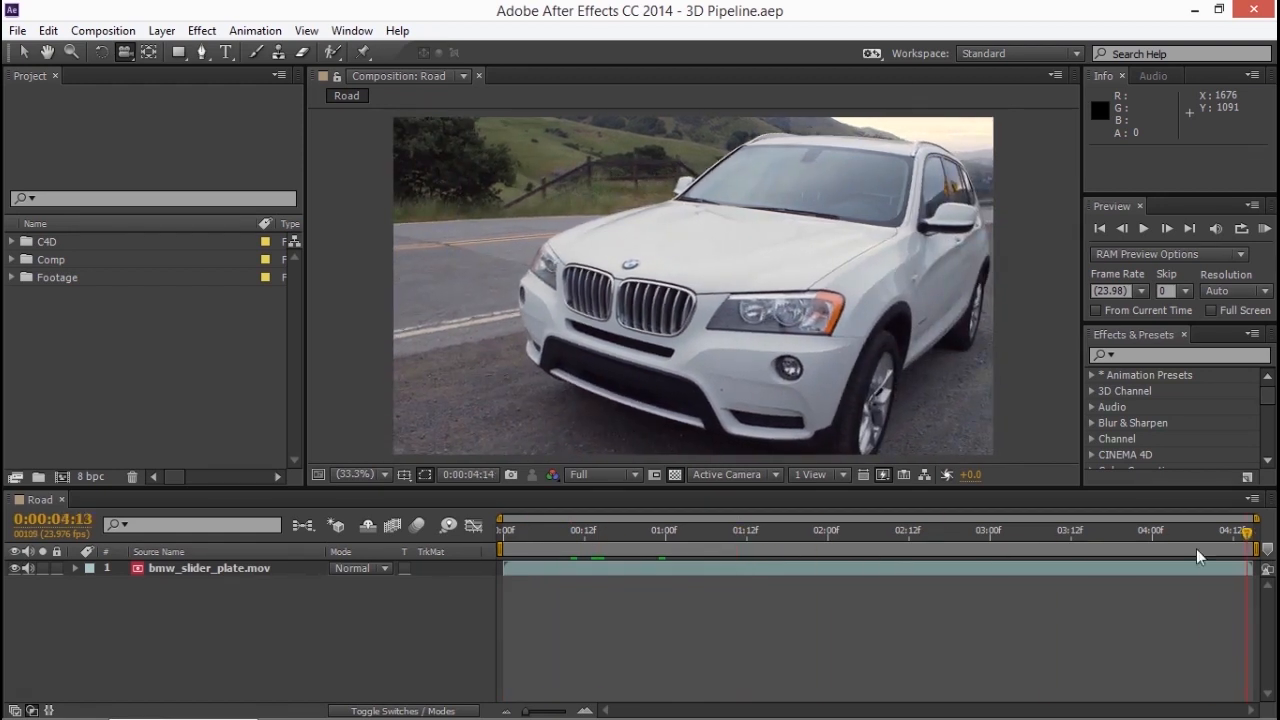
click(936, 532)
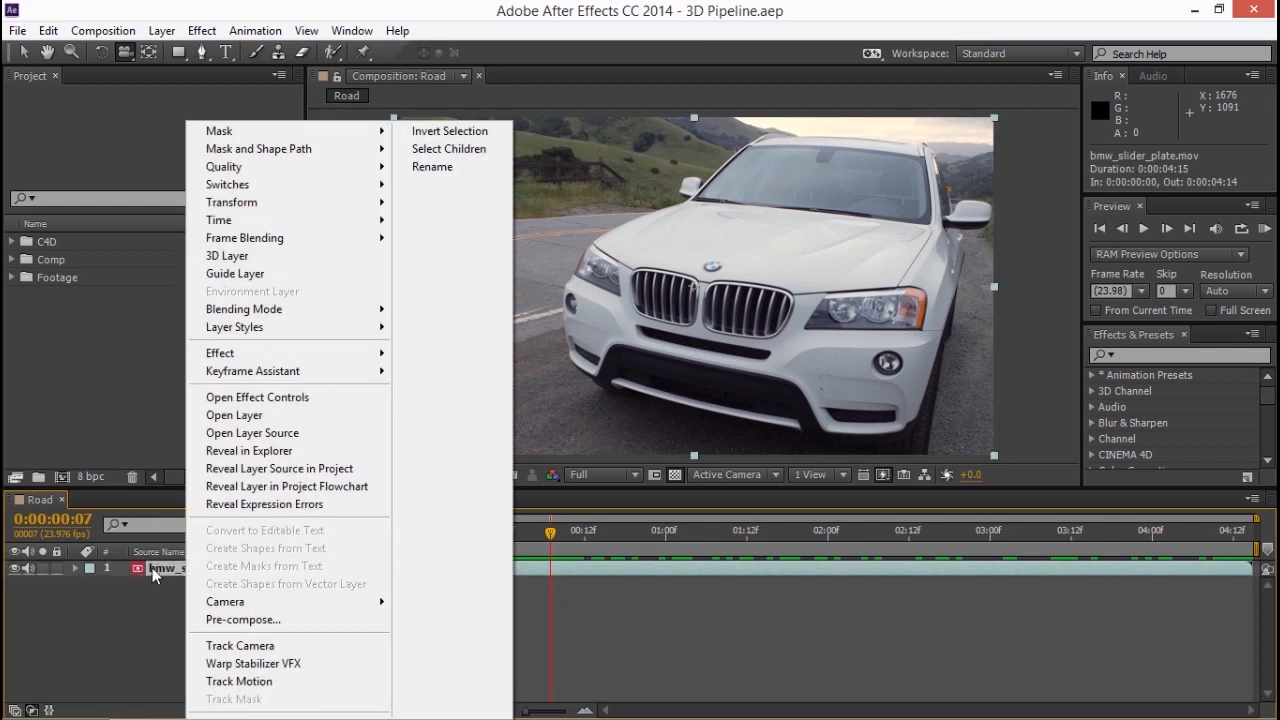
mouse_move(240, 644)
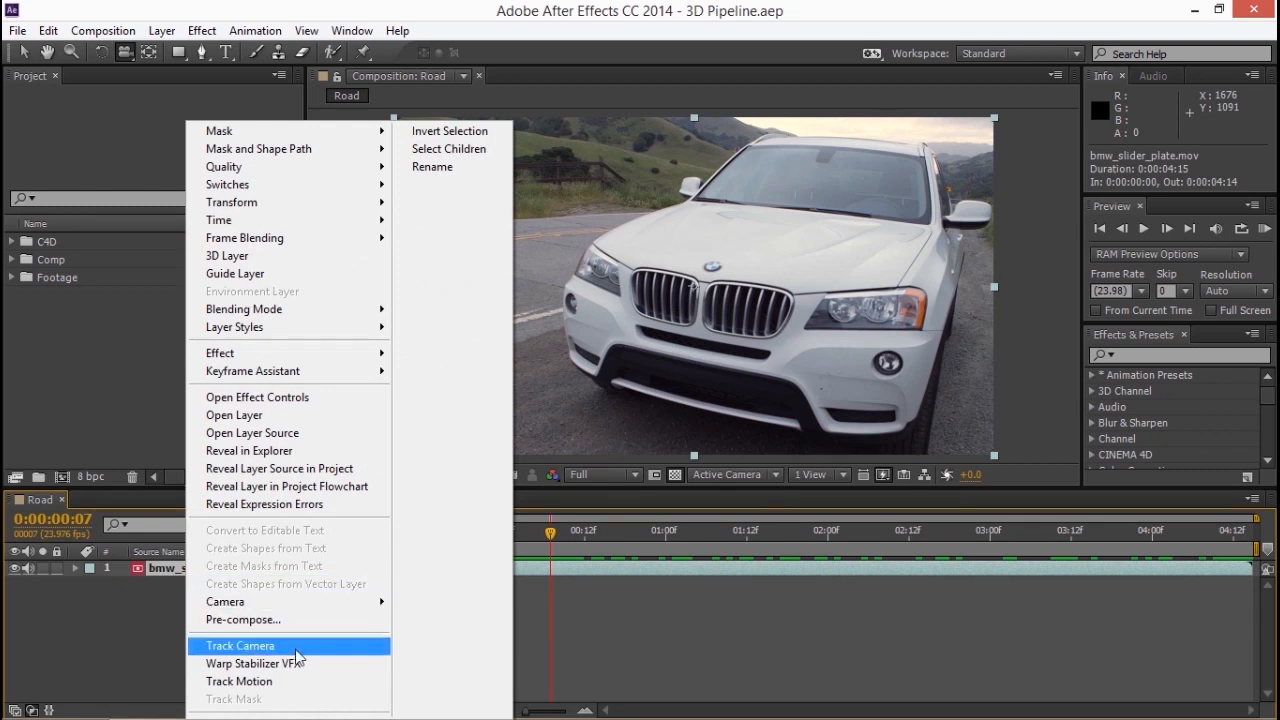
click(240, 644)
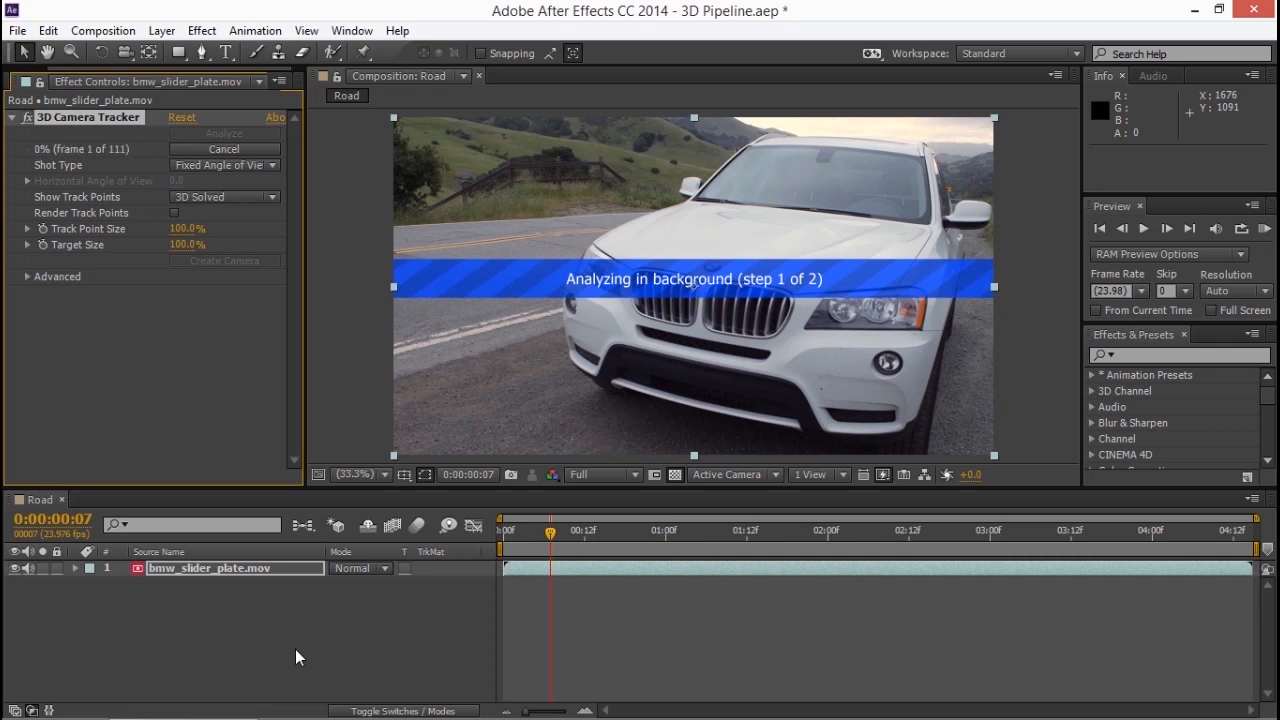
mouse_move(884, 356)
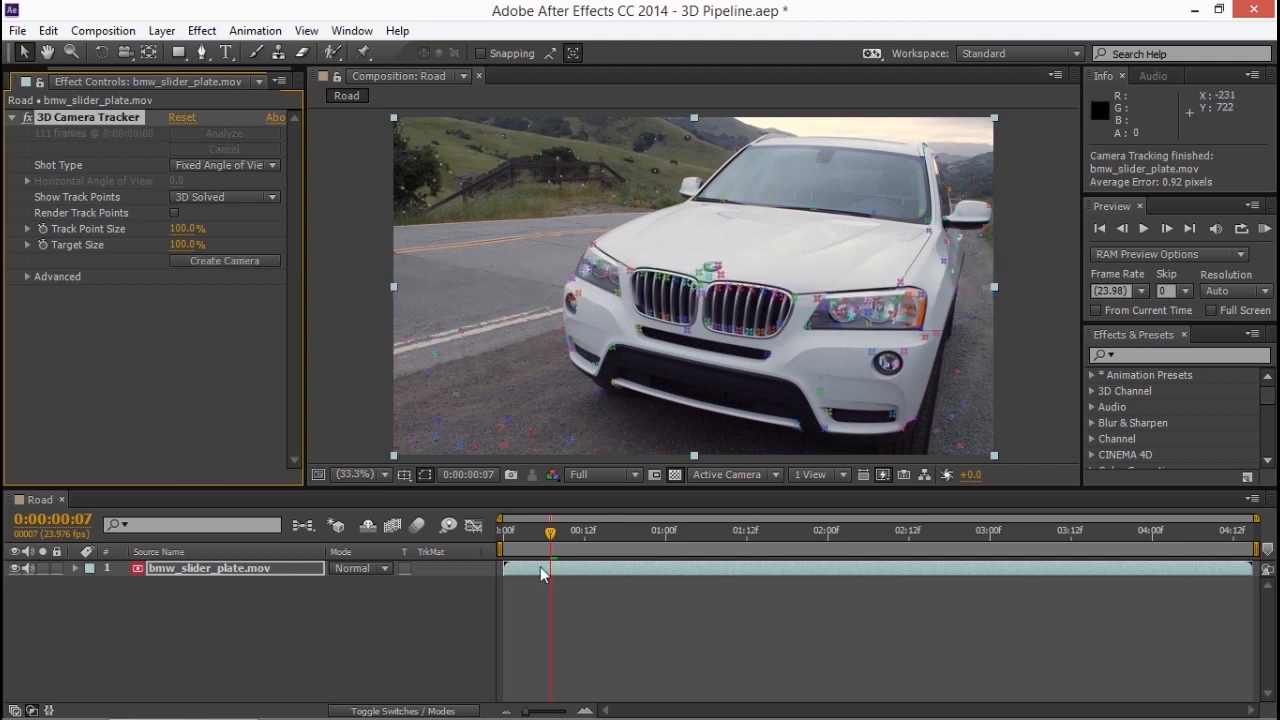
click(1036, 532)
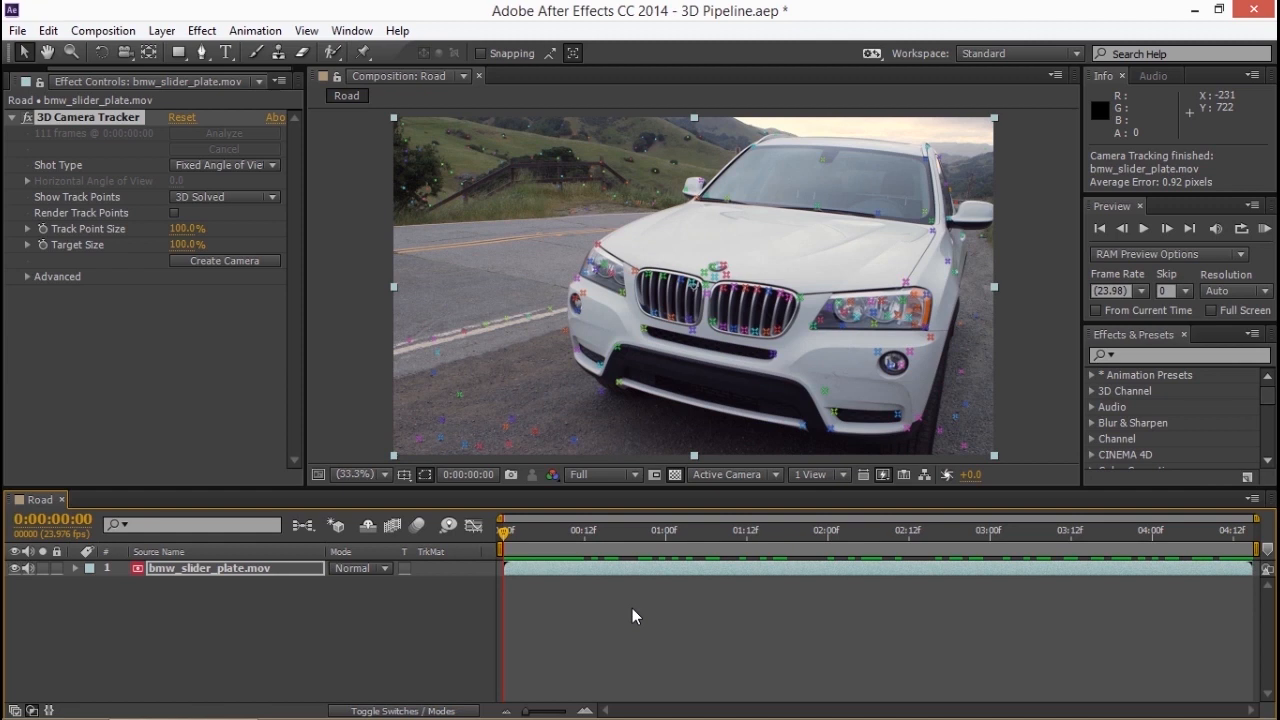
mouse_move(650, 630)
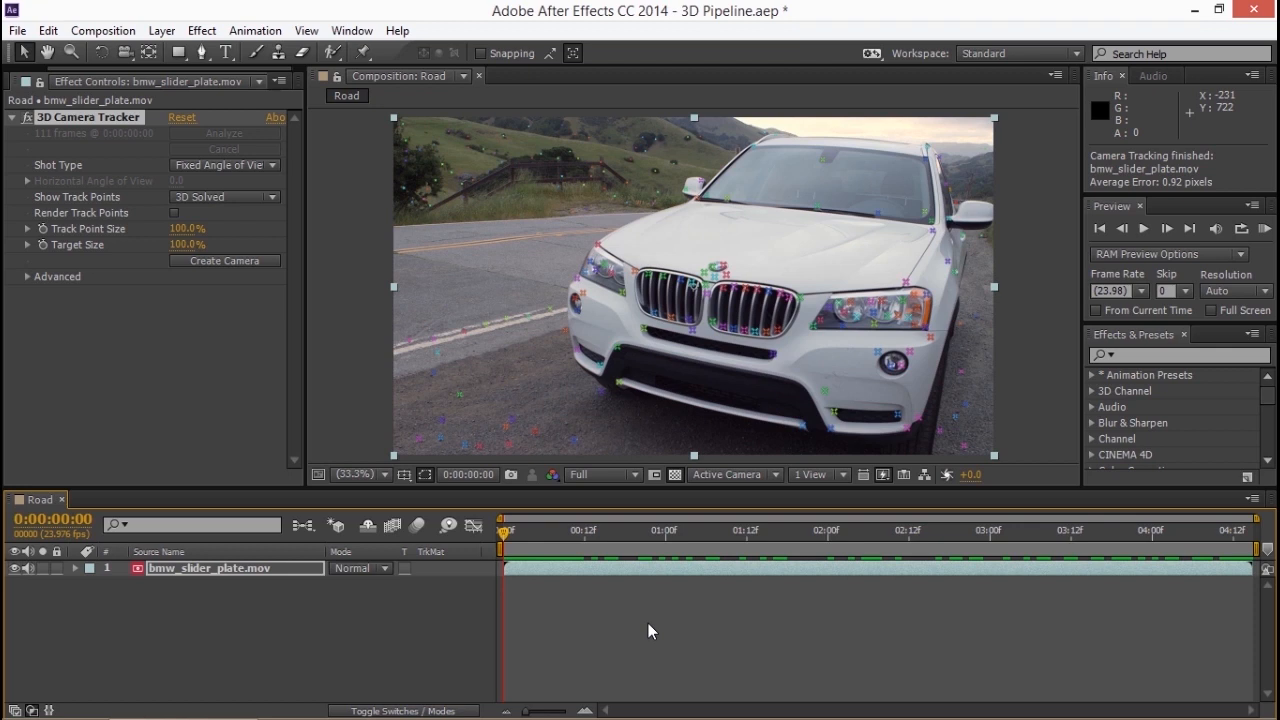
Set the selected road track points as the tracker's Ground Plane and Origin.
click(490, 412)
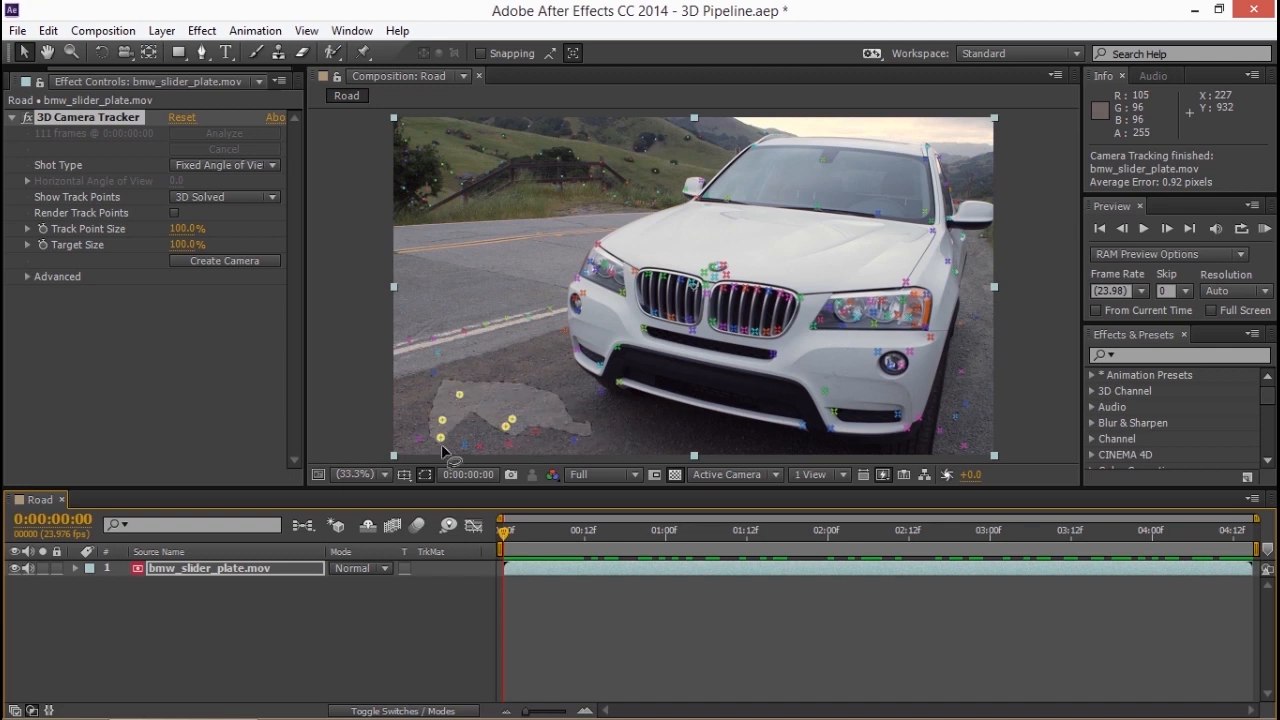
right_click(470, 420)
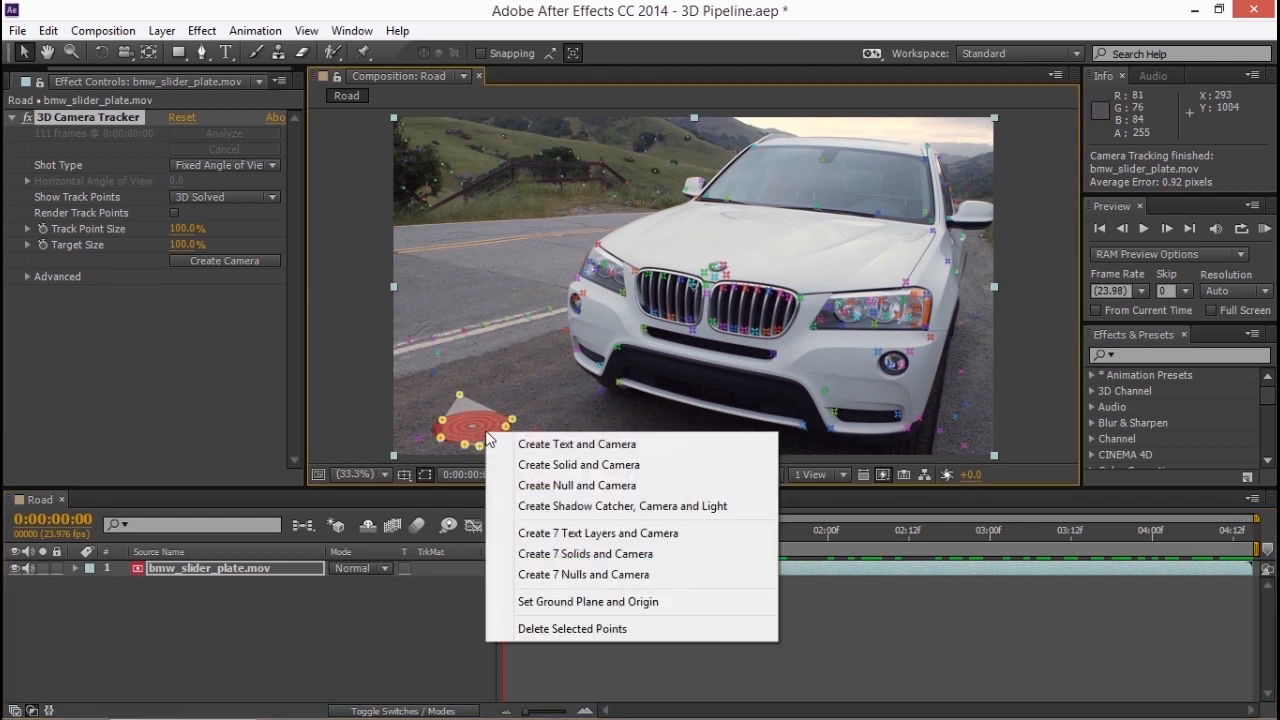
mouse_move(574, 608)
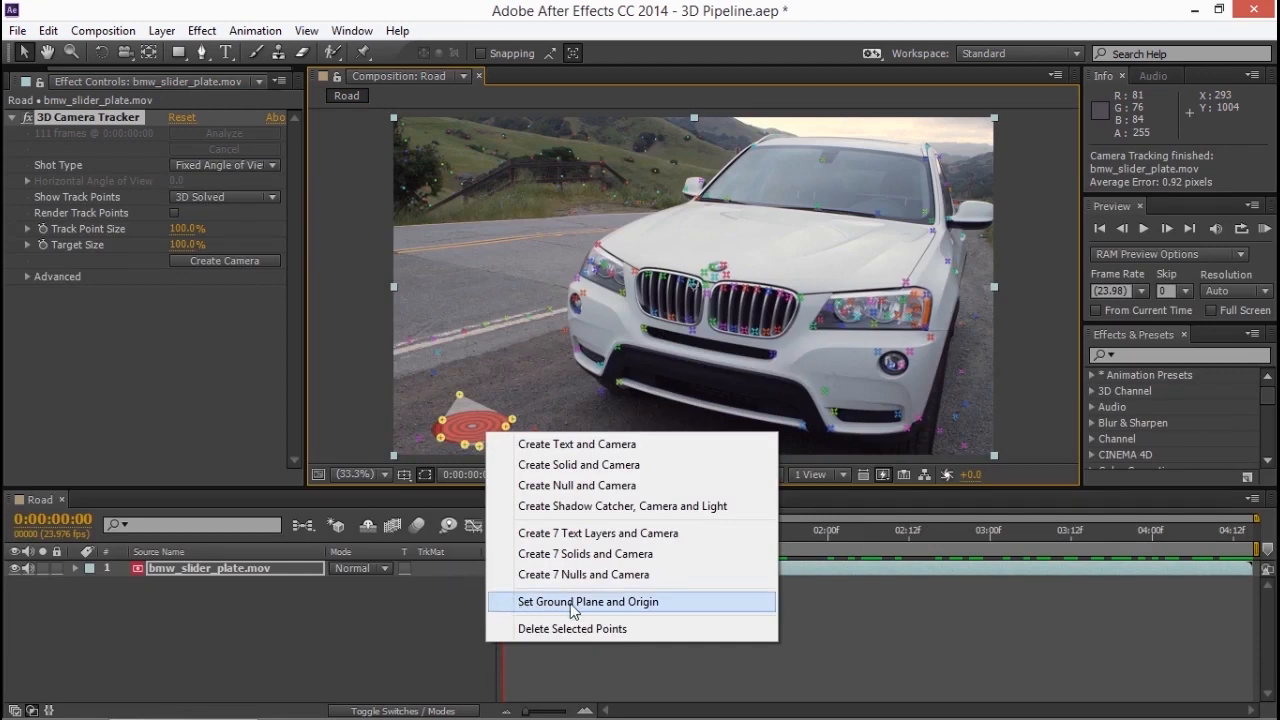
click(588, 600)
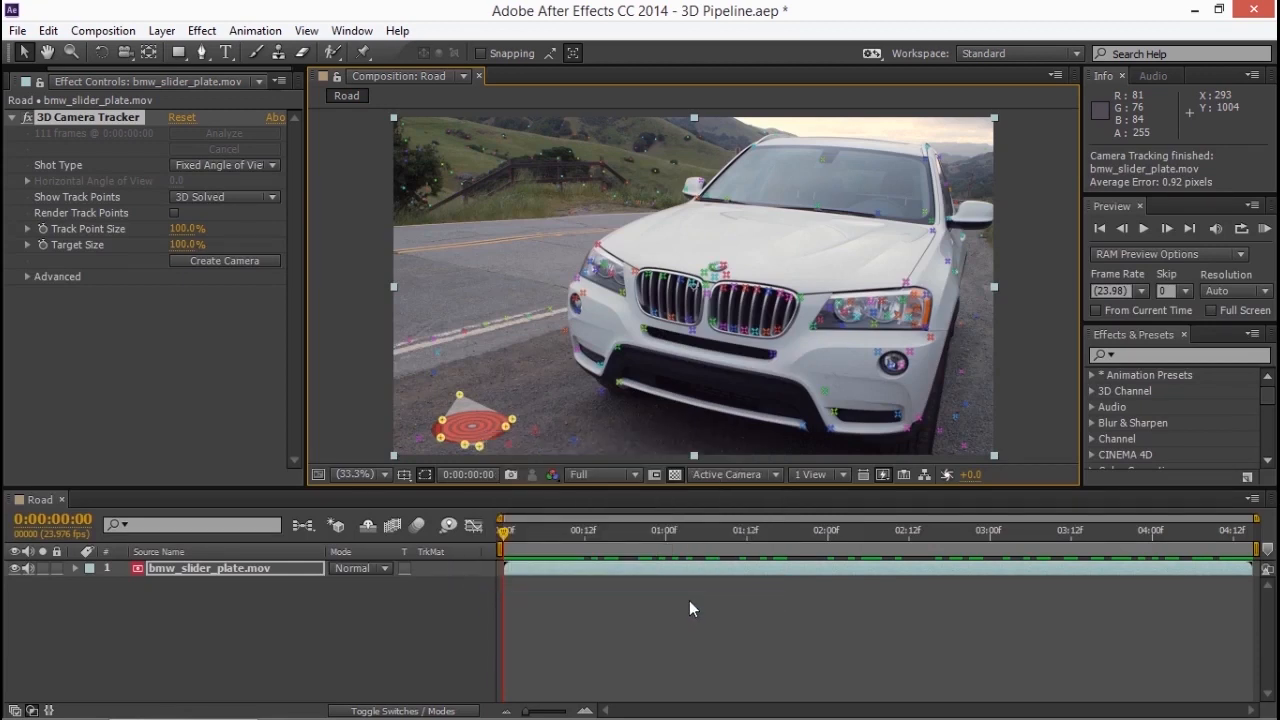
mouse_move(538, 408)
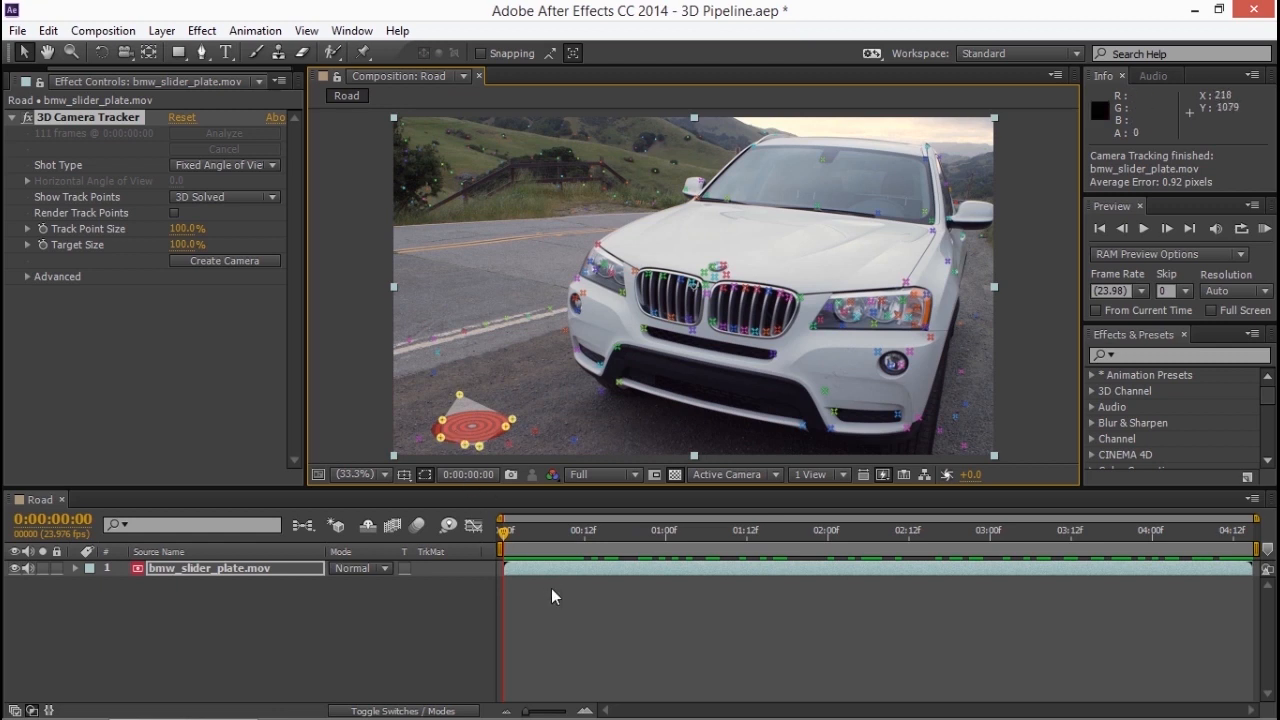
mouse_move(816, 374)
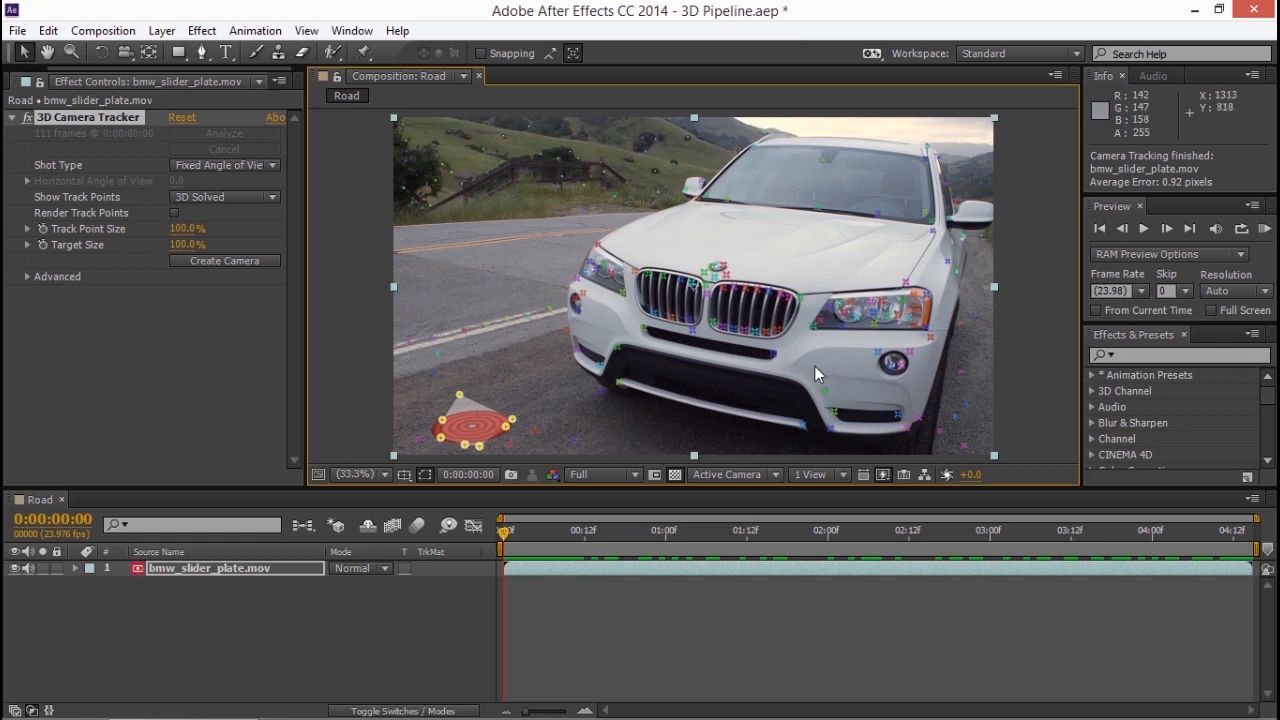
mouse_move(718, 280)
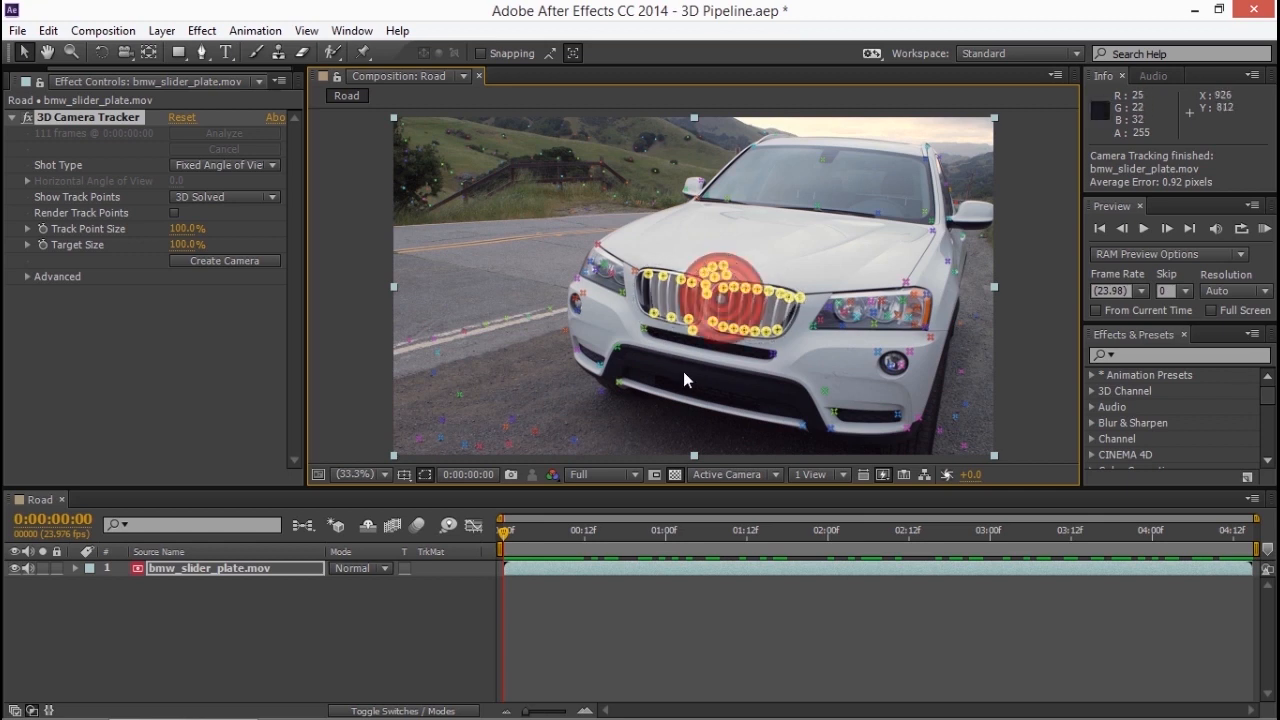
Create Solid and Camera from the grille track points, giving a green solid and 3D Tracker Camera.
right_click(730, 320)
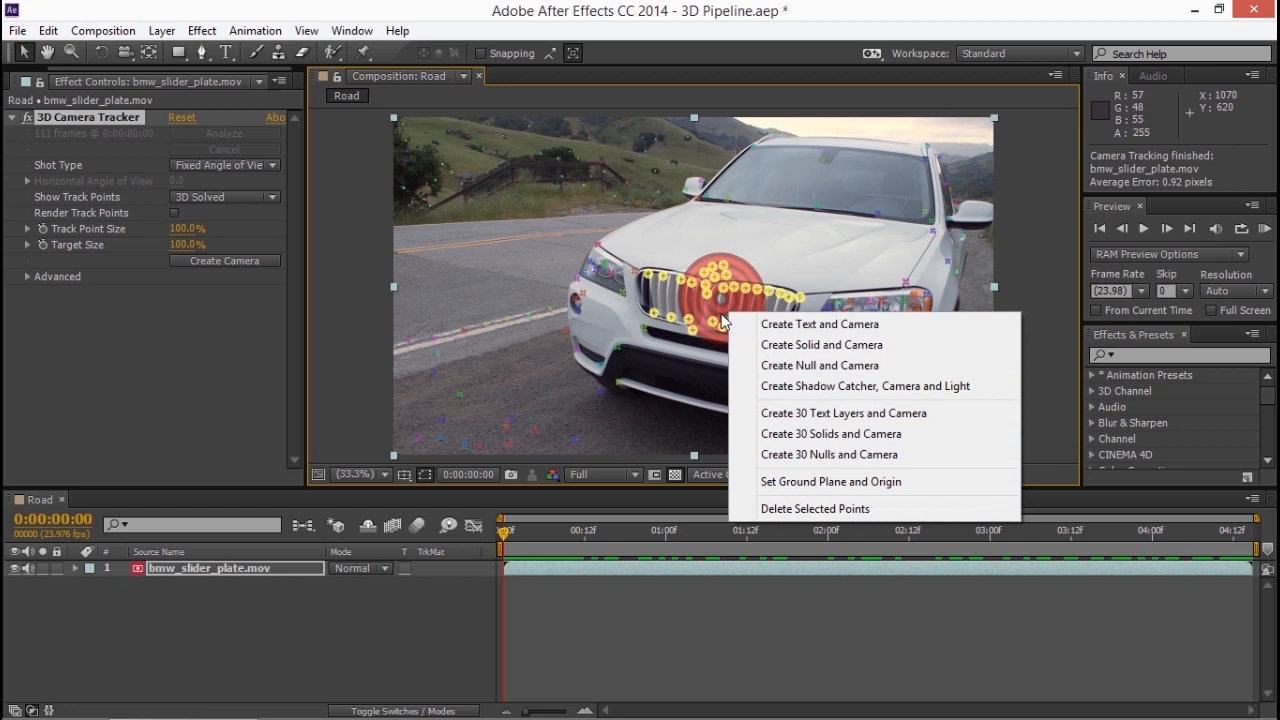
mouse_move(890, 344)
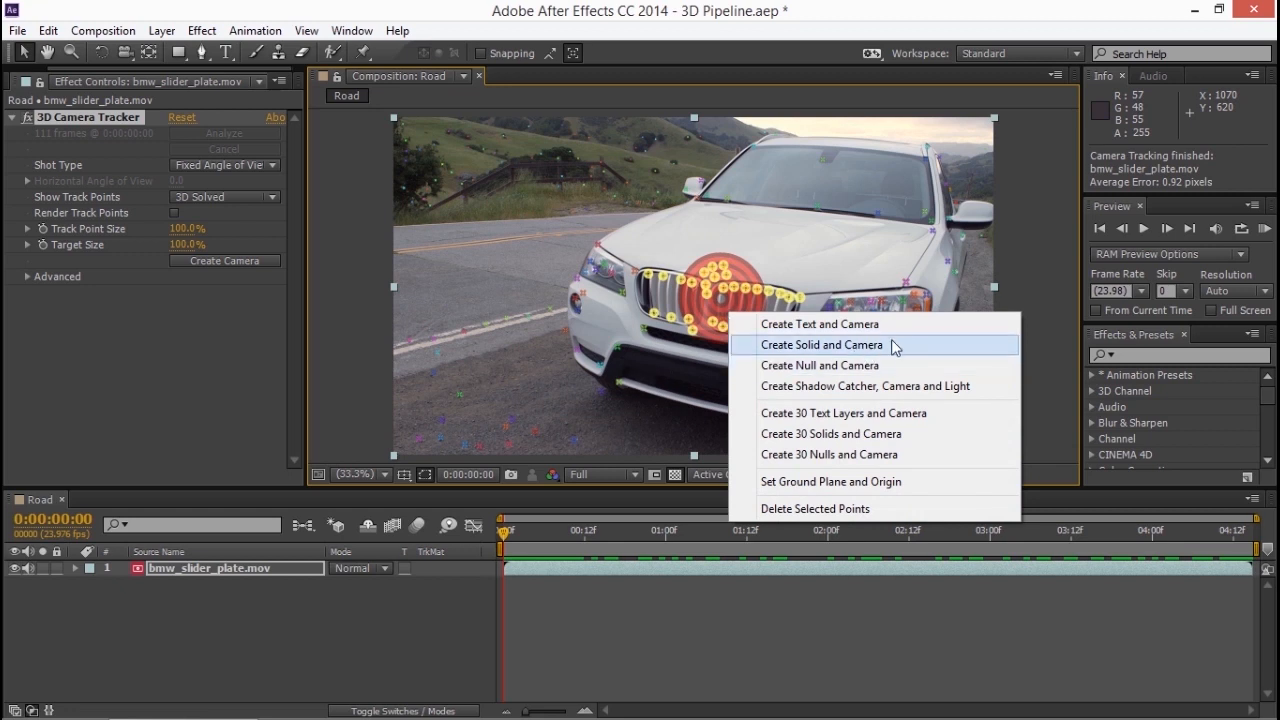
click(822, 344)
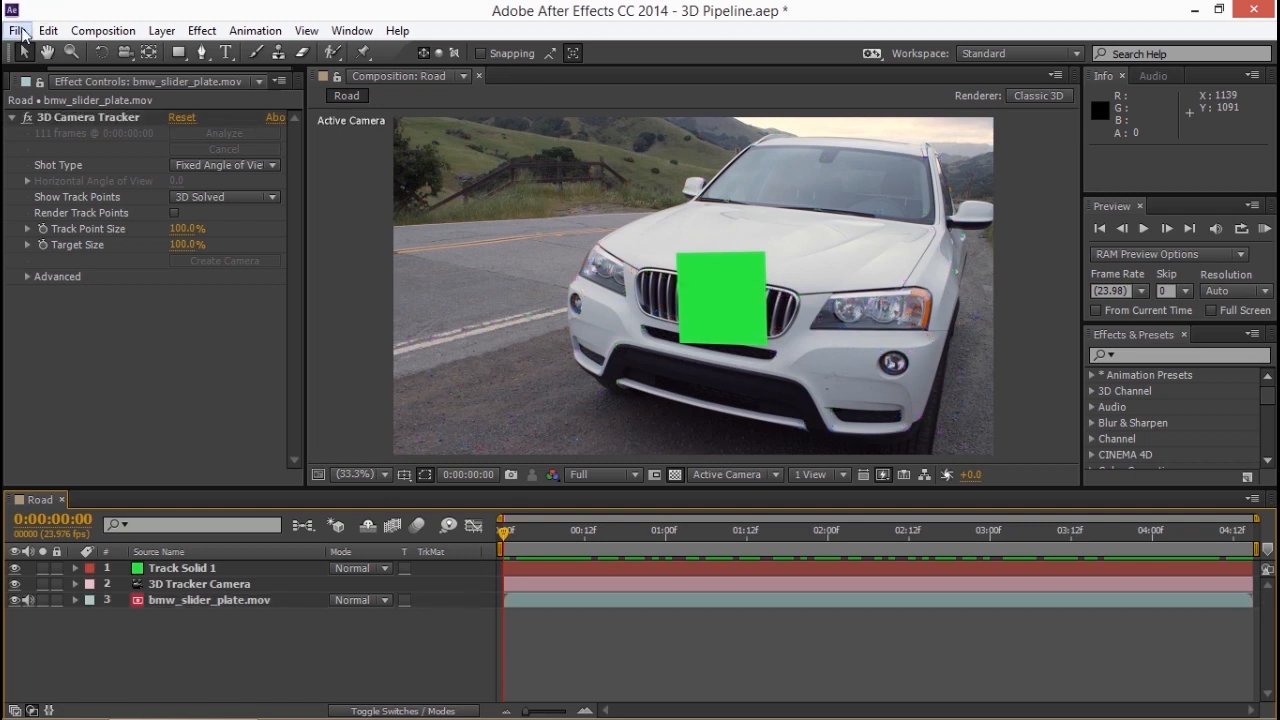
Export the composition via MAXON CINEMA 4D Exporter into the C4D folder beside Grill Guard.c4d.
click(16, 30)
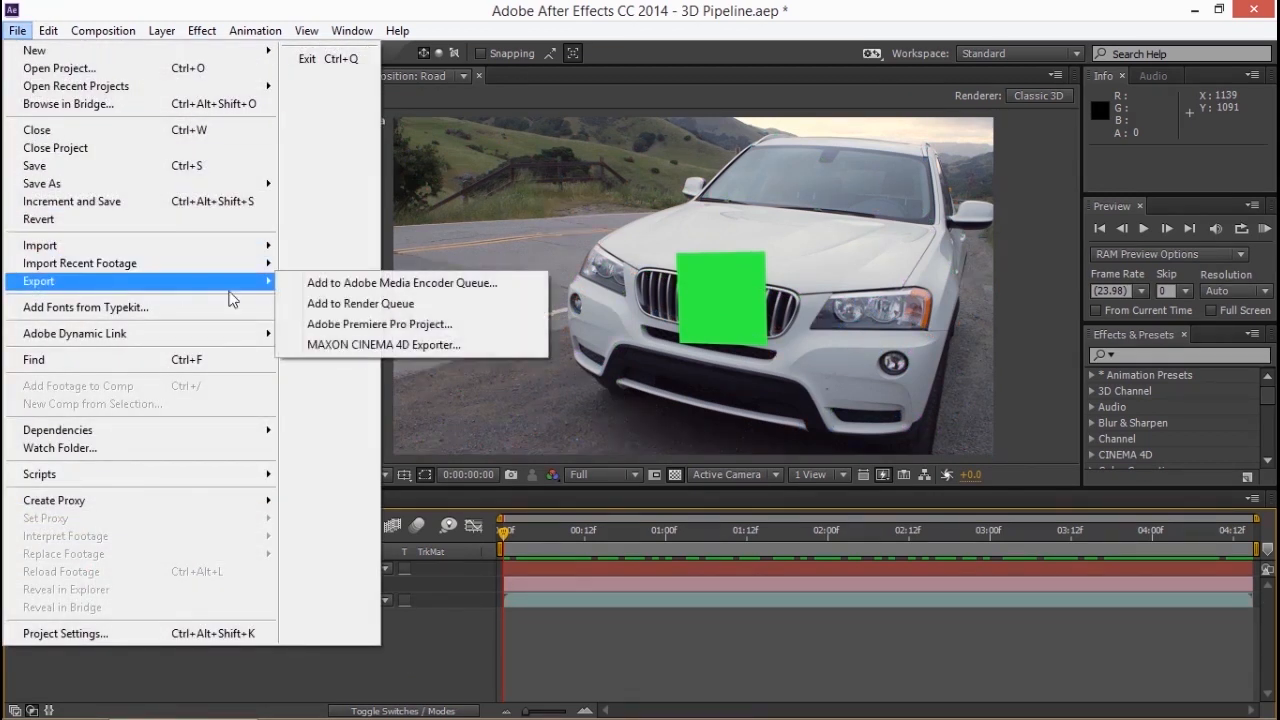
mouse_move(500, 344)
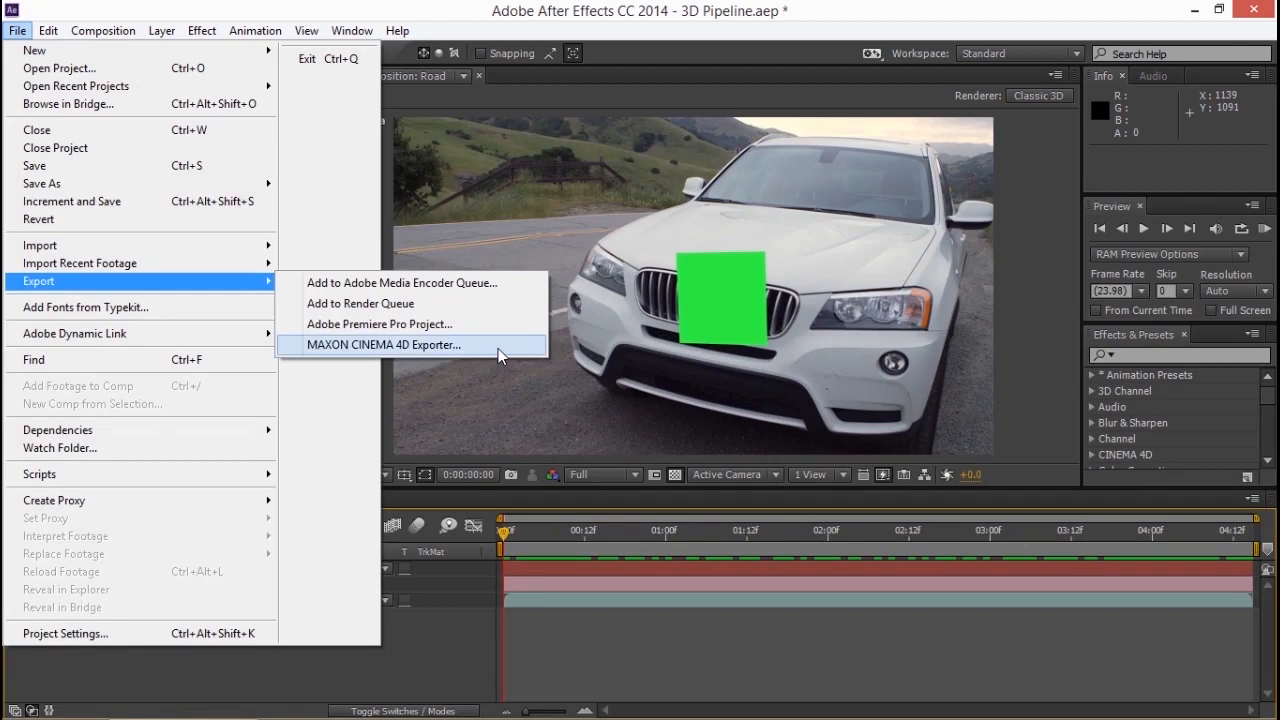
click(384, 344)
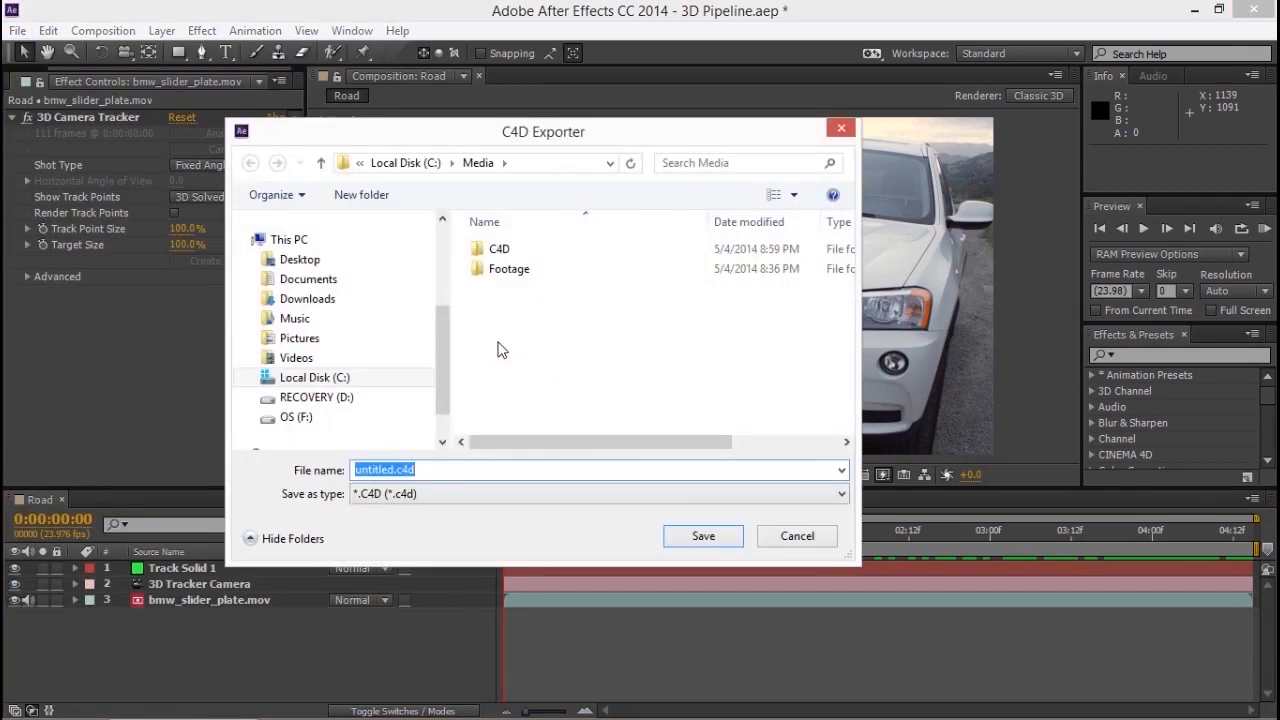
double_click(500, 248)
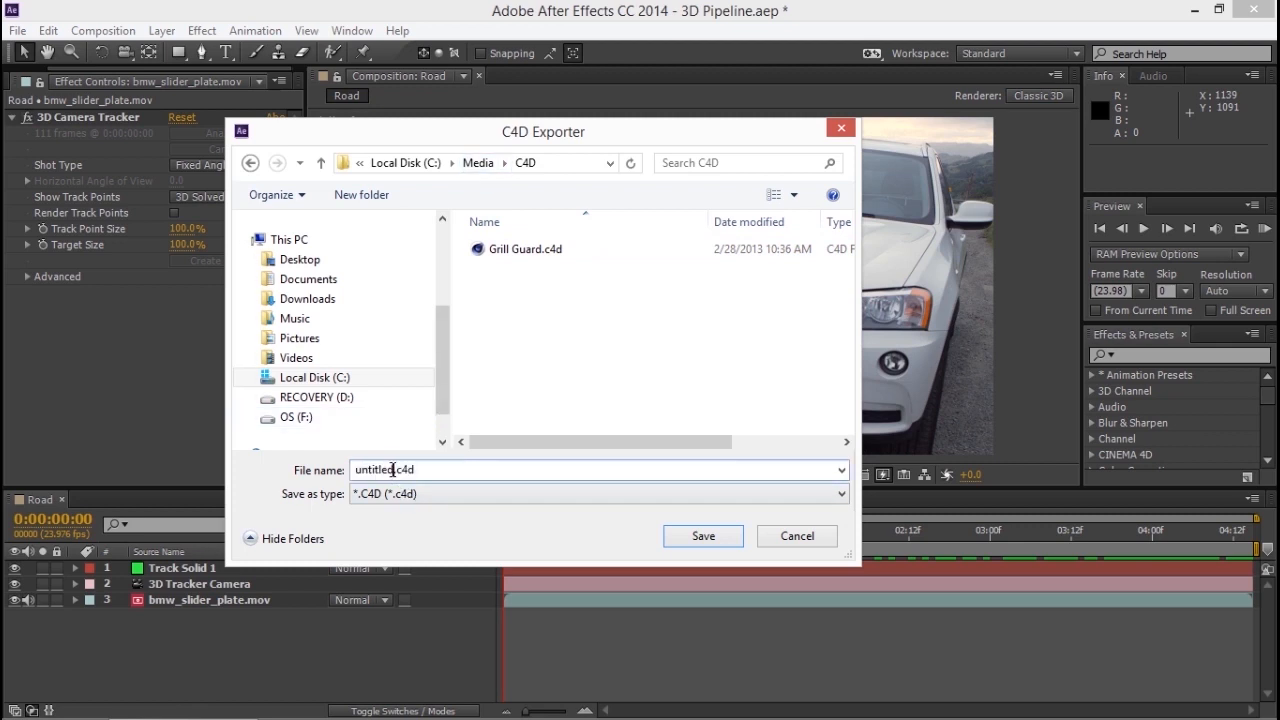
double_click(376, 470)
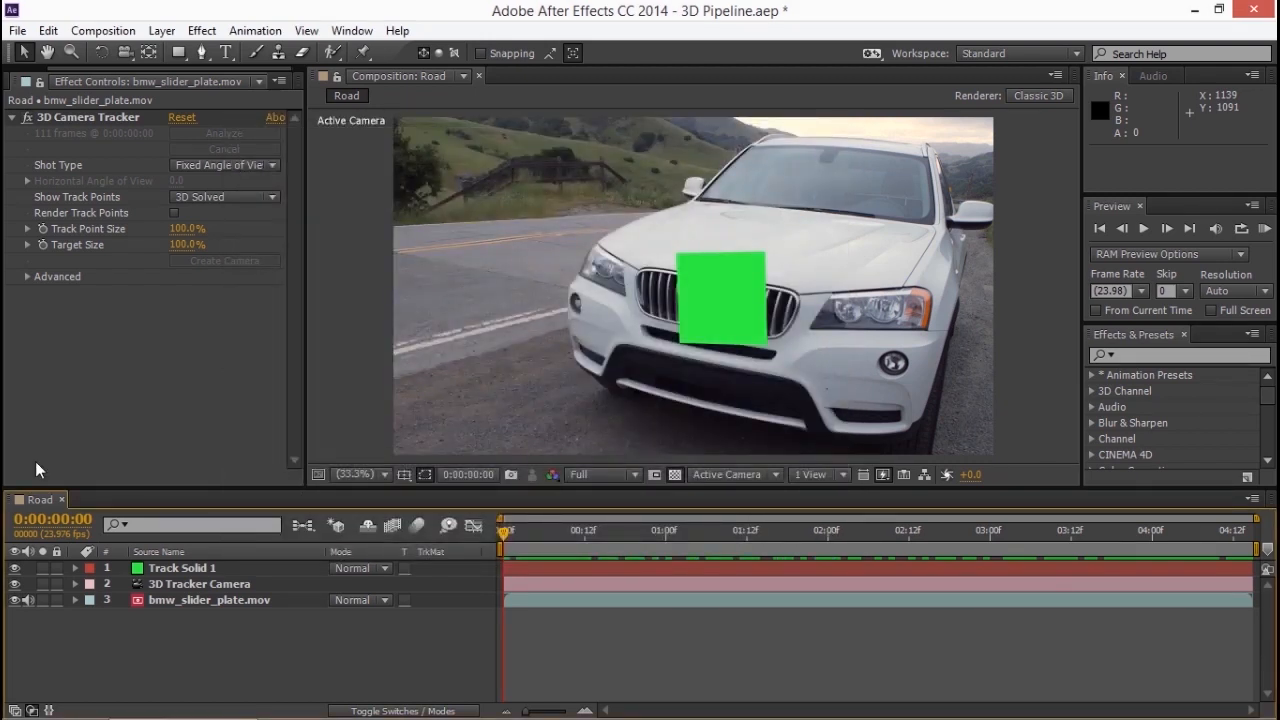
Create a new MAXON CINEMA 4D file named New C4D so it opens empty in Cinema 4D Lite.
click(16, 30)
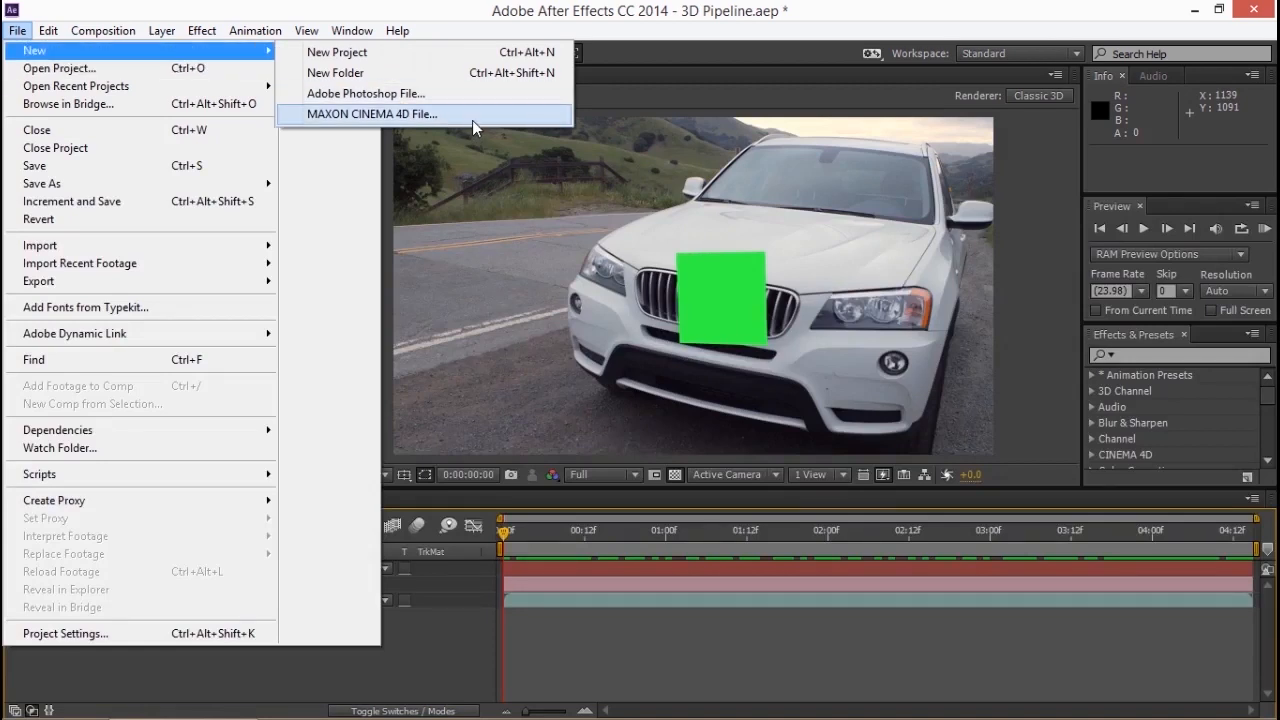
click(372, 114)
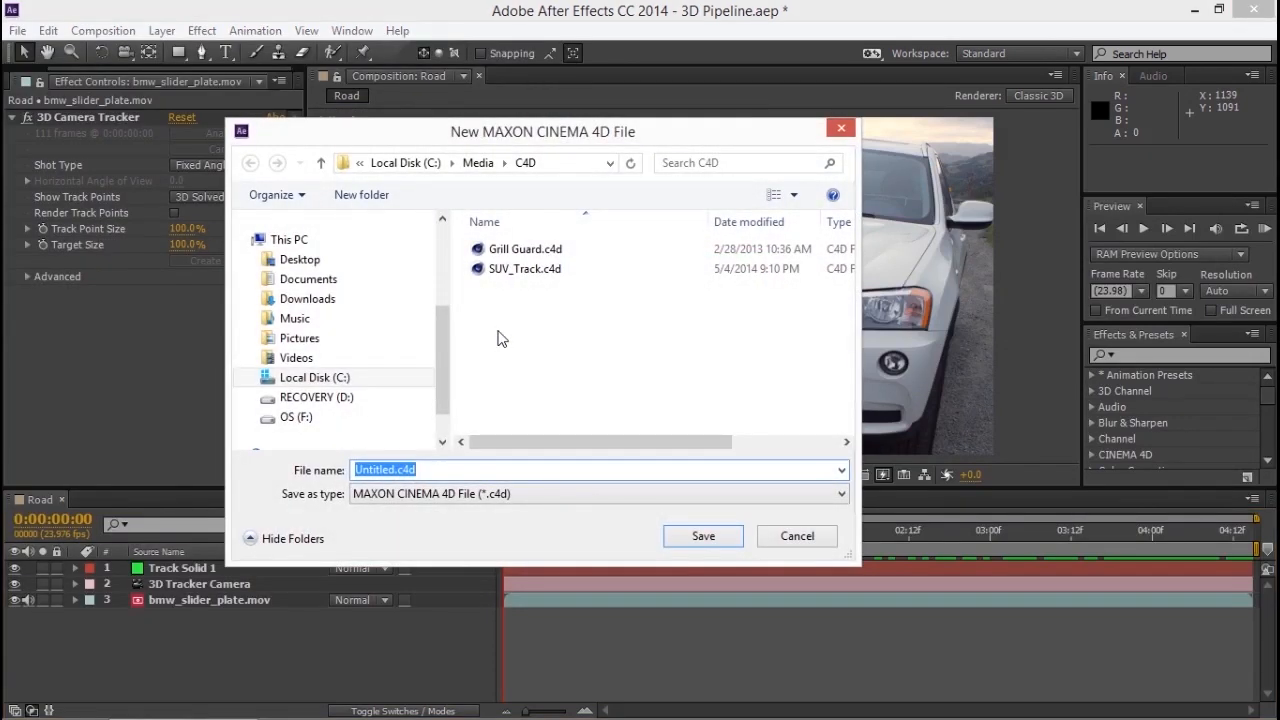
text(New C4D)
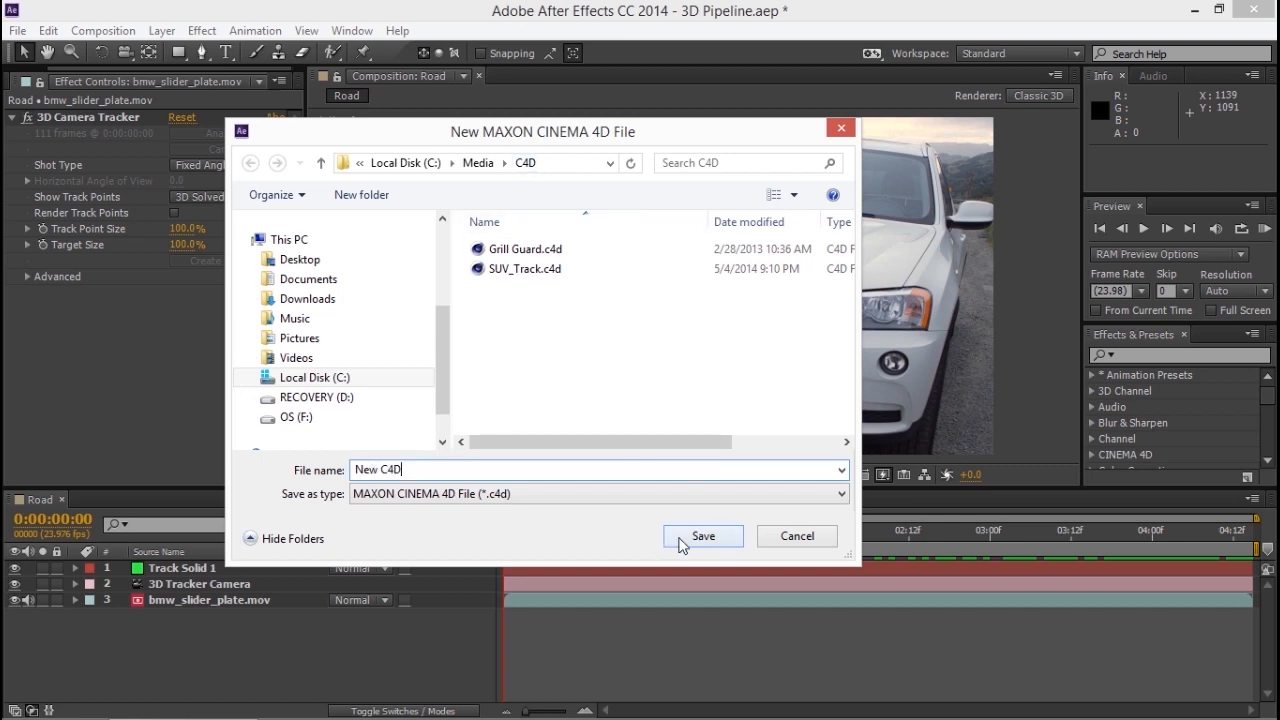
click(704, 536)
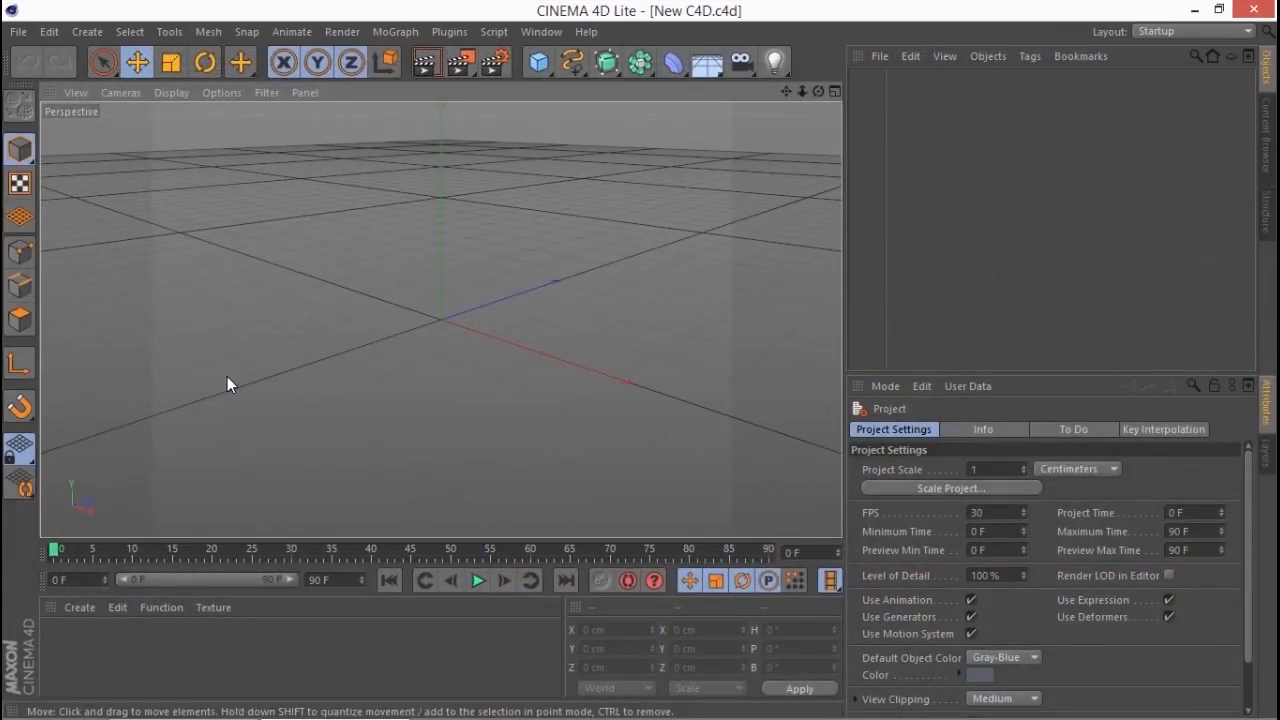
mouse_move(280, 404)
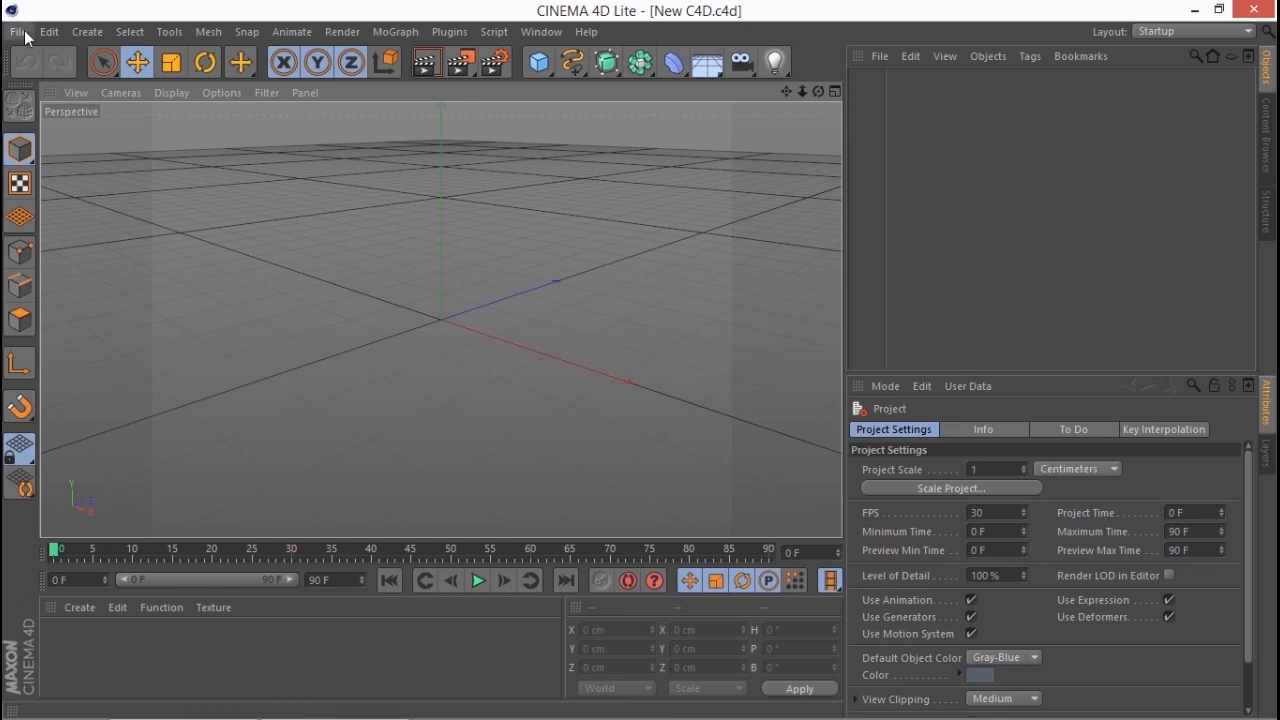
Open SUV_Track.c4d in Cinema 4D Lite, scrub to see the tracked solid move, and return to frame 0.
click(18, 32)
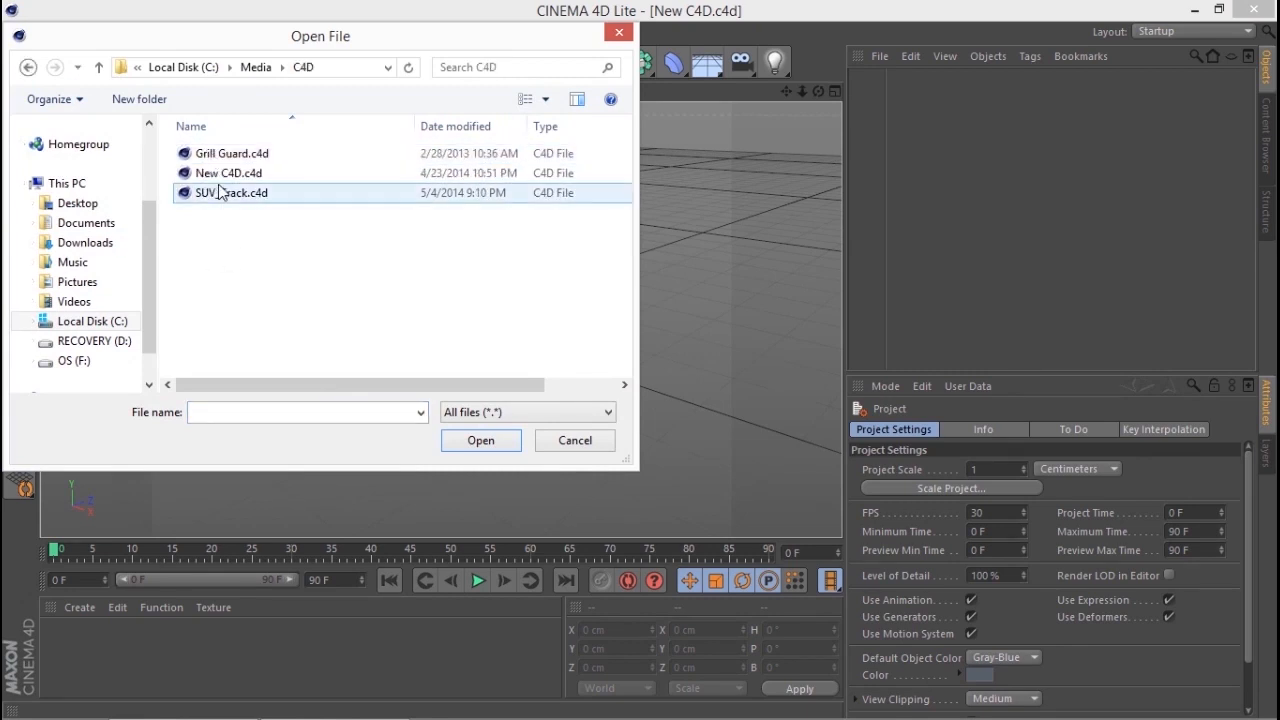
click(480, 440)
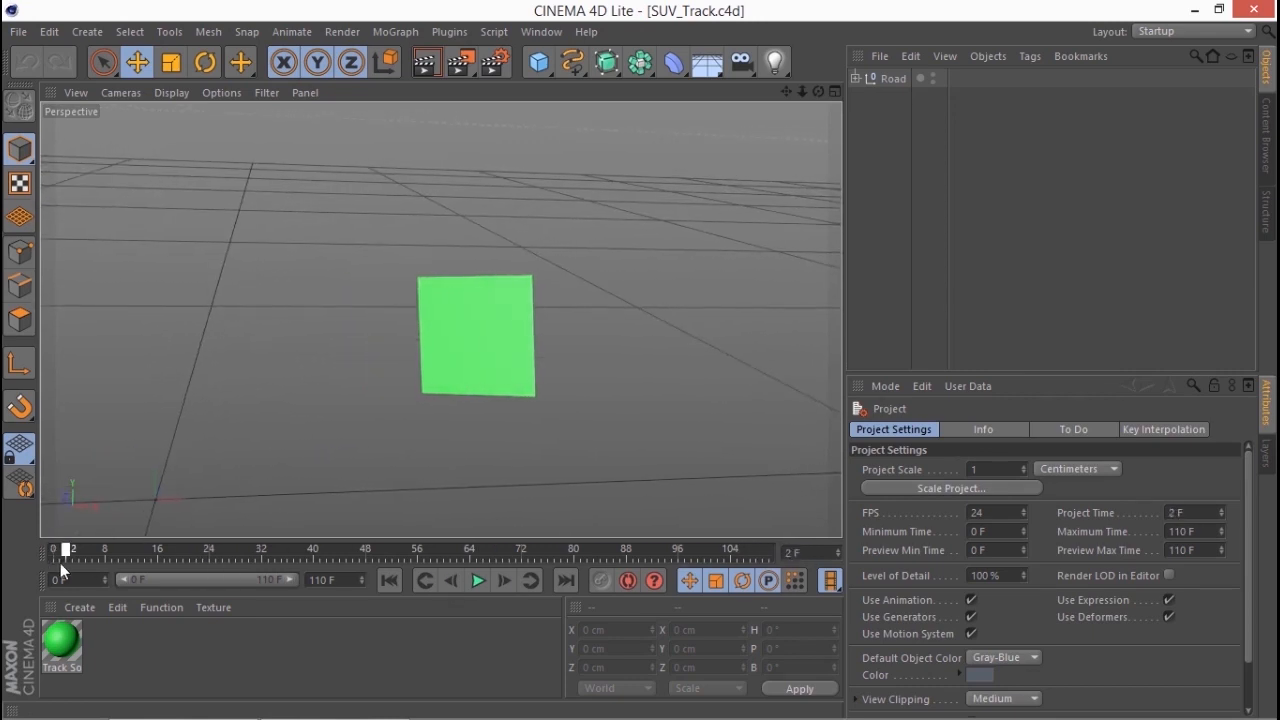
drag(64, 548, 528, 548)
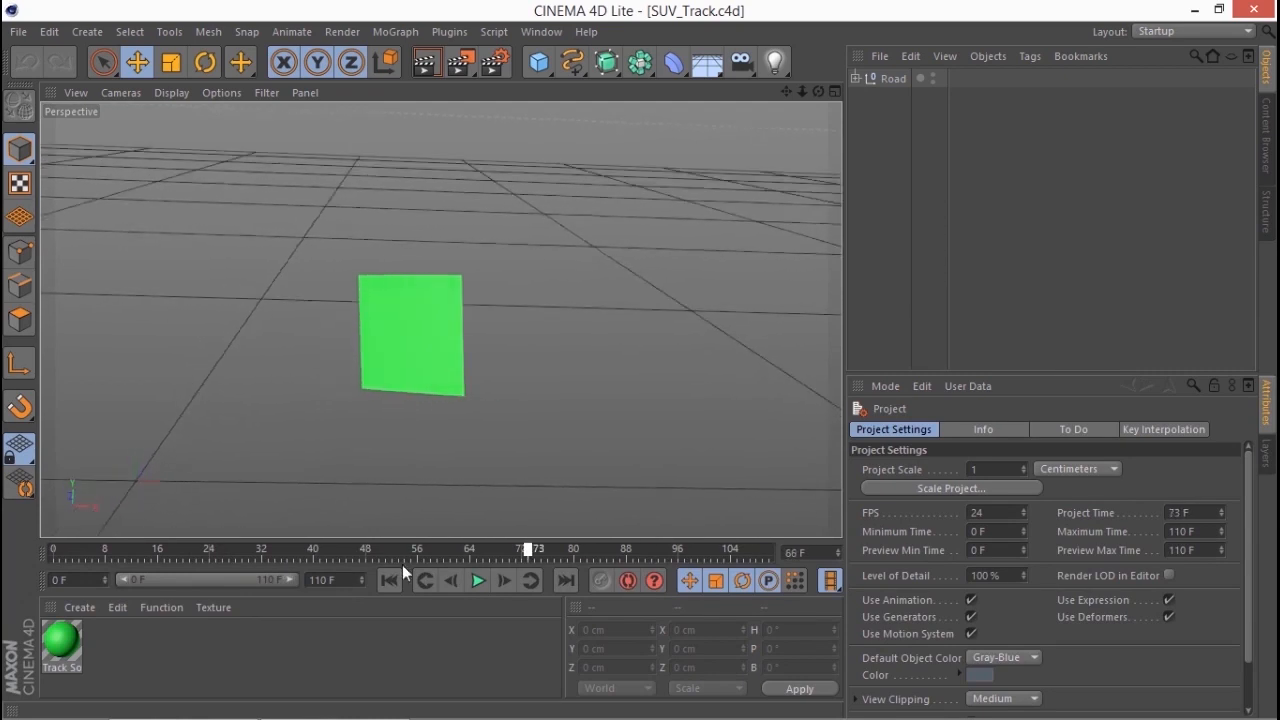
click(388, 580)
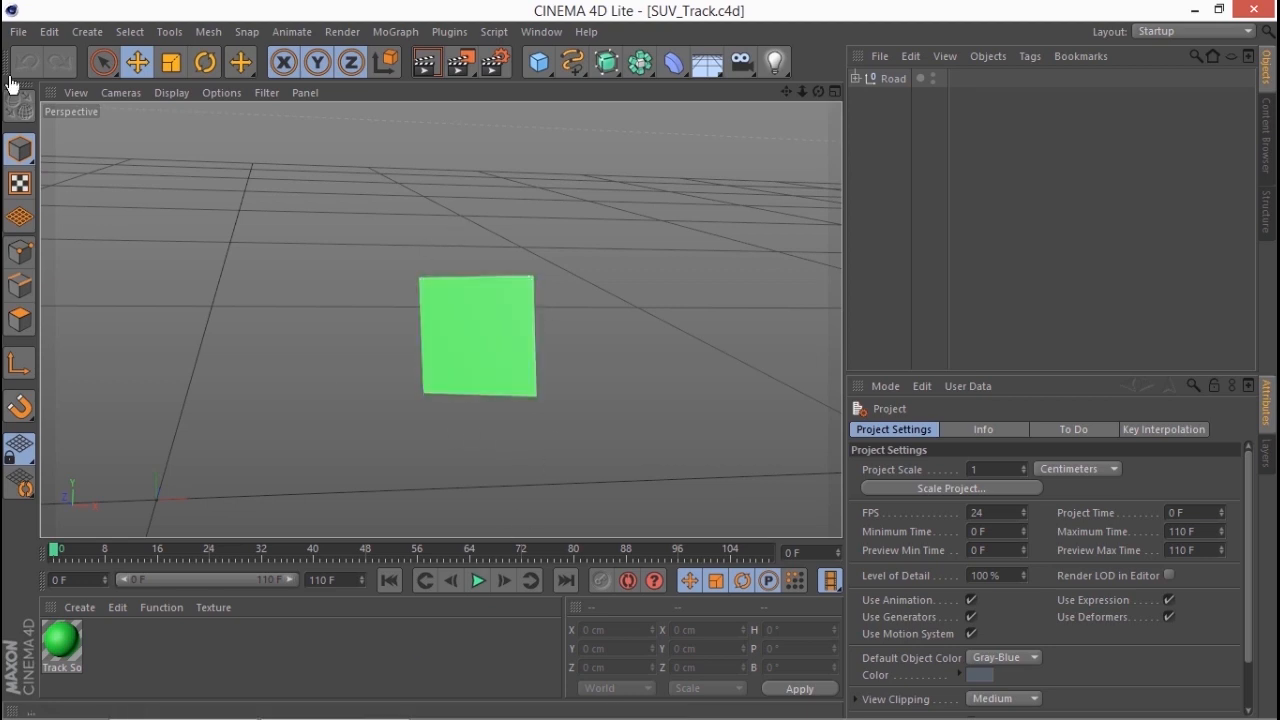
Merge Grill Guard.c4d into the SUV_Track scene and expand the Road group.
click(16, 32)
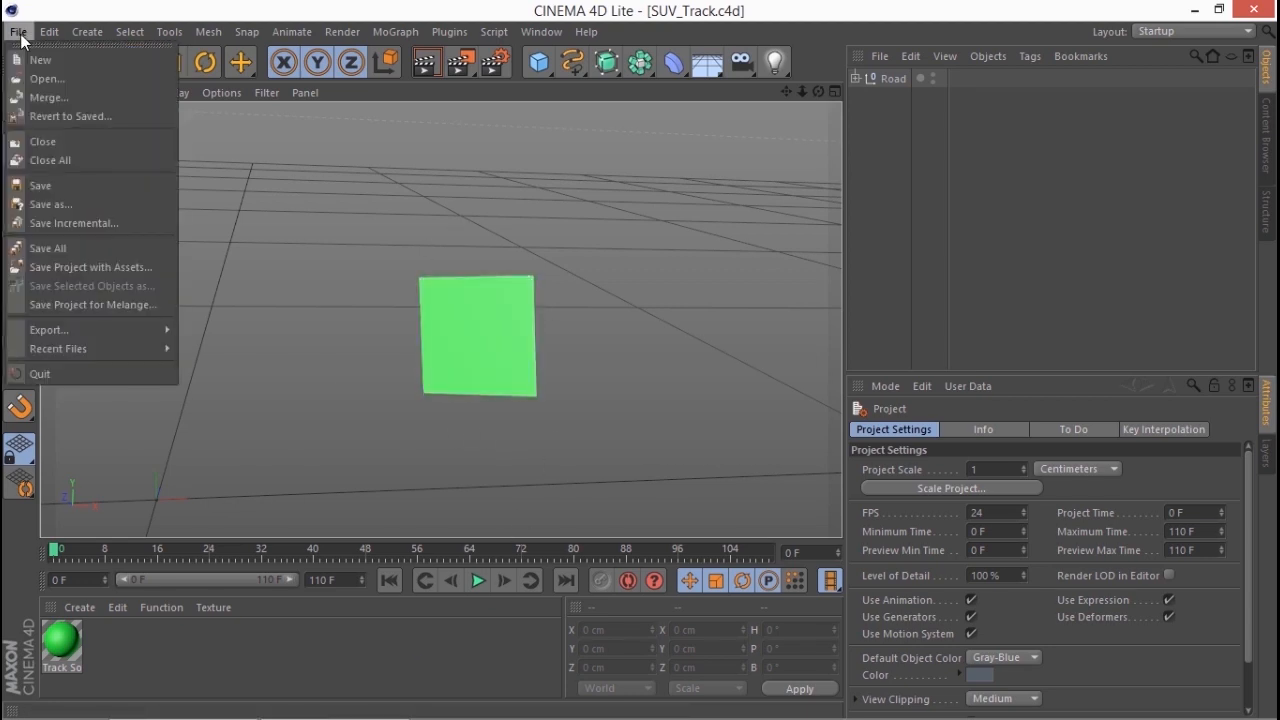
click(48, 78)
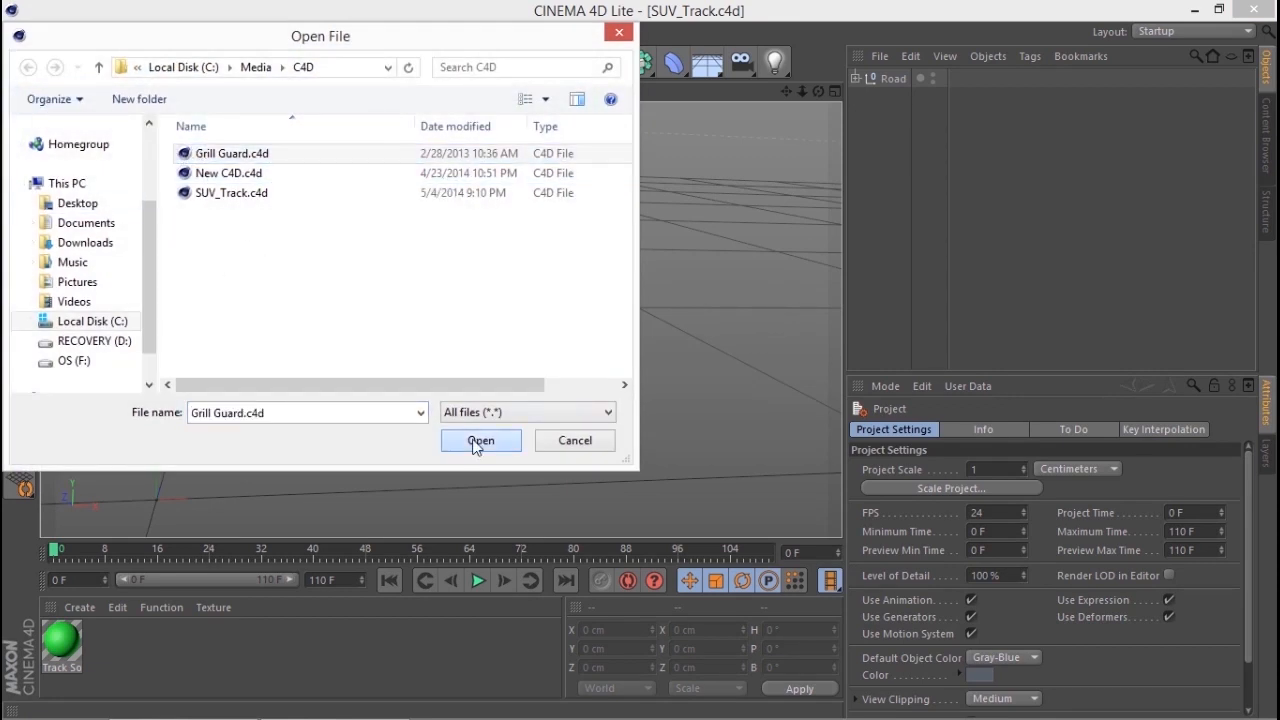
click(480, 440)
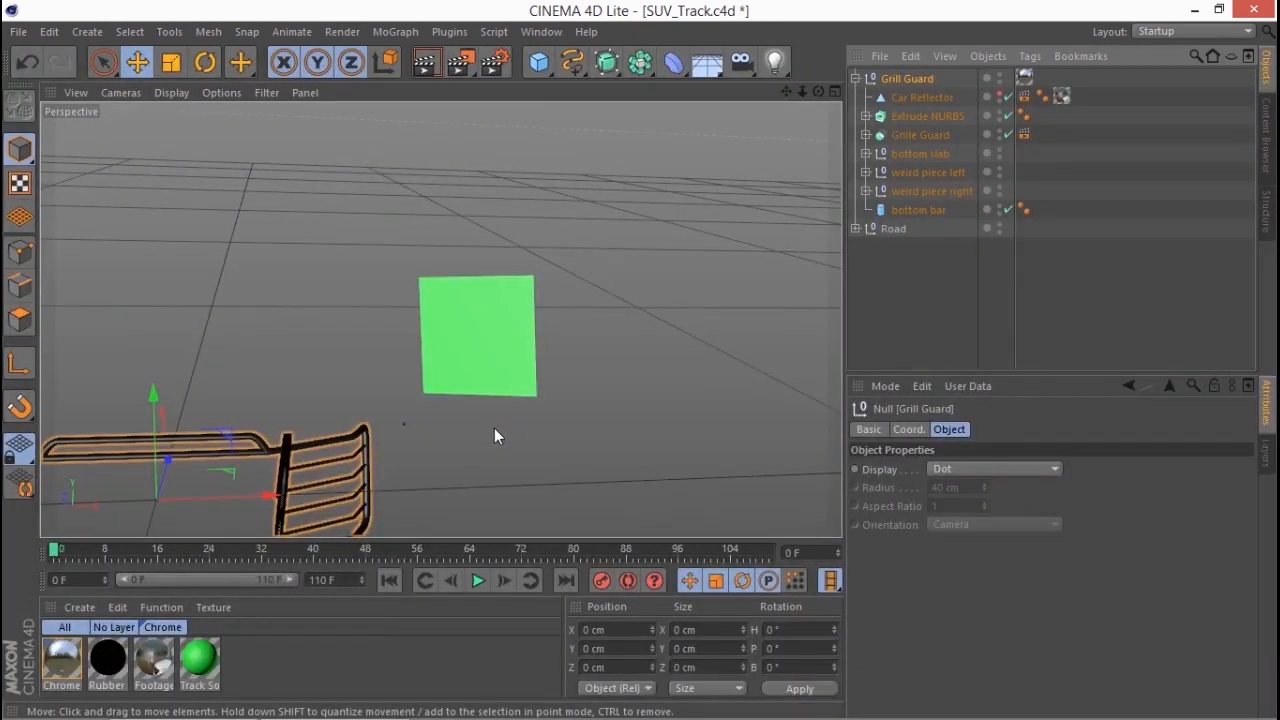
mouse_move(384, 428)
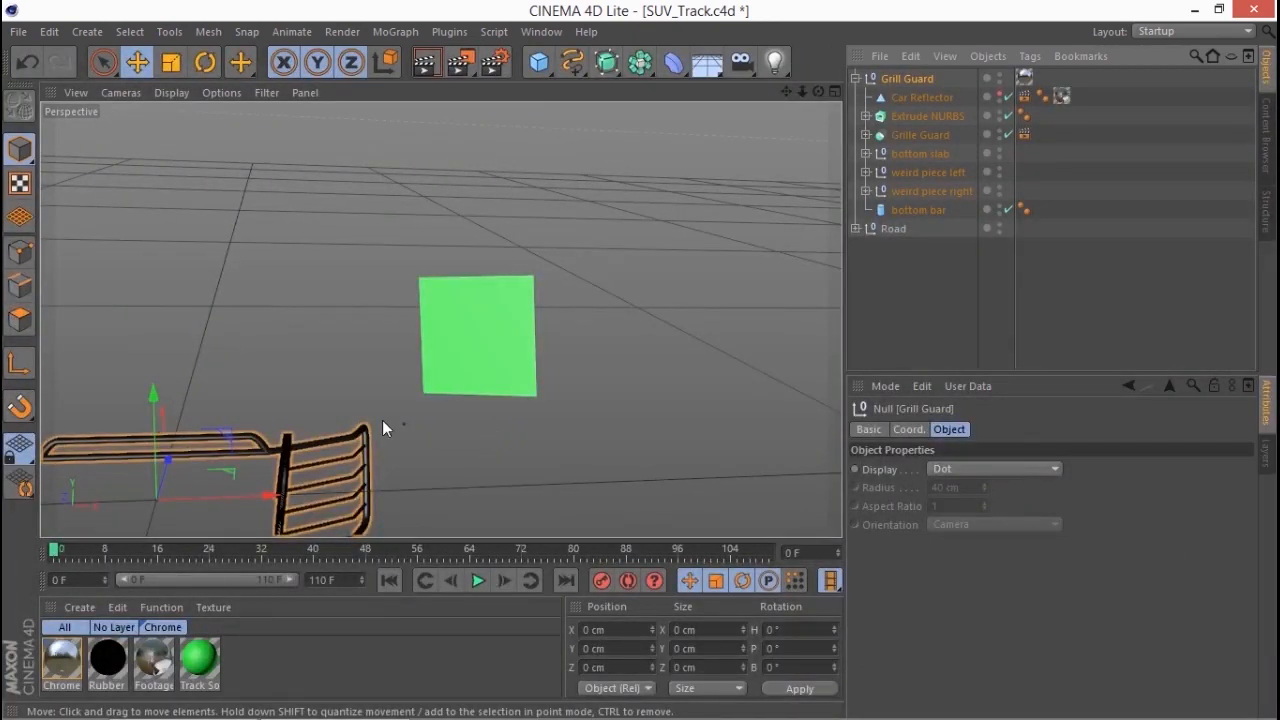
mouse_move(560, 444)
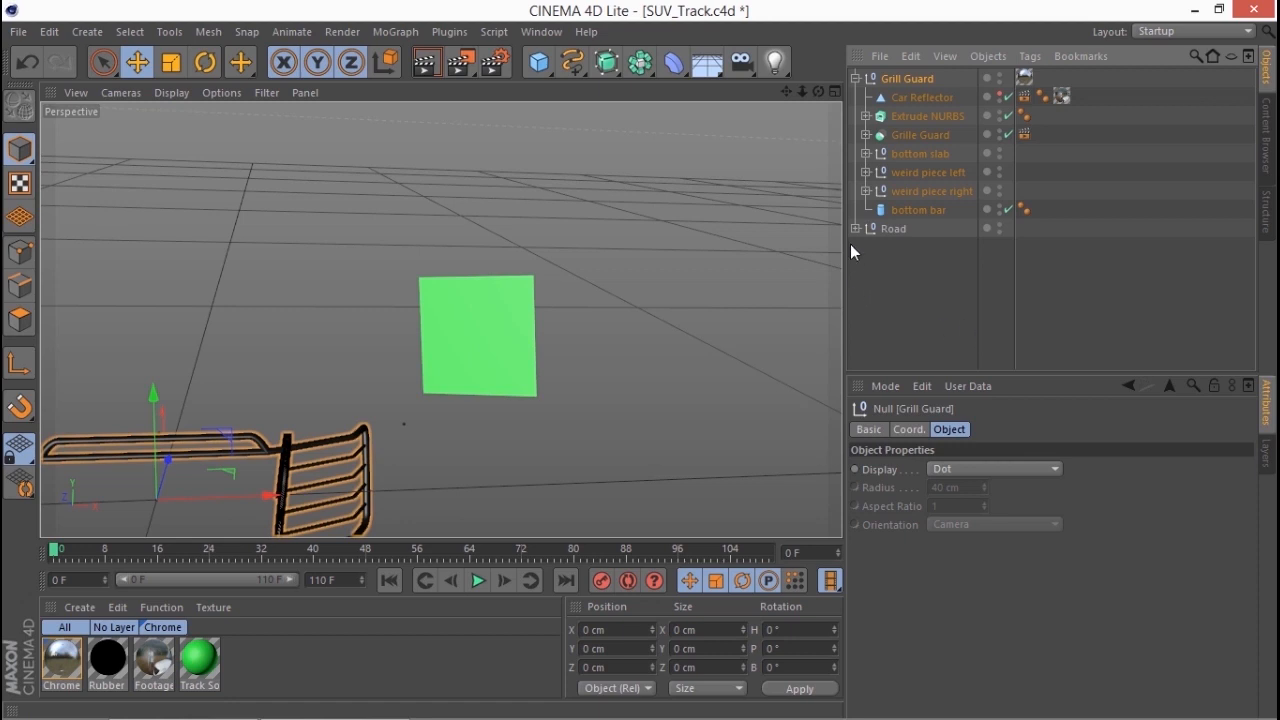
click(856, 228)
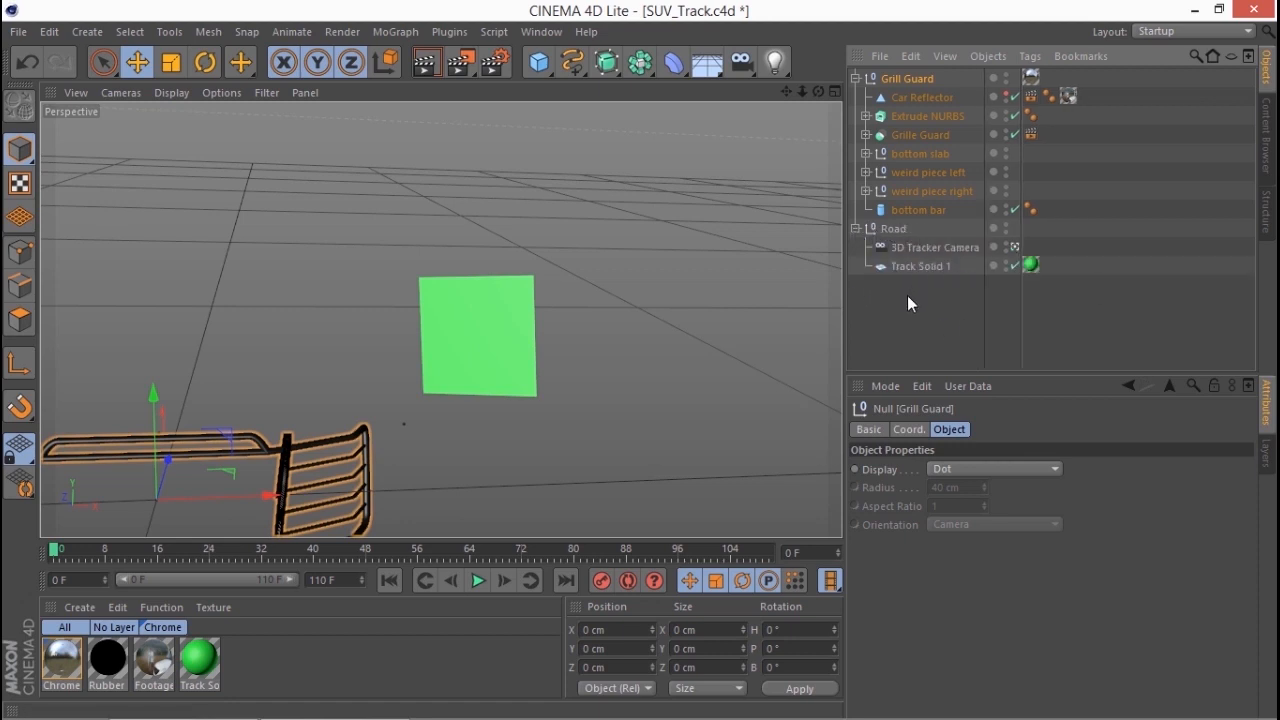
Nest Grill Guard under the tracked solid with zeroed coordinates and scrub to confirm it follows the track.
click(922, 266)
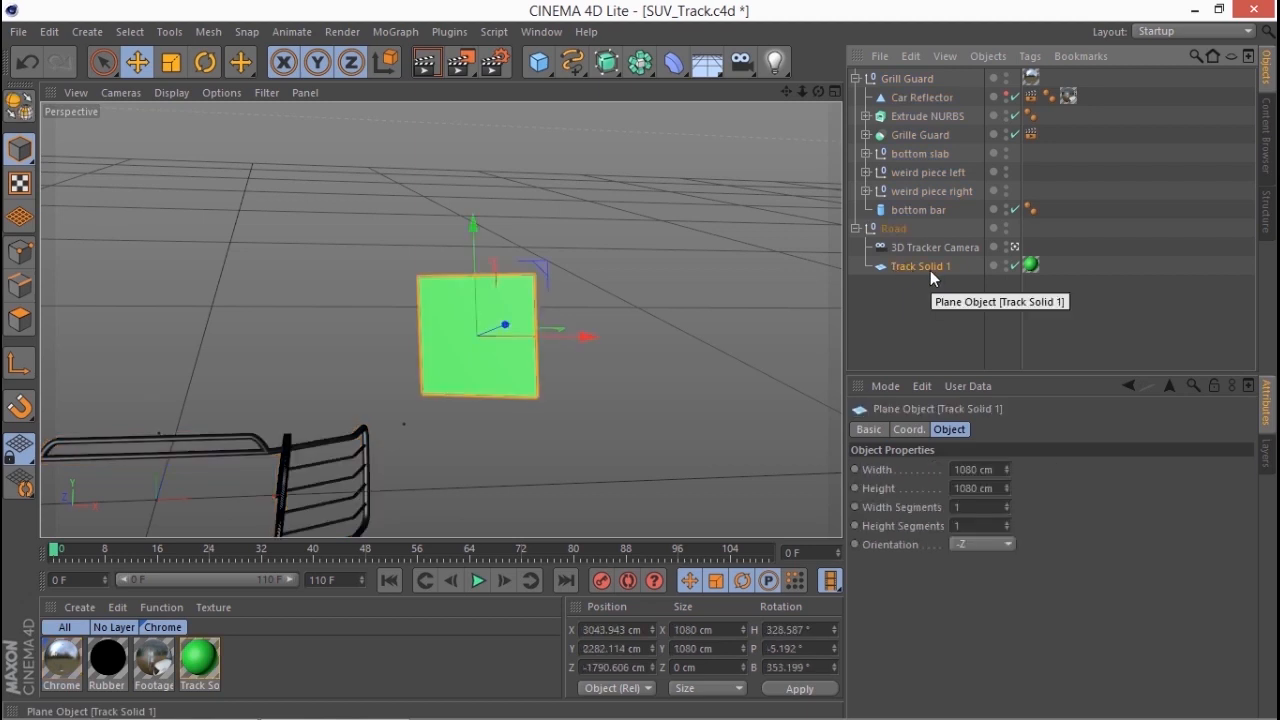
click(906, 78)
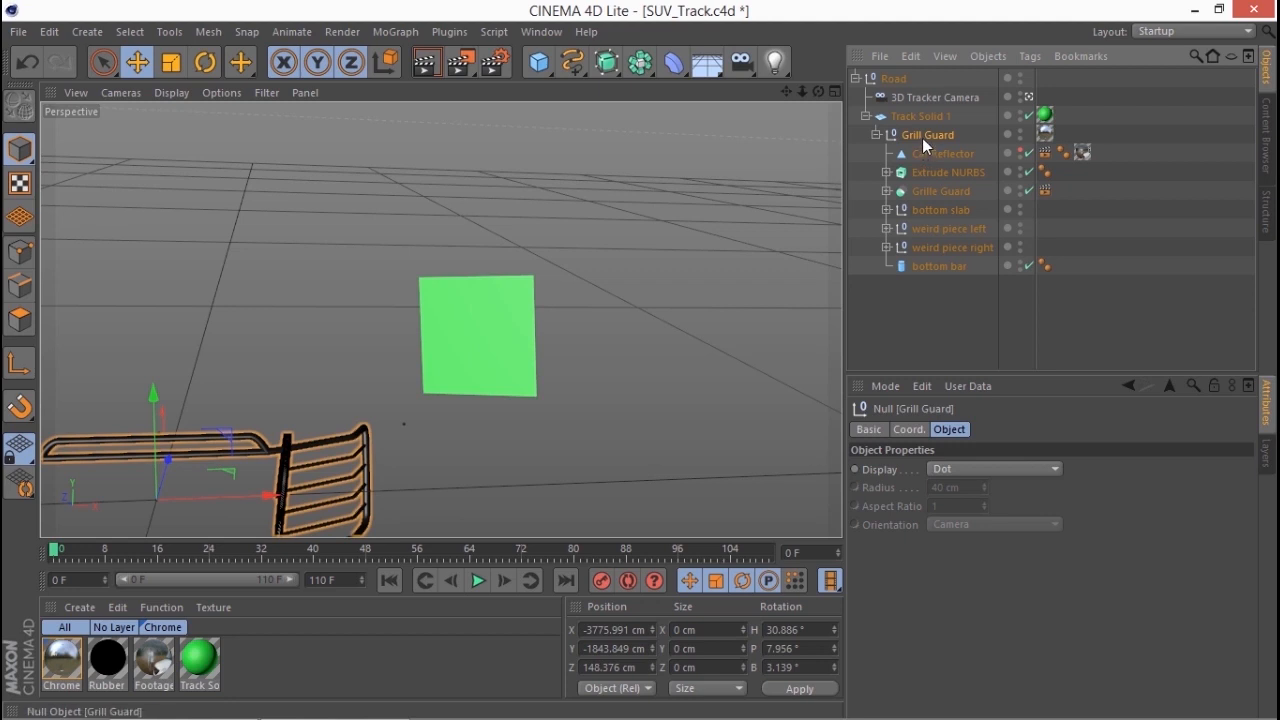
mouse_move(902, 476)
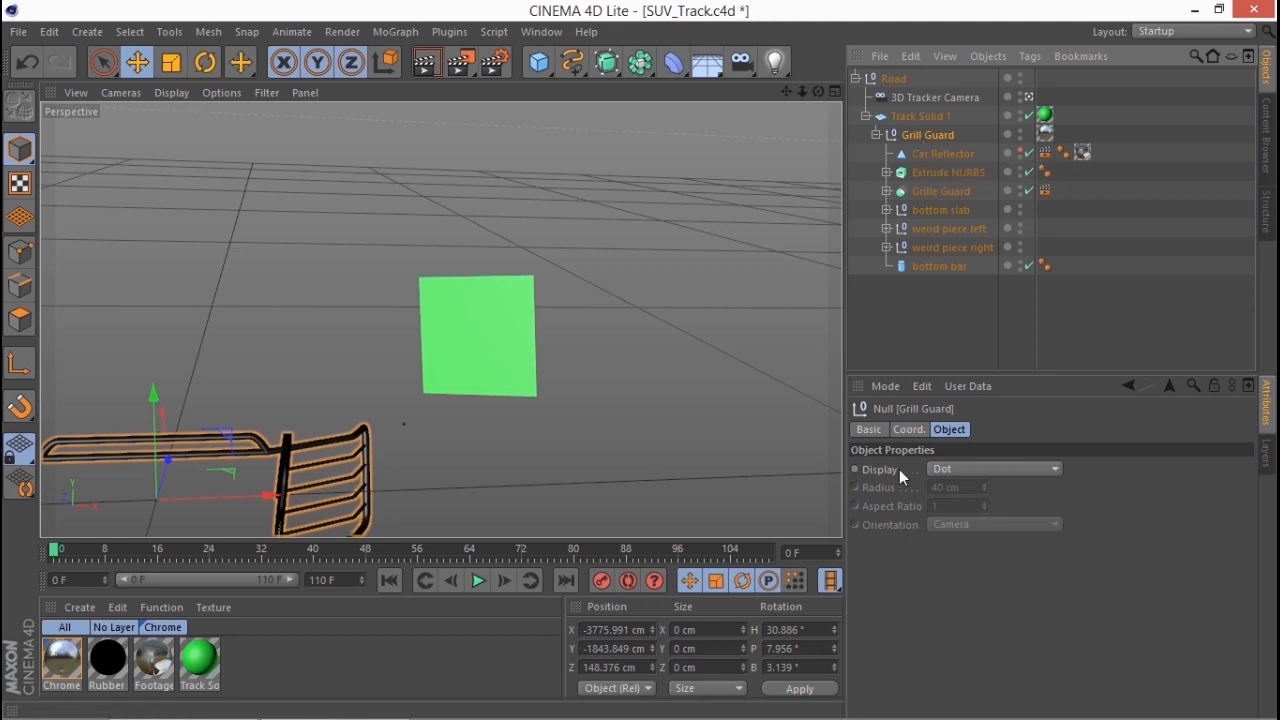
drag(58, 552, 584, 552)
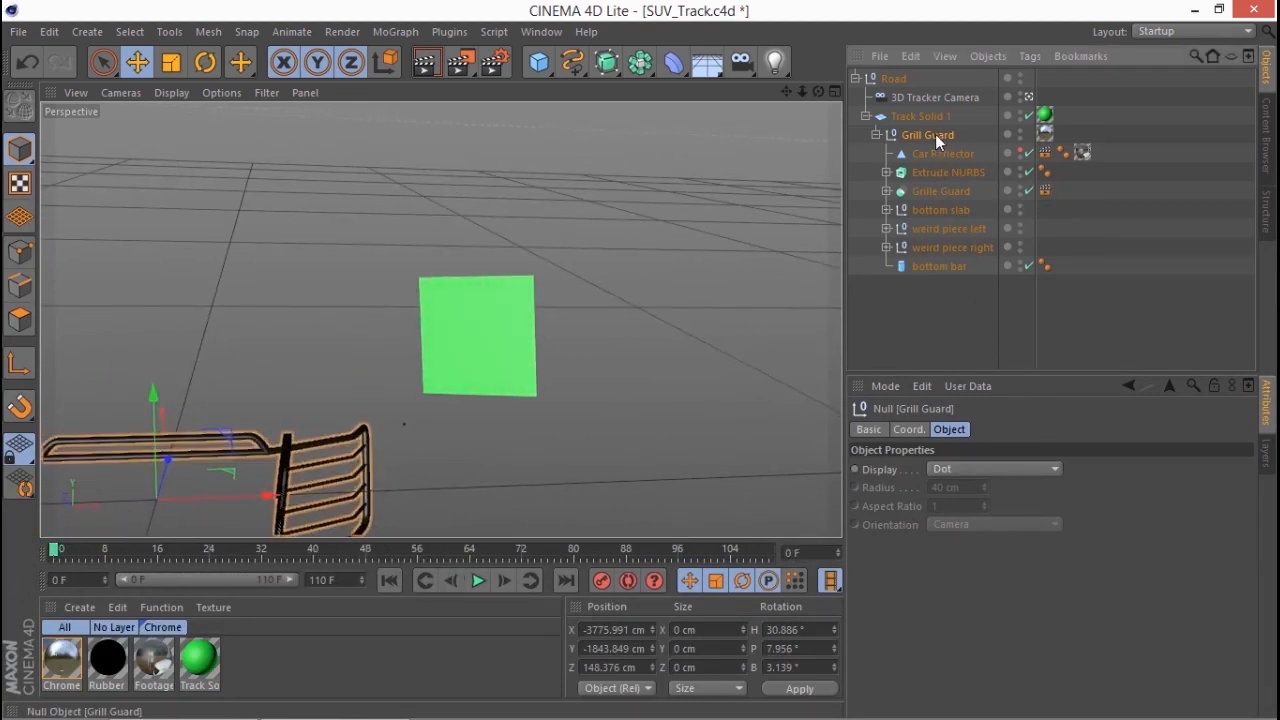
click(908, 428)
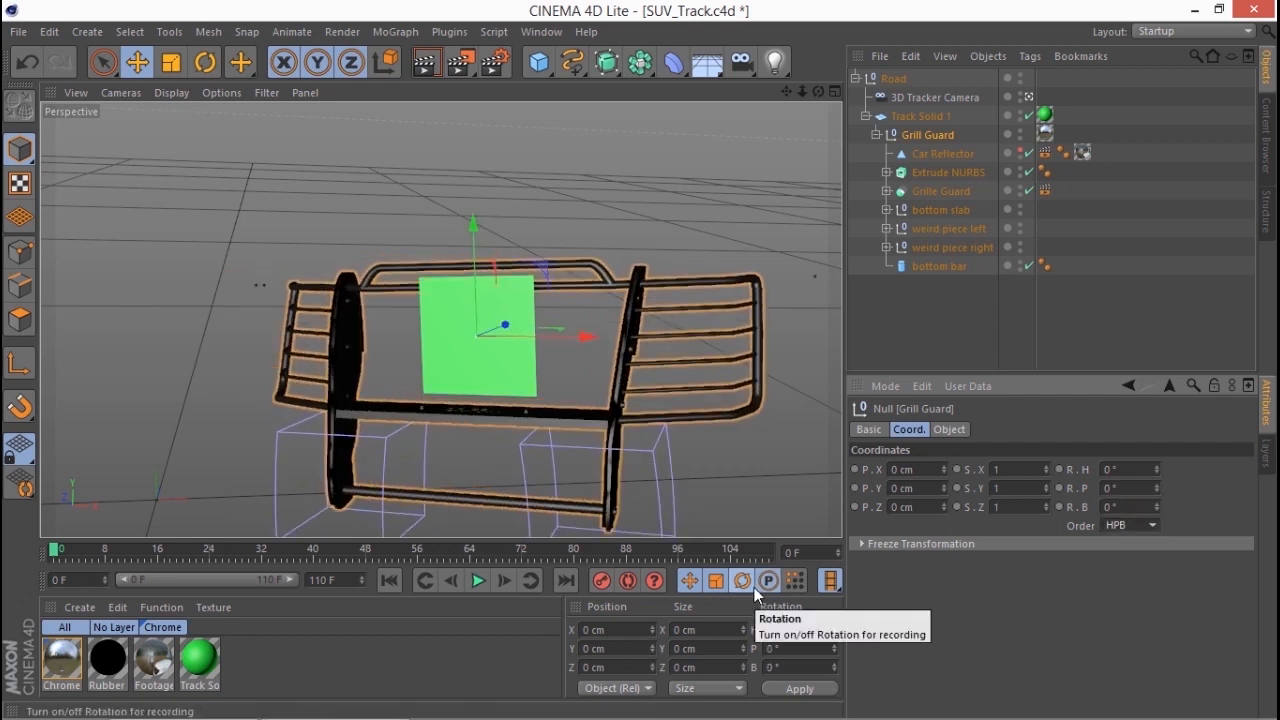
mouse_move(252, 576)
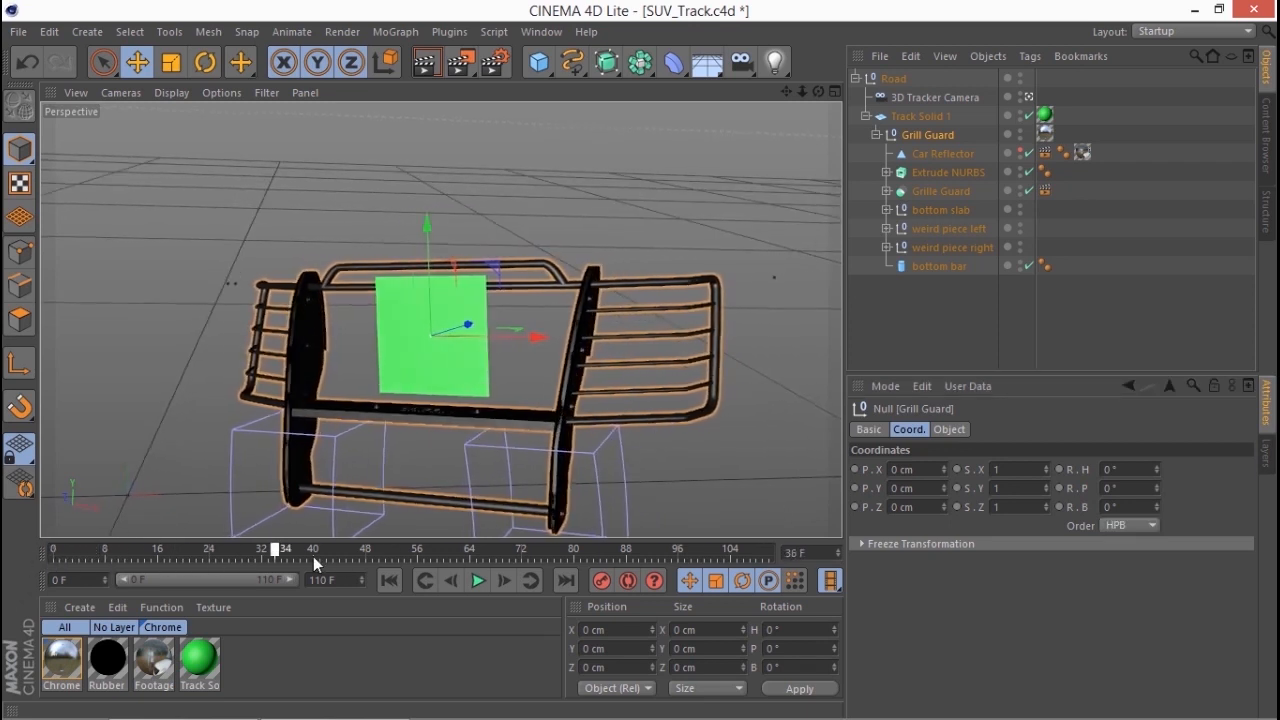
drag(284, 548, 620, 548)
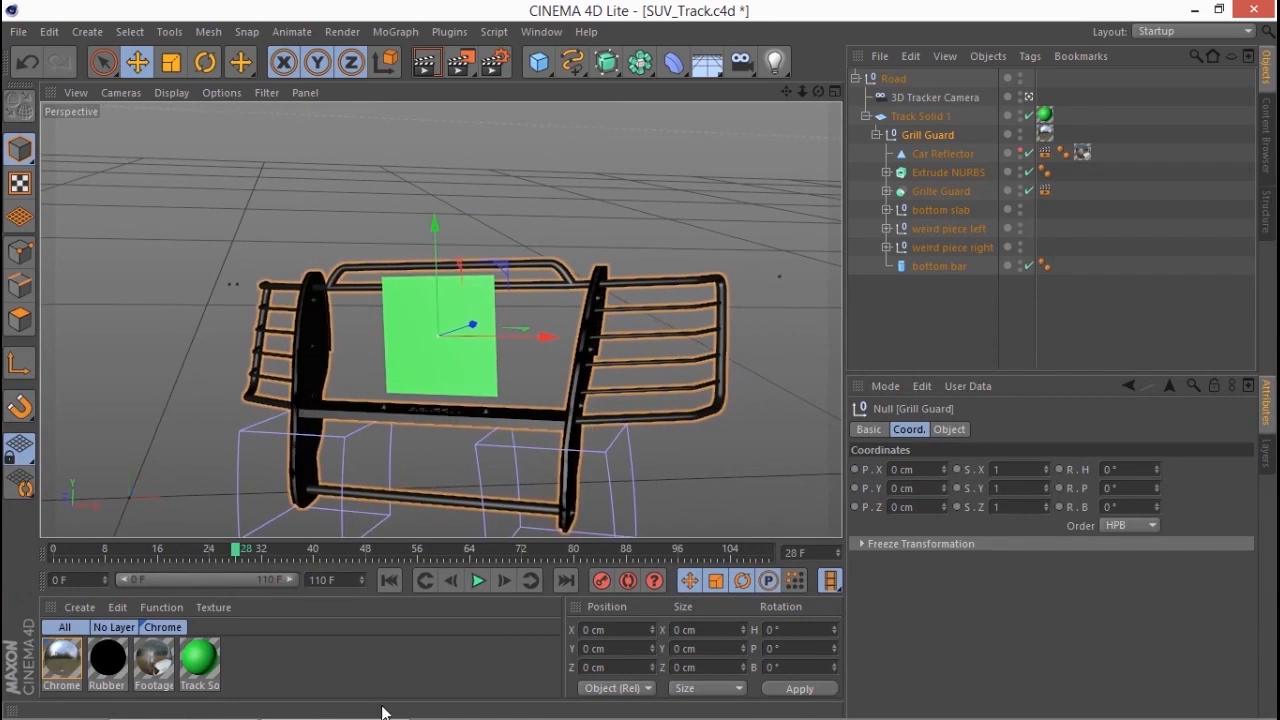
mouse_move(372, 680)
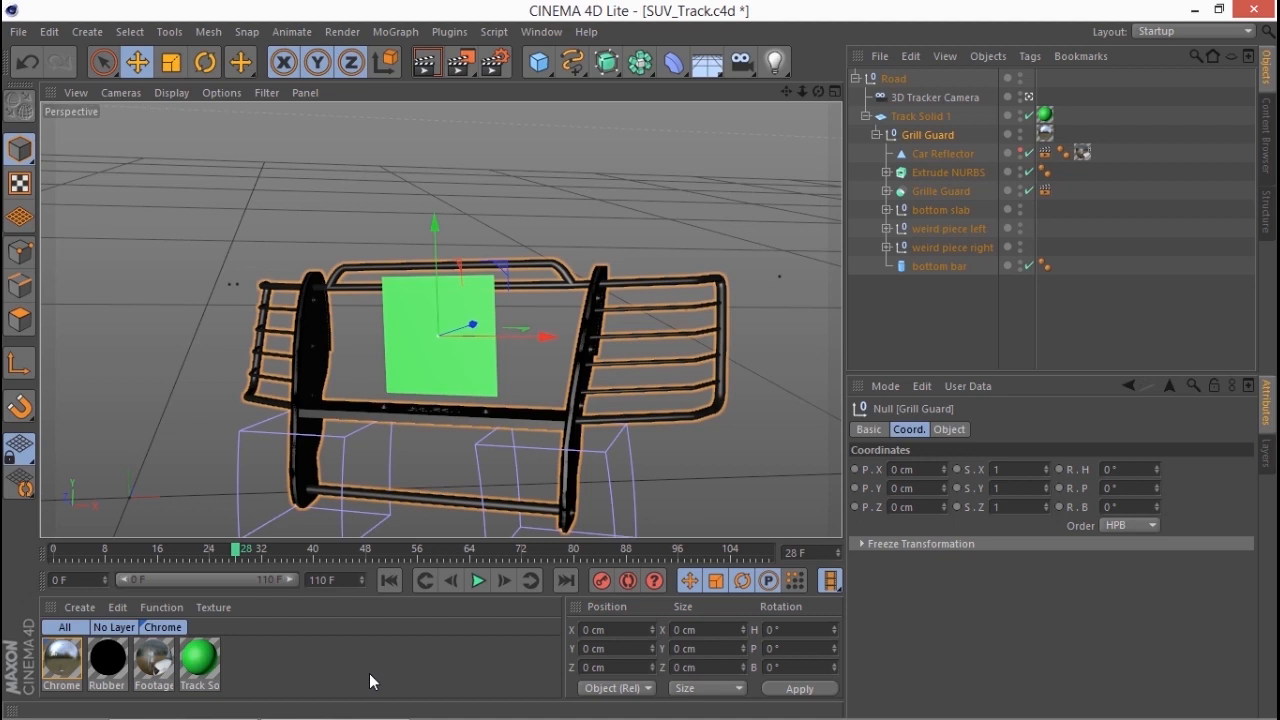
mouse_move(152, 664)
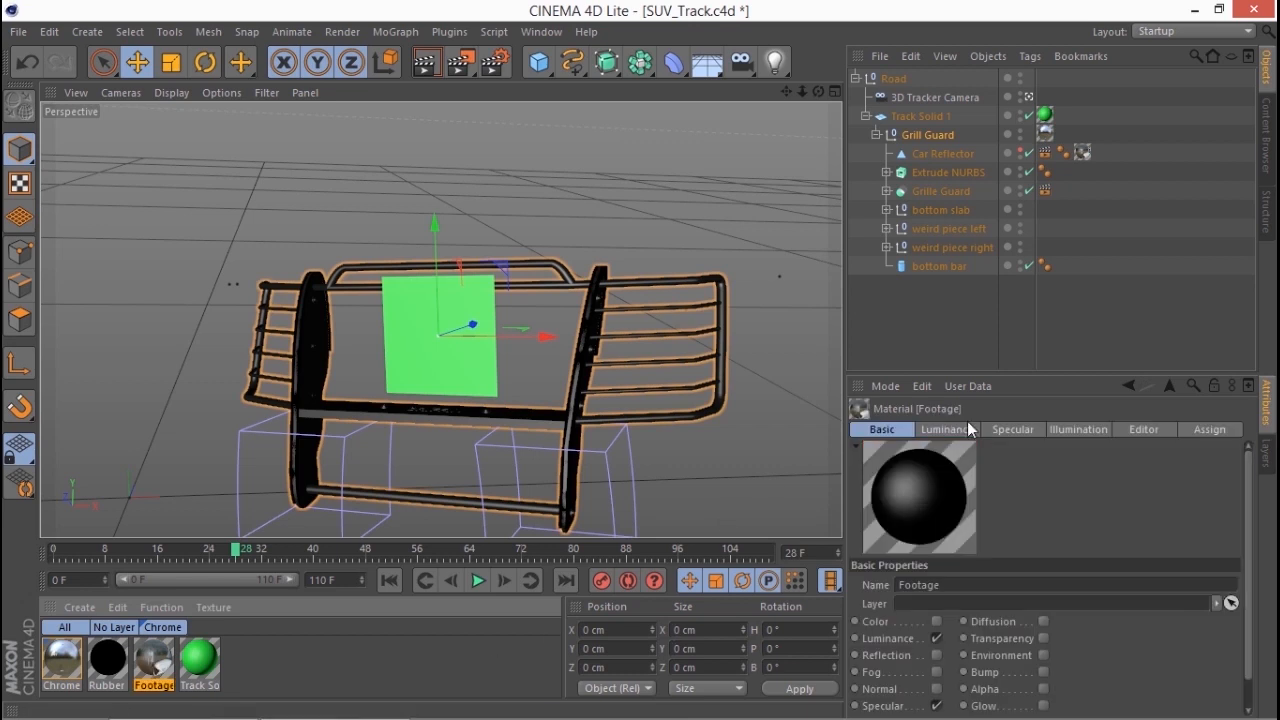
Load the car footage clip as the Footage material's luminance texture without copying it into the project.
click(944, 428)
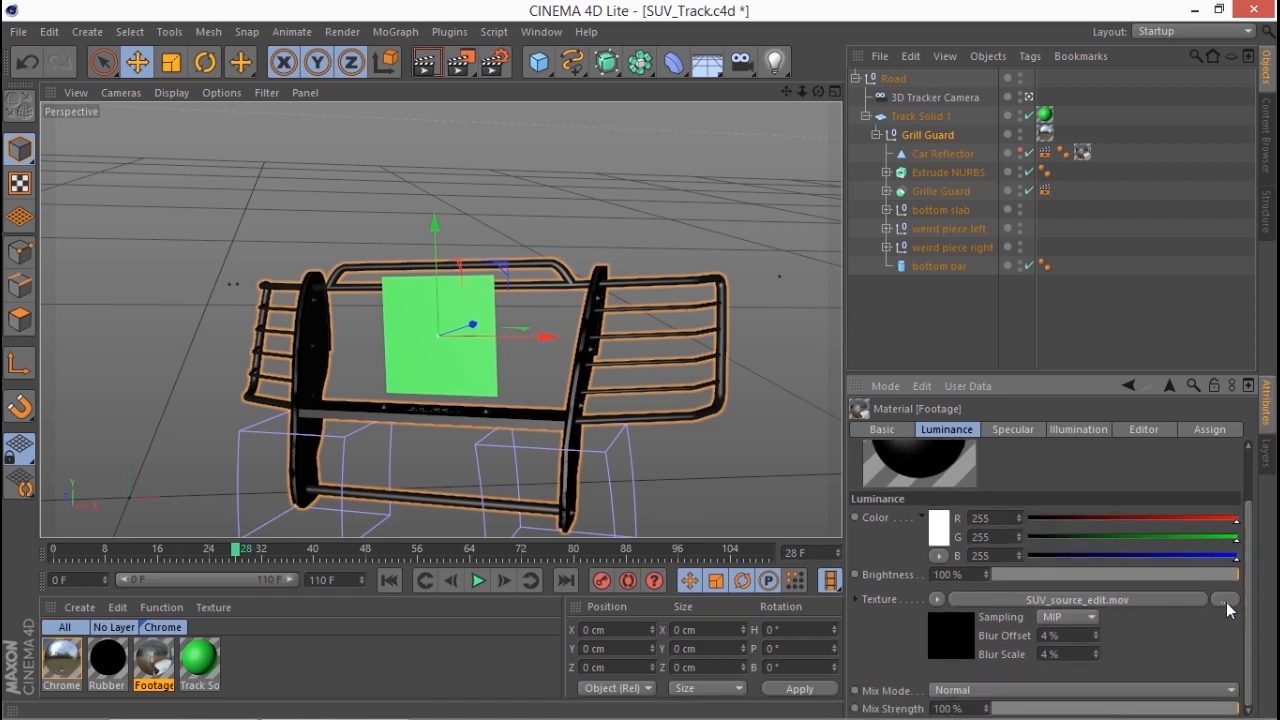
click(1224, 600)
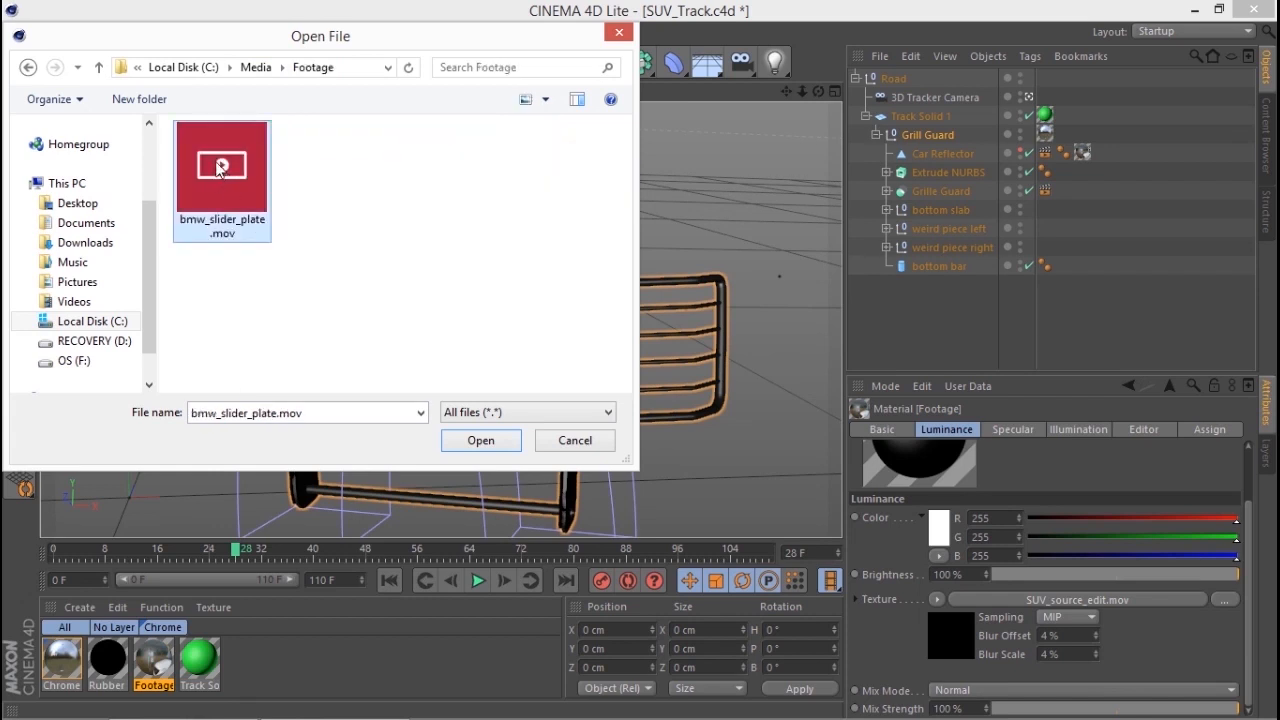
click(480, 440)
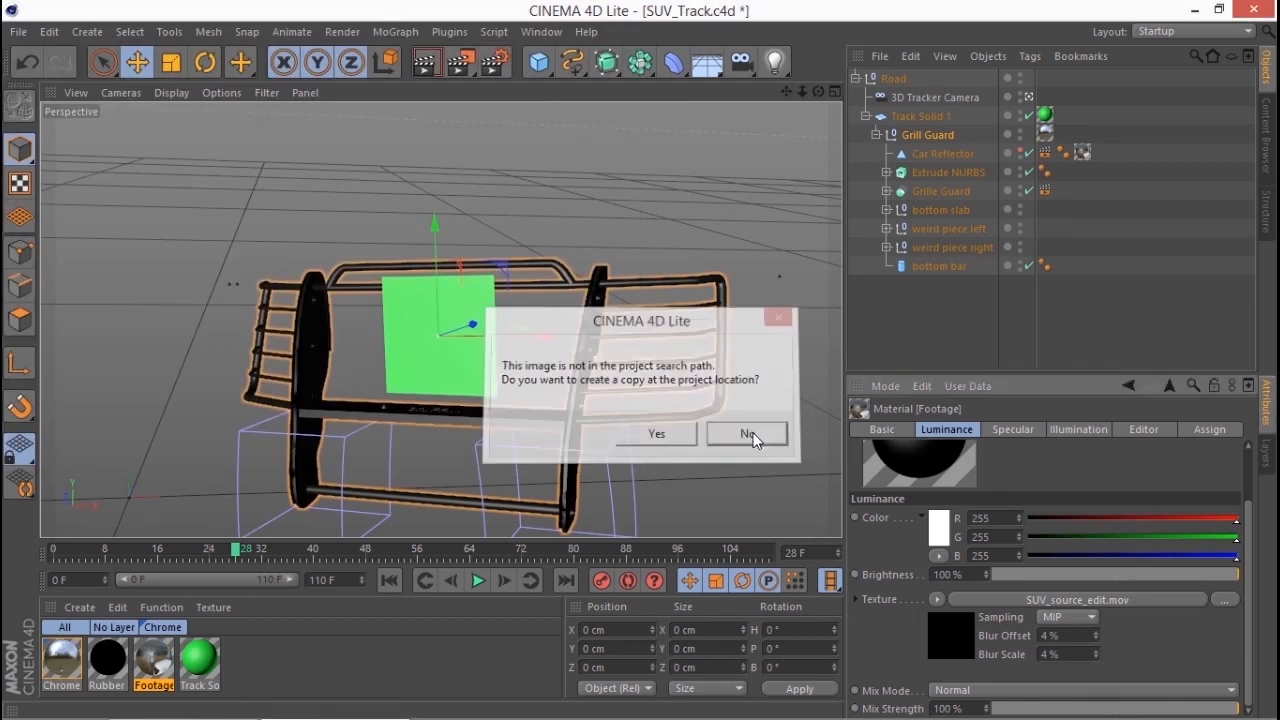
click(744, 432)
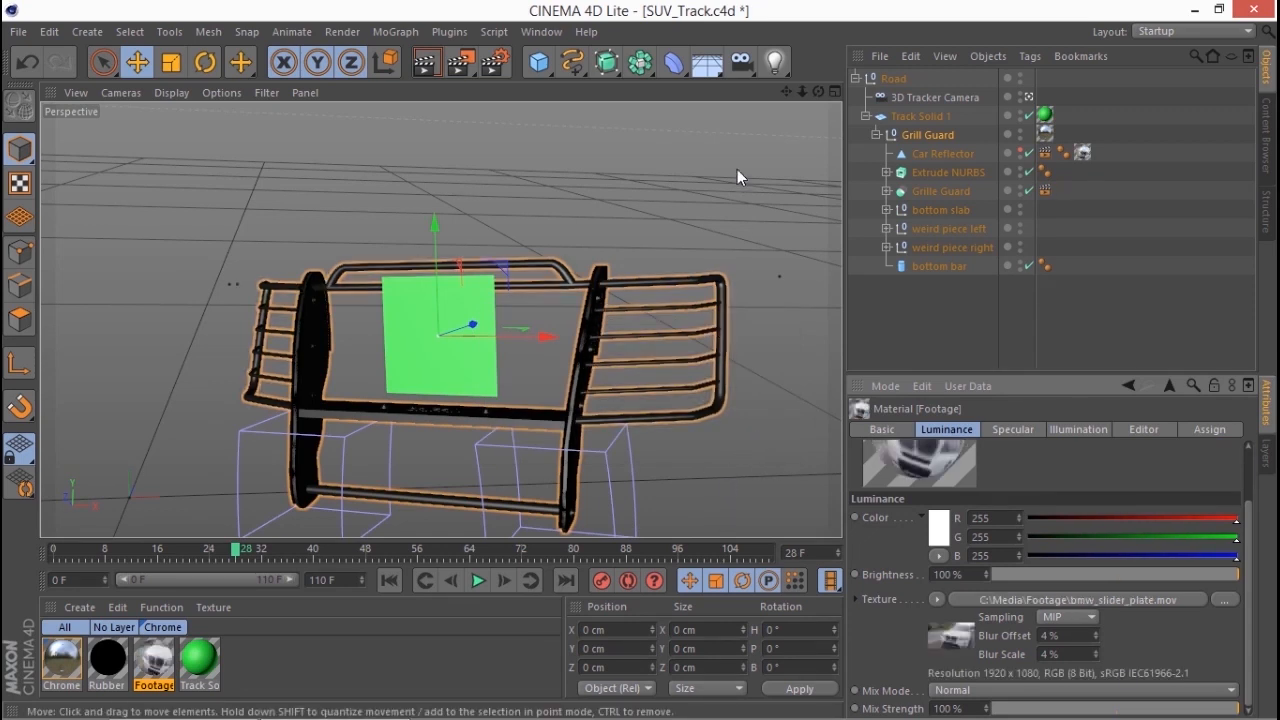
mouse_move(708, 62)
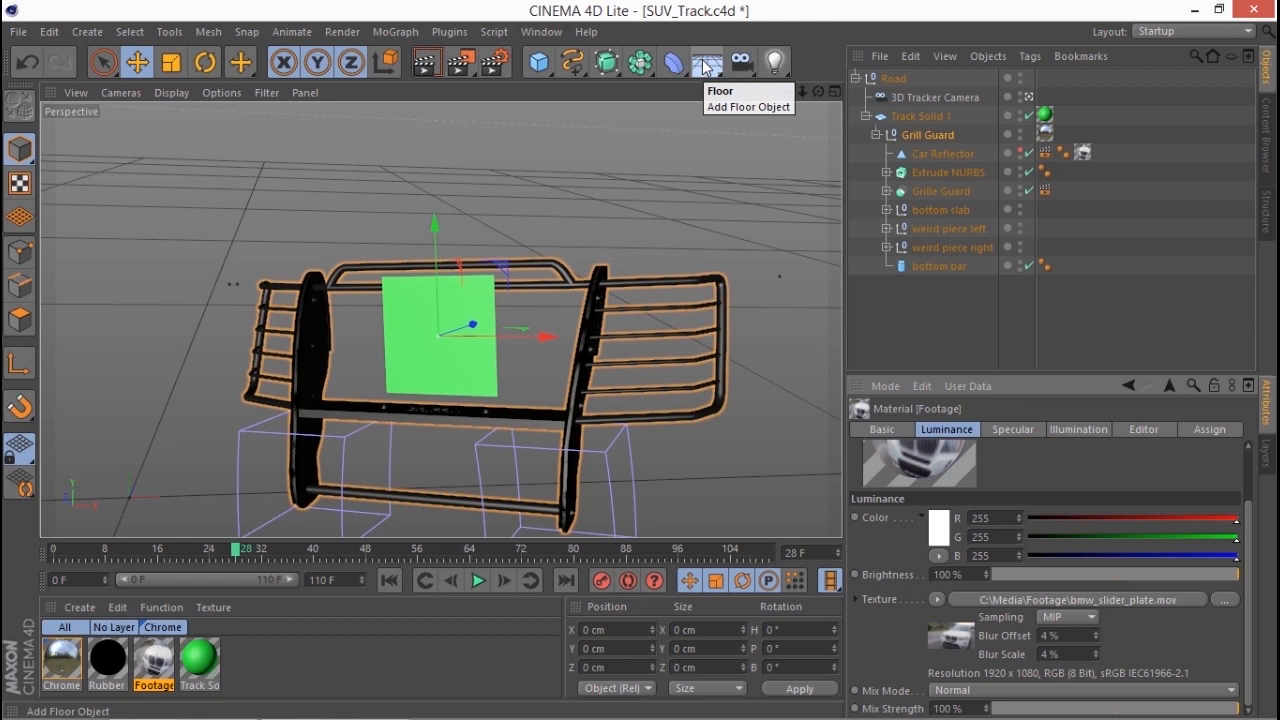
Add a Background object so the car footage shows behind the Grill Guard.
click(706, 62)
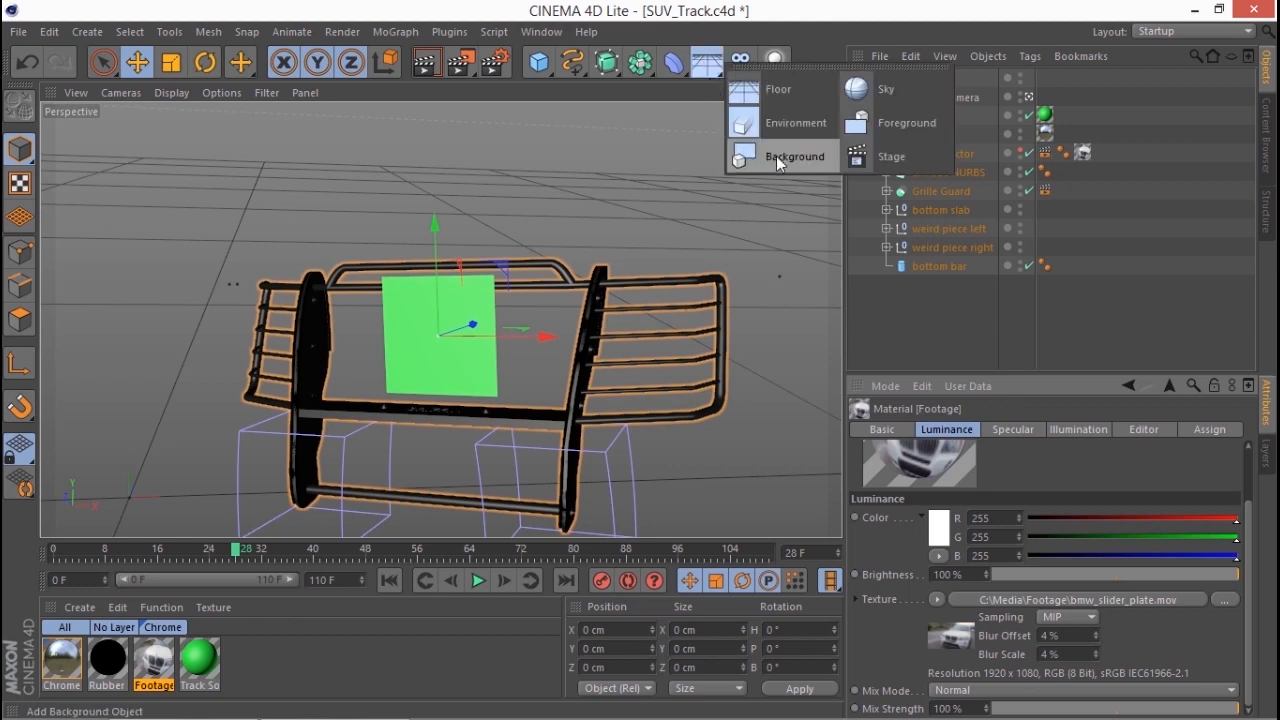
click(796, 156)
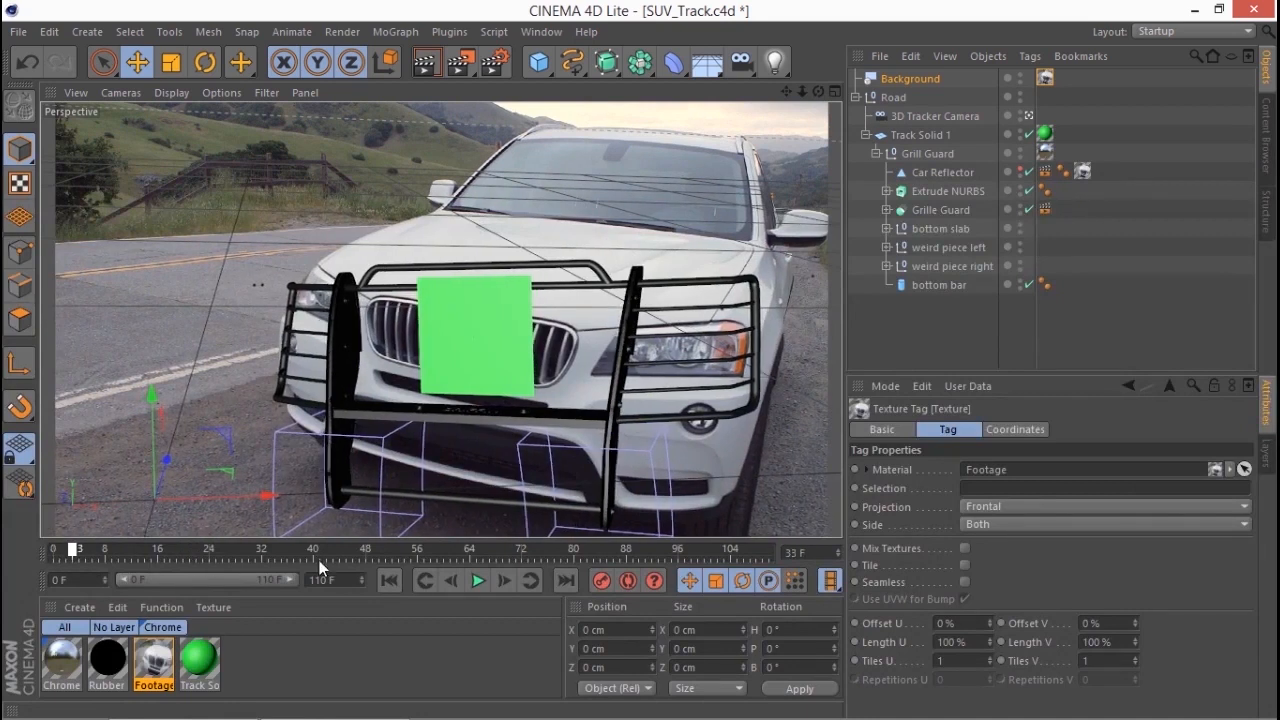
Select the Grill Guard null and rotate it to match the car's angle.
drag(76, 548, 764, 548)
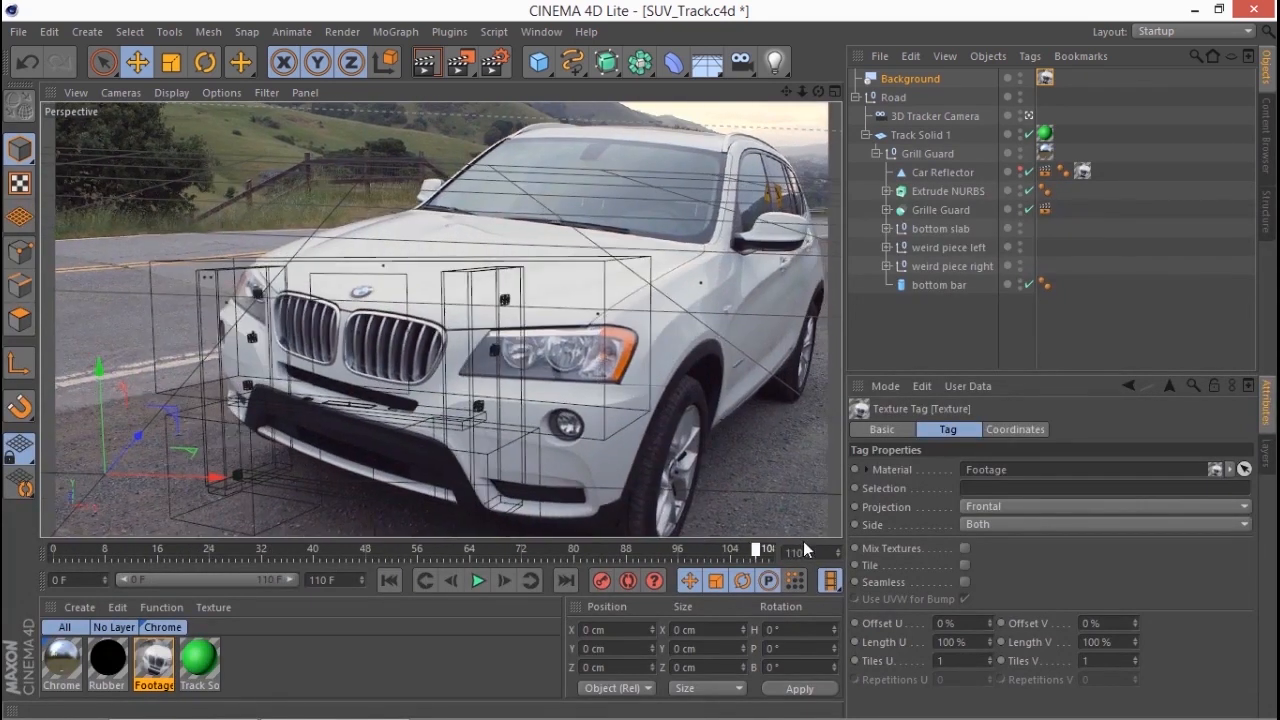
drag(764, 548, 456, 548)
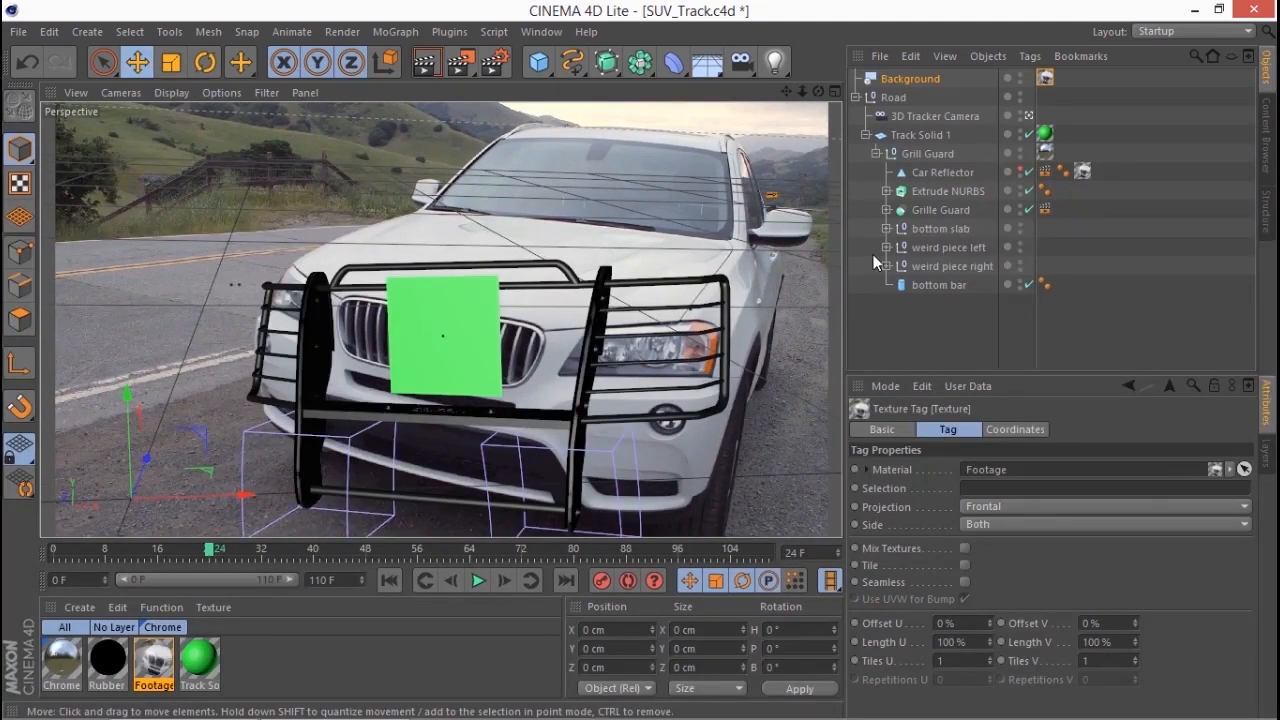
click(928, 152)
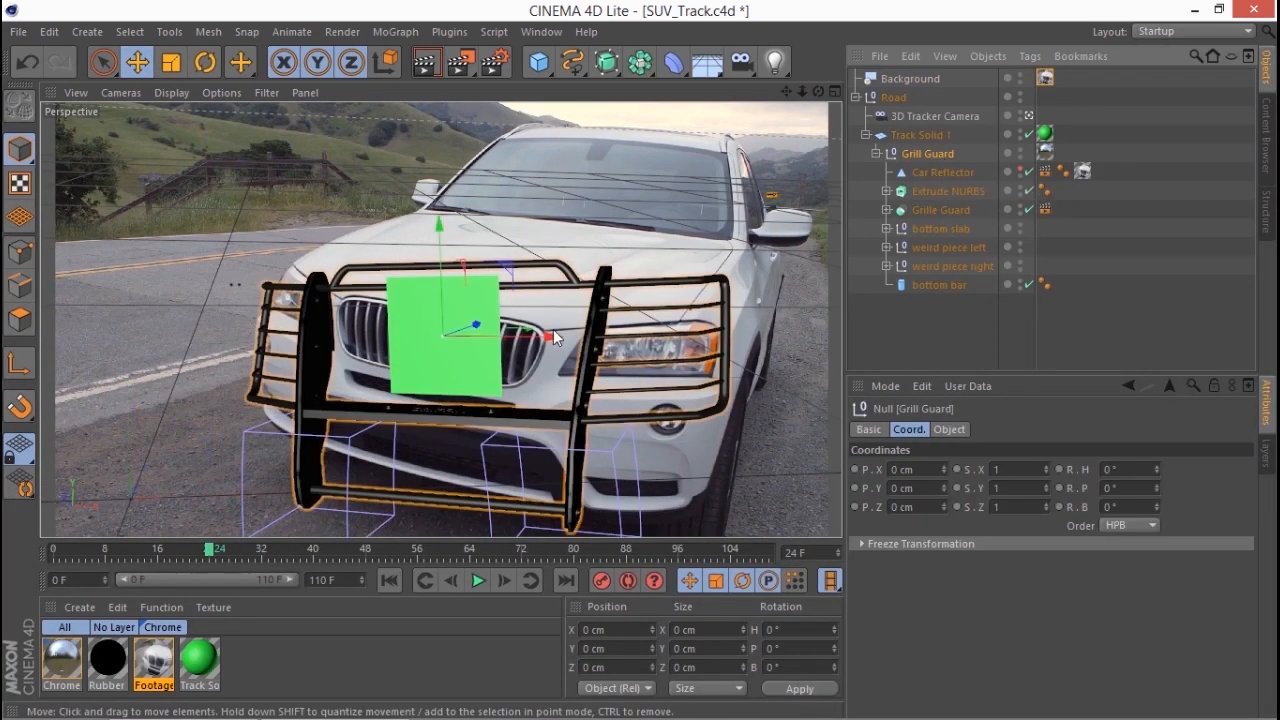
drag(550, 336, 540, 344)
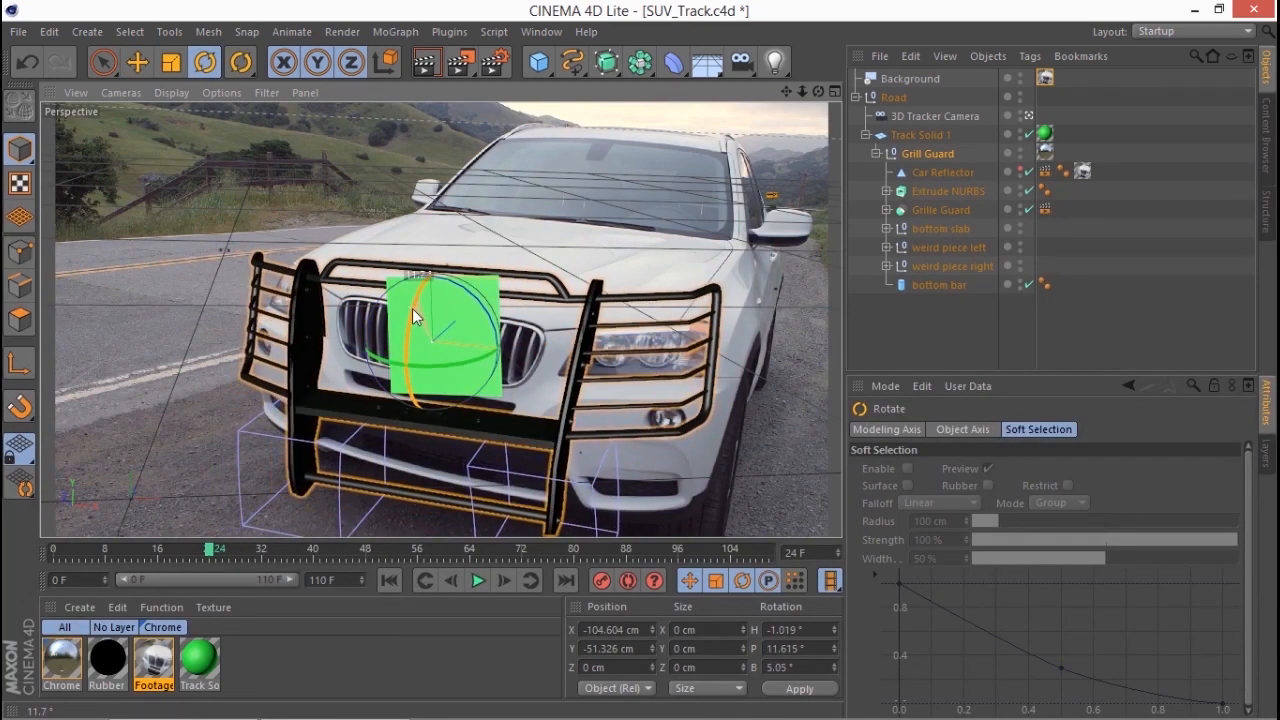
Move the Grill Guard onto the SUV's bumper and scrub the shot to check its fit.
click(136, 62)
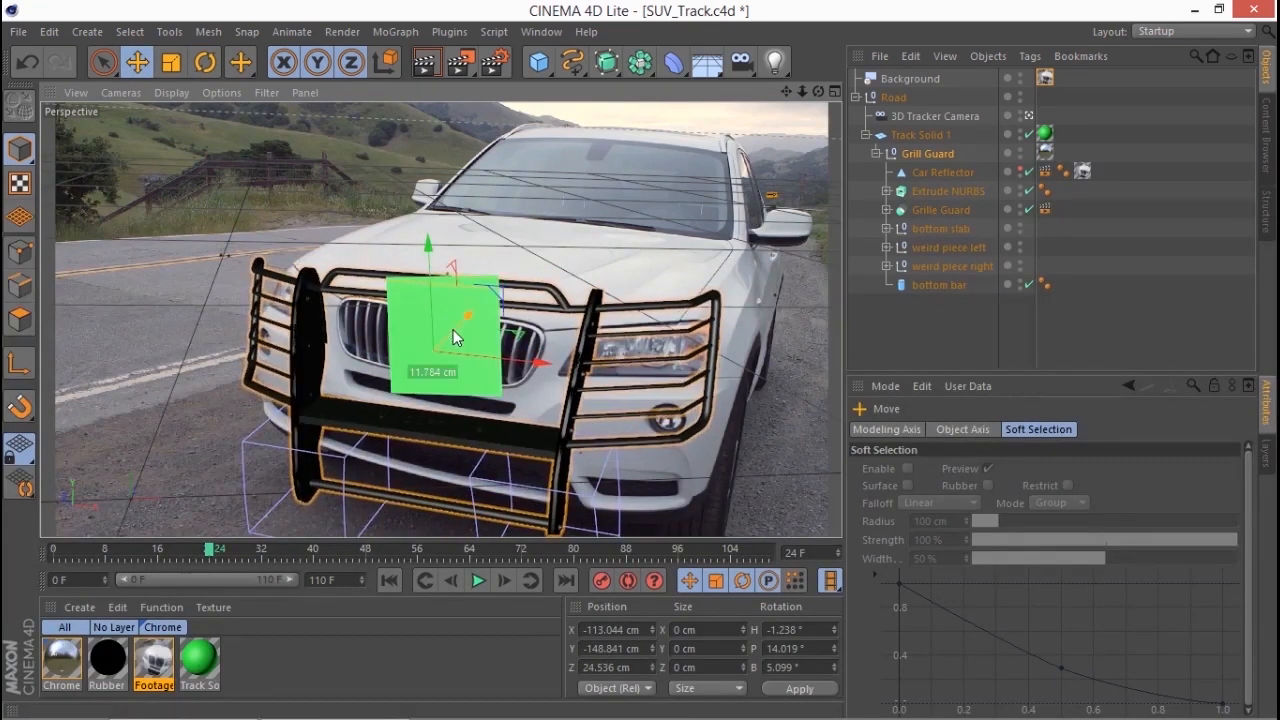
drag(456, 336, 320, 544)
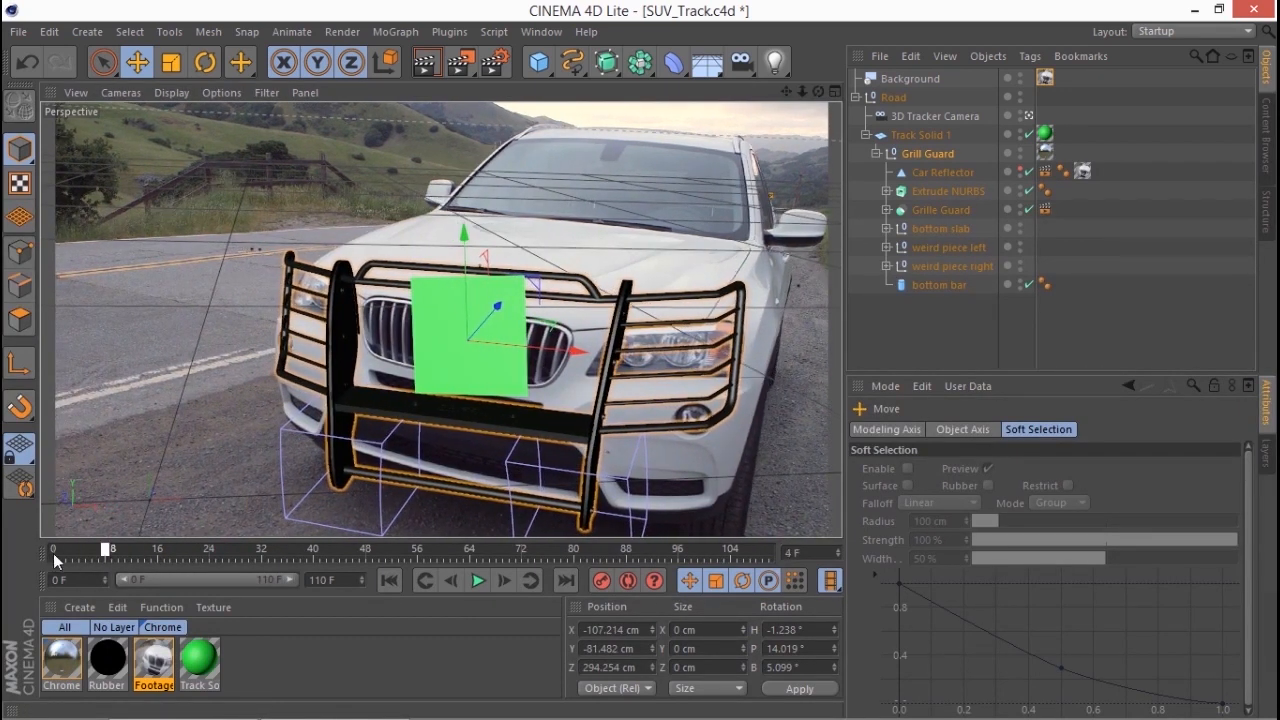
drag(110, 548, 350, 548)
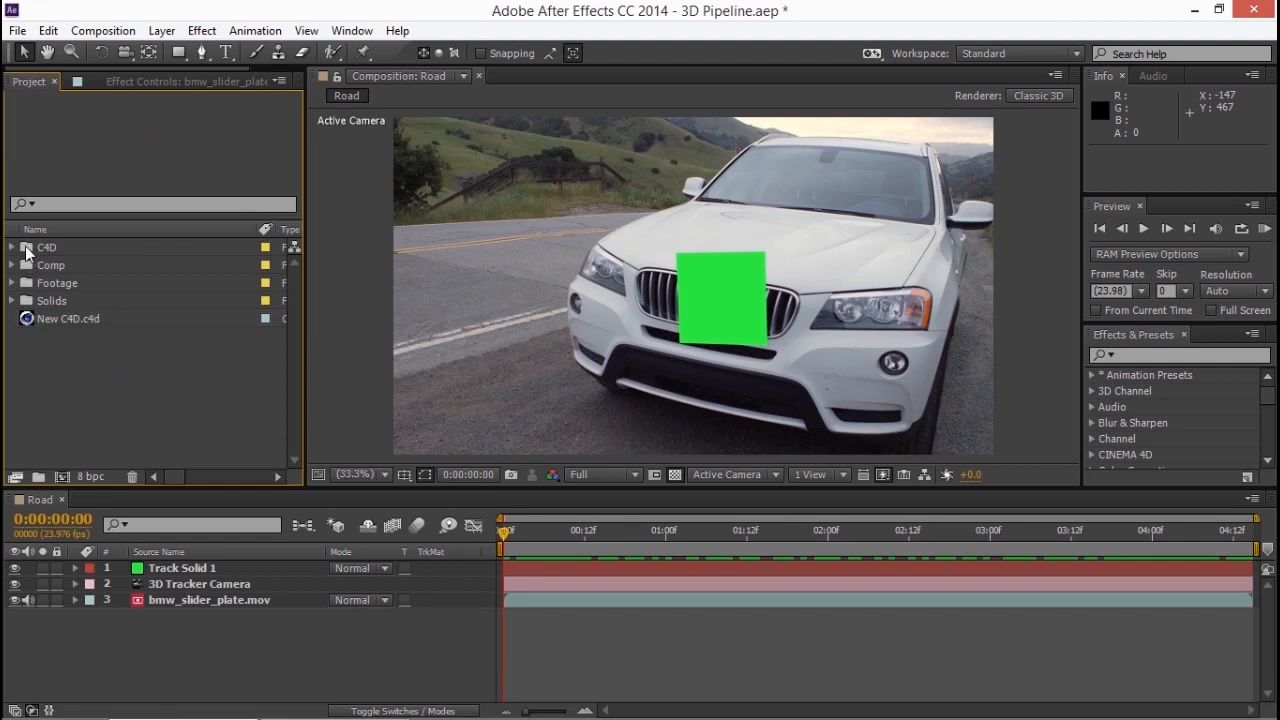
Import C4D\SUV_Track.c4d into the project and add it to the Road composition.
click(46, 248)
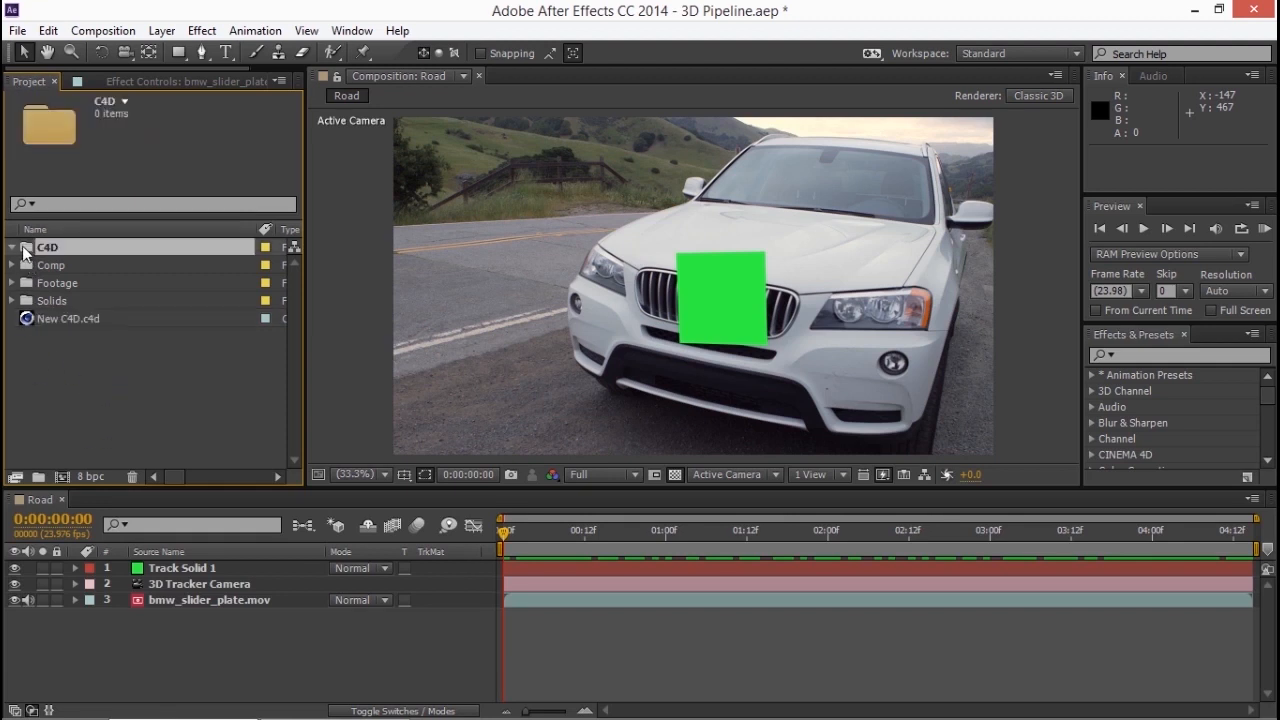
click(16, 30)
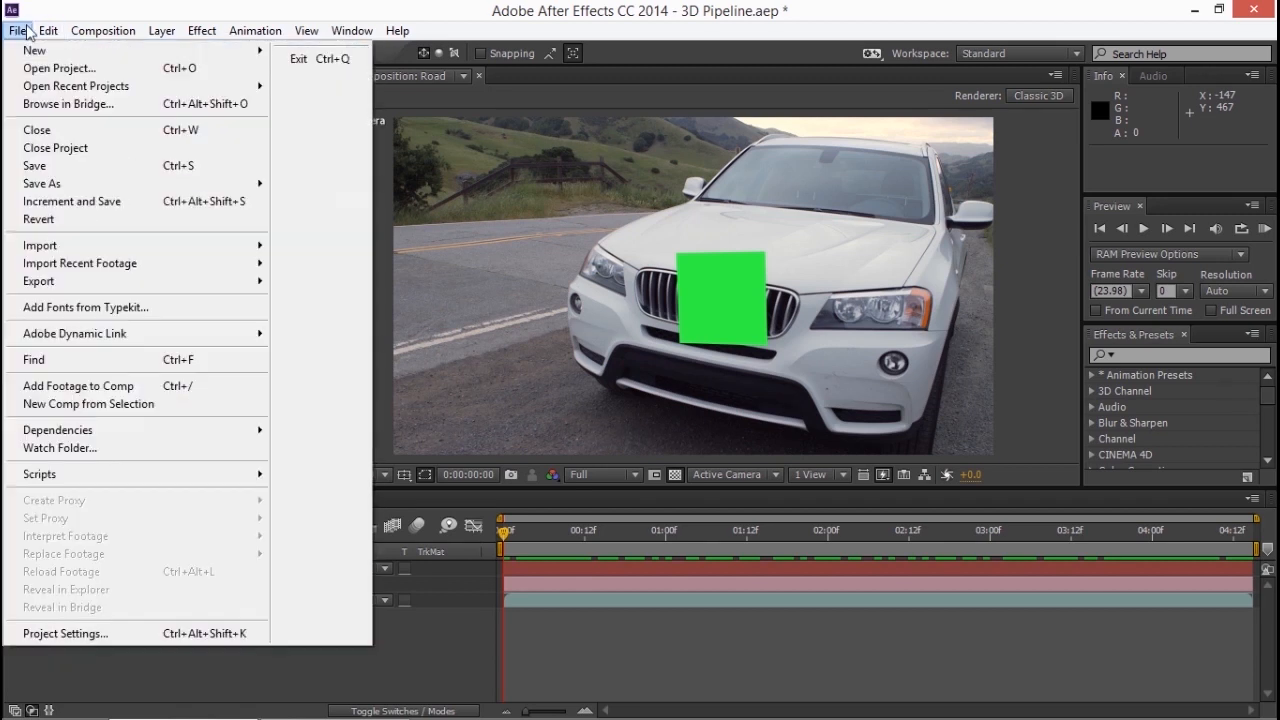
mouse_move(40, 244)
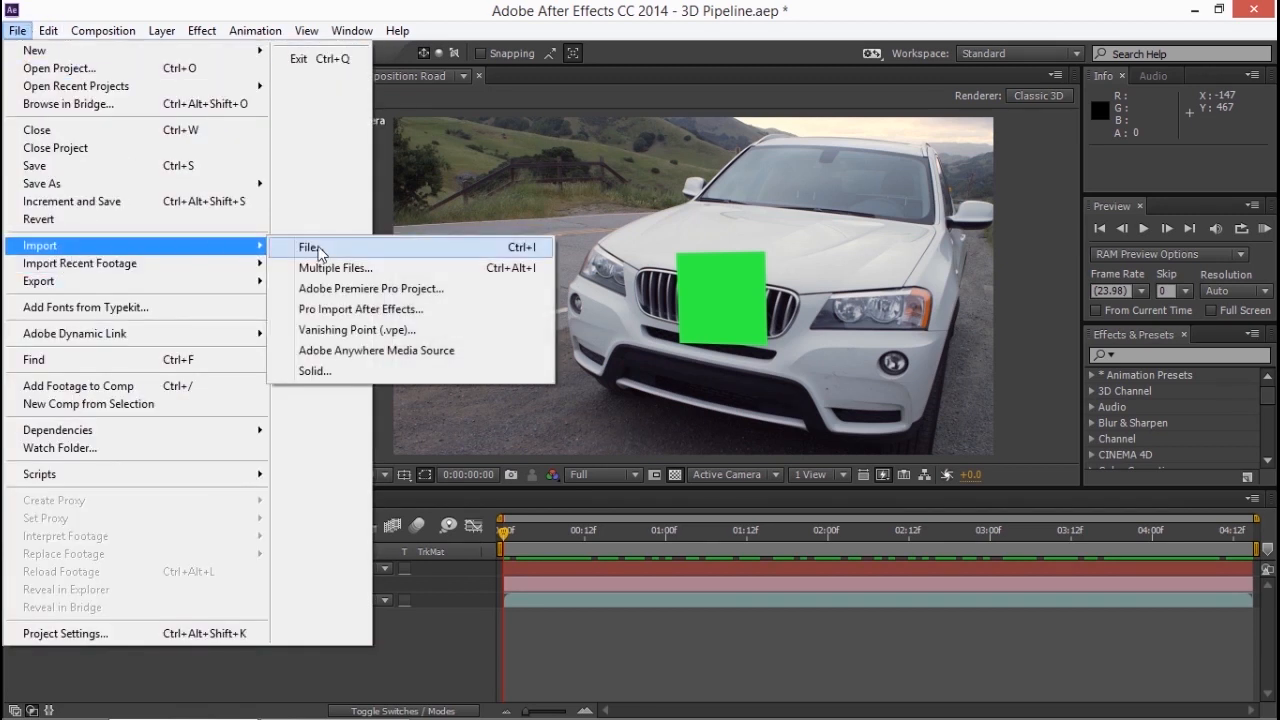
click(310, 248)
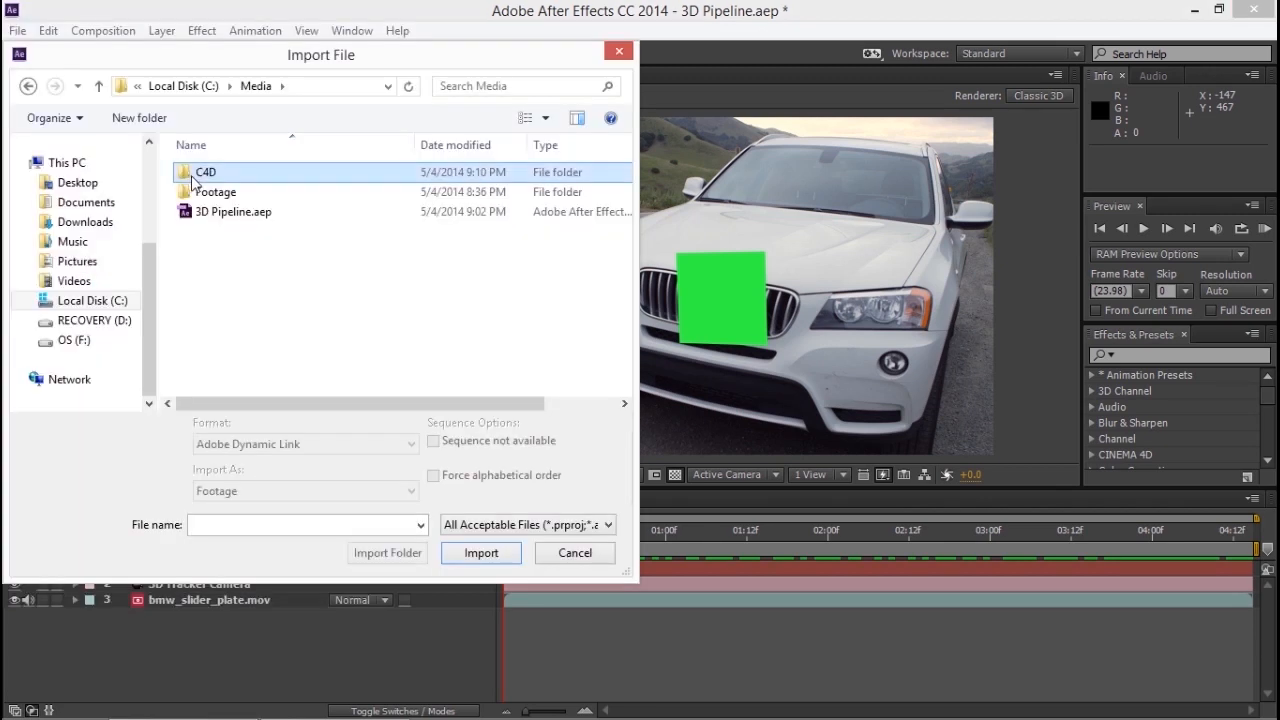
double_click(204, 172)
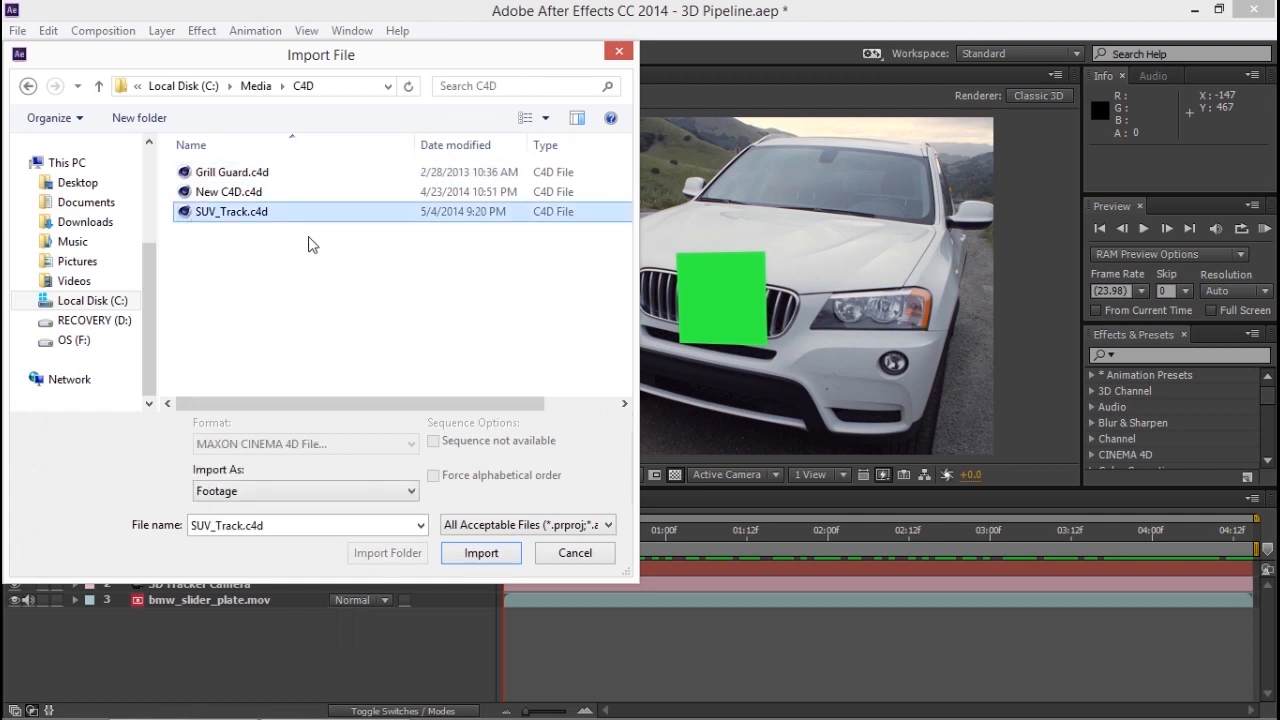
click(480, 552)
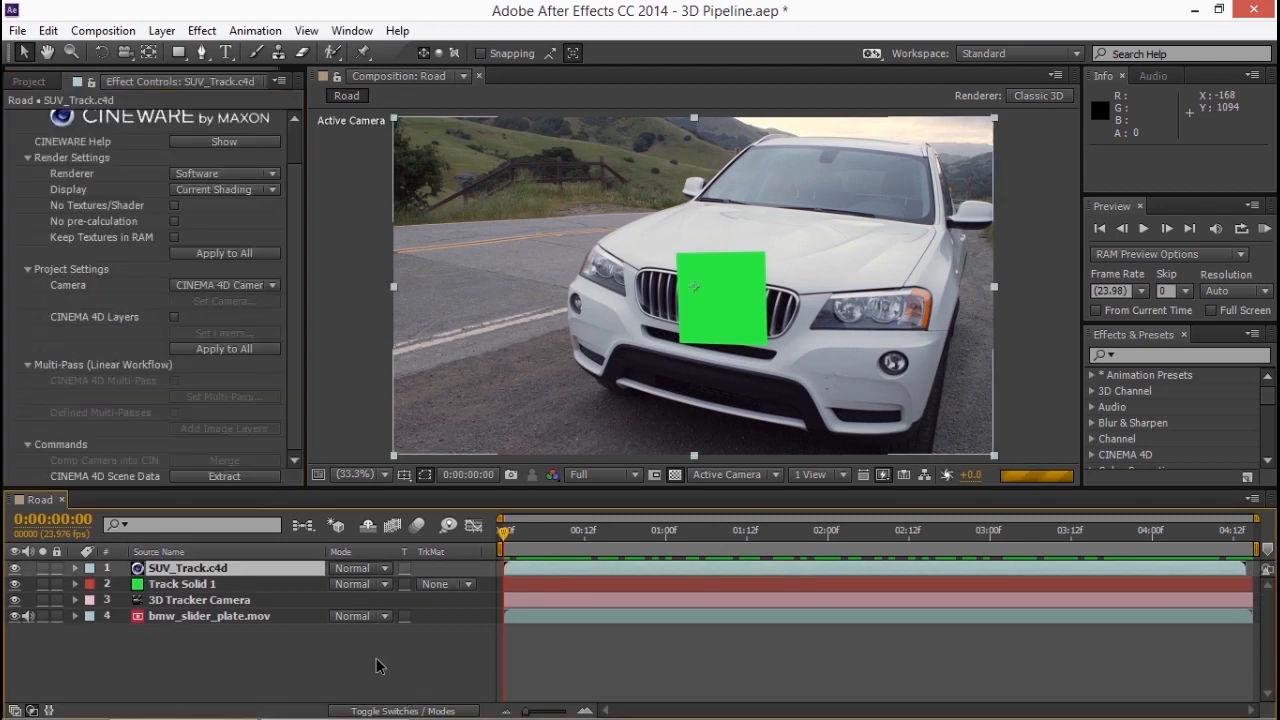
Set the Cineware renderer to Standard (Final) and hide Track Solid 1.
click(224, 172)
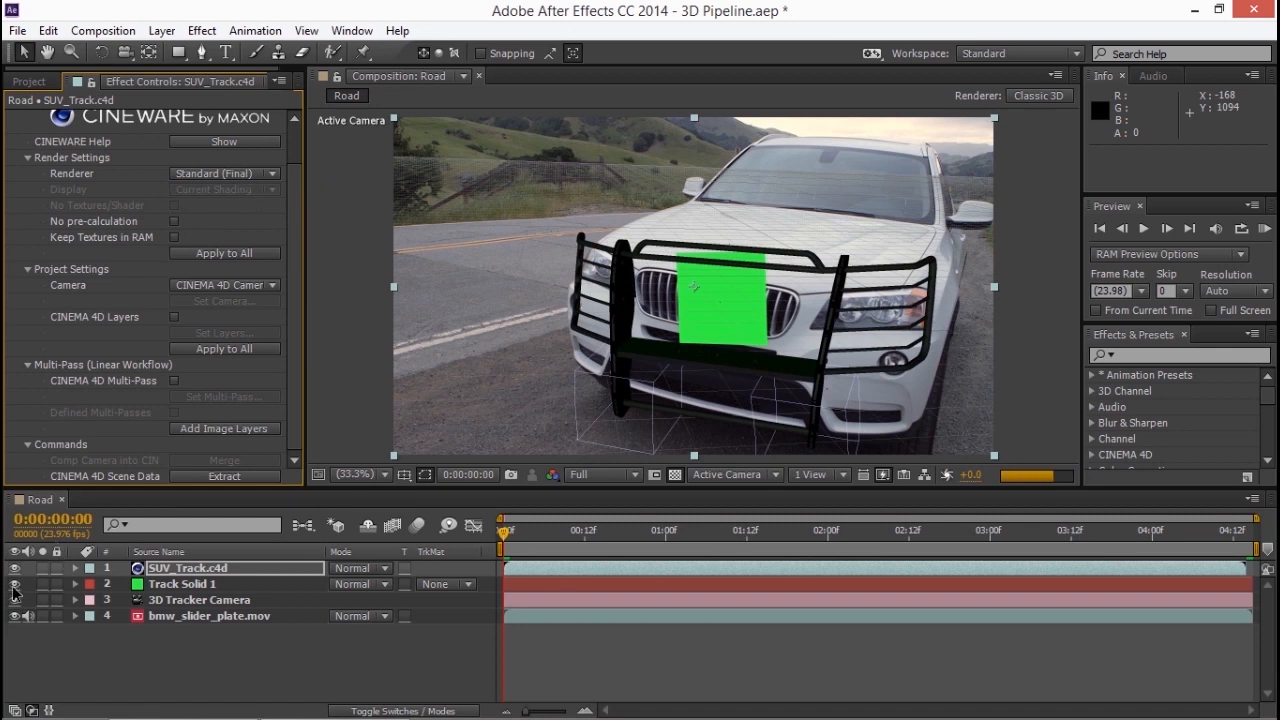
click(16, 568)
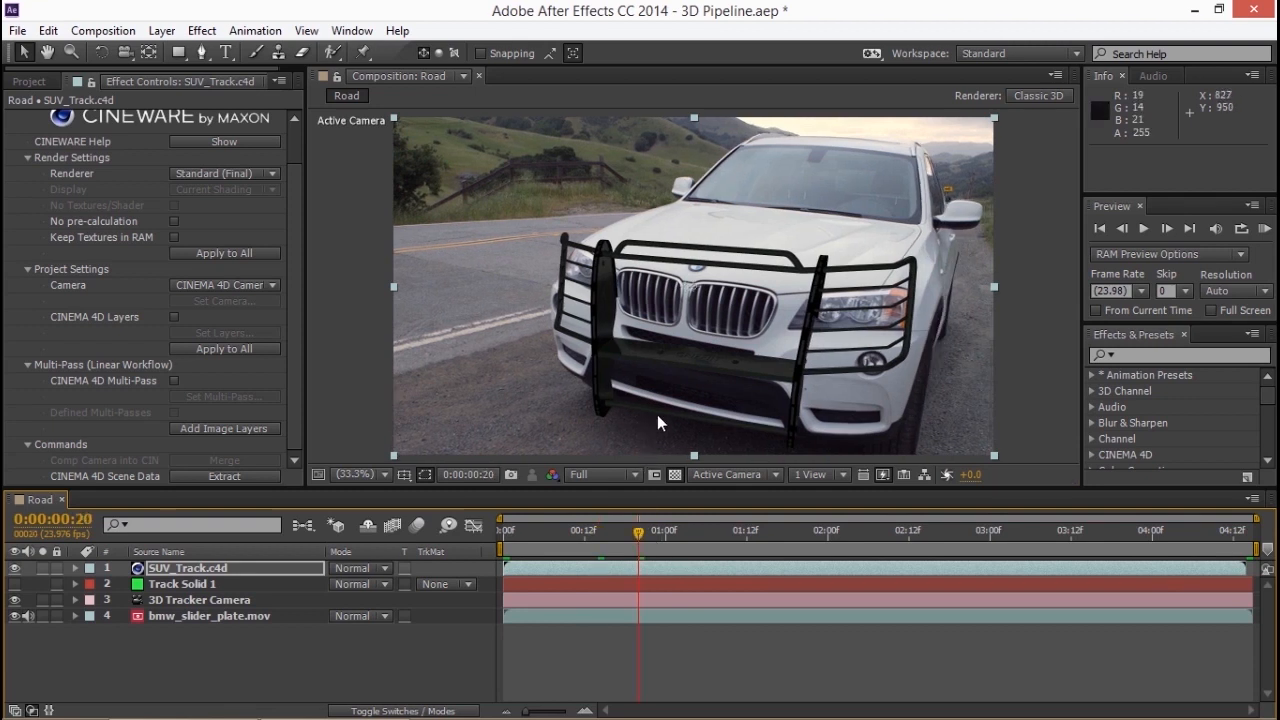
mouse_move(676, 384)
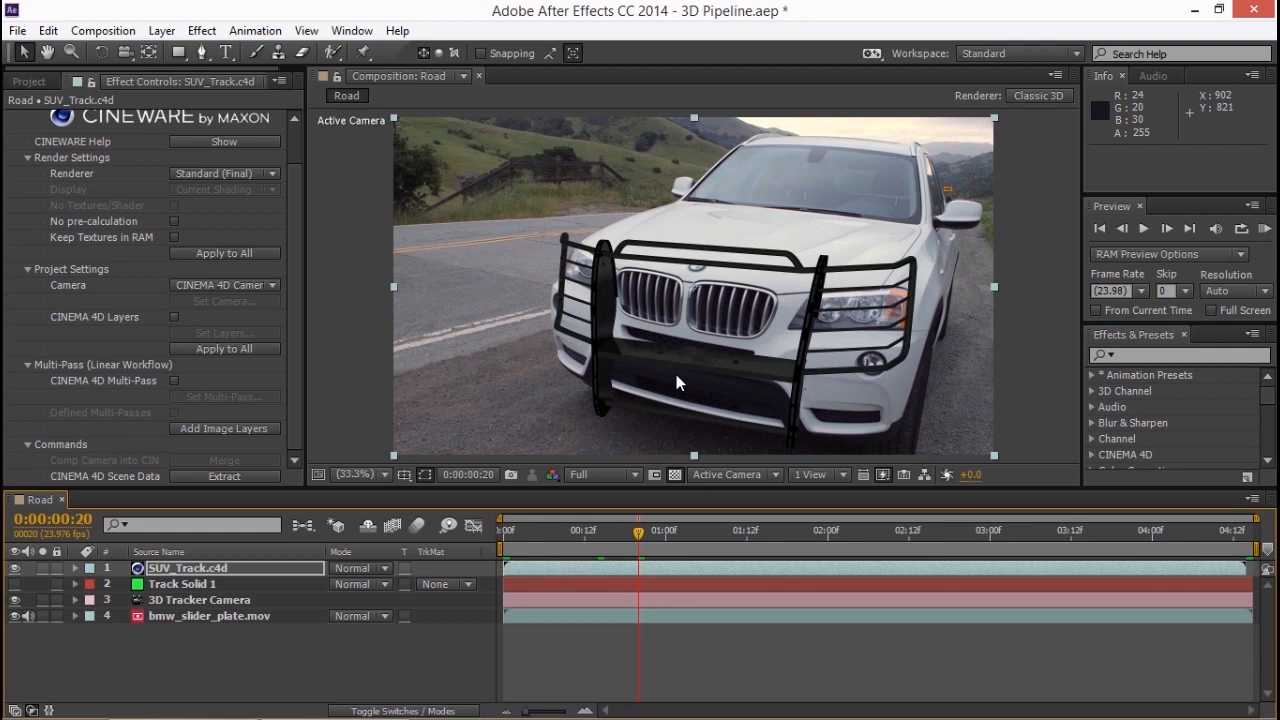
mouse_move(712, 252)
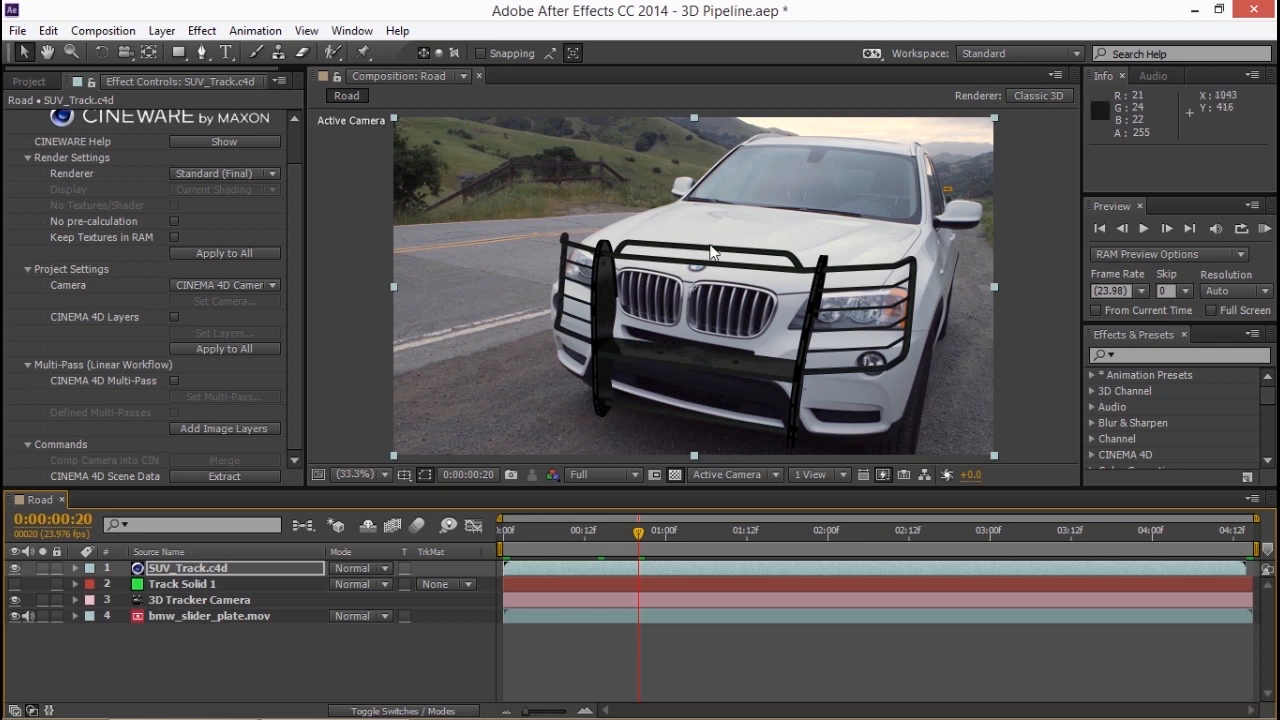
mouse_move(640, 424)
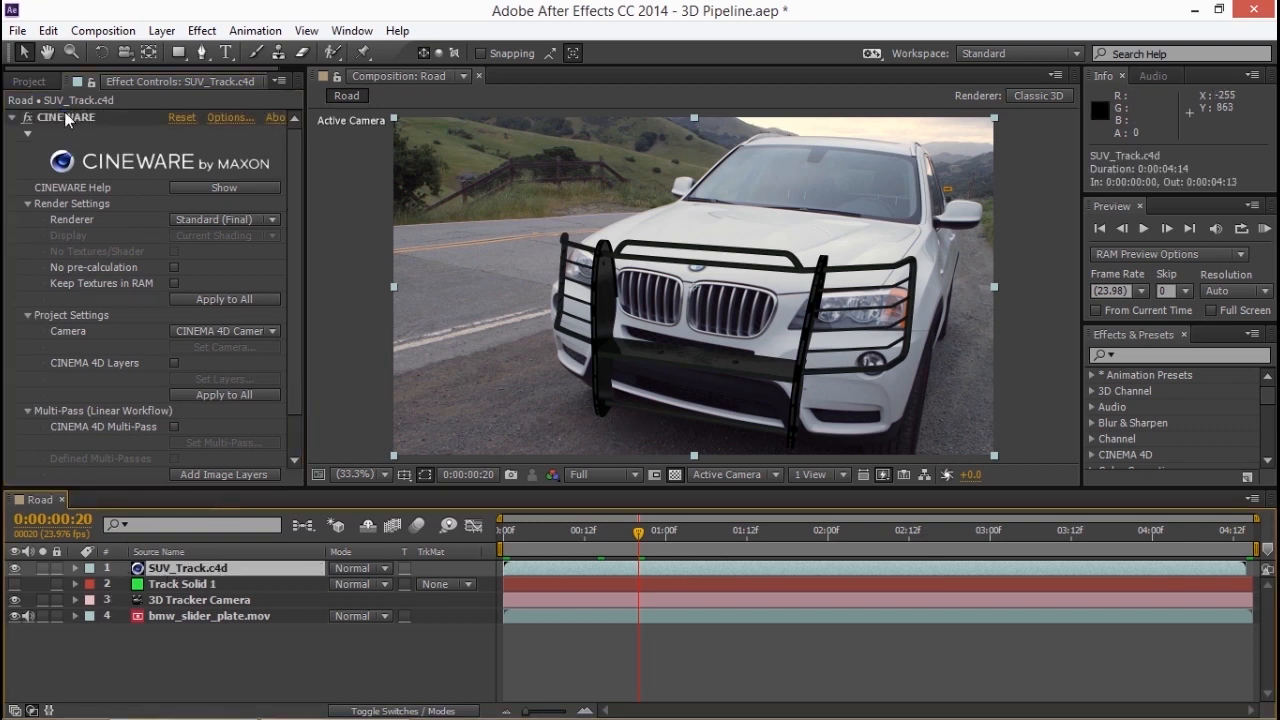
click(48, 30)
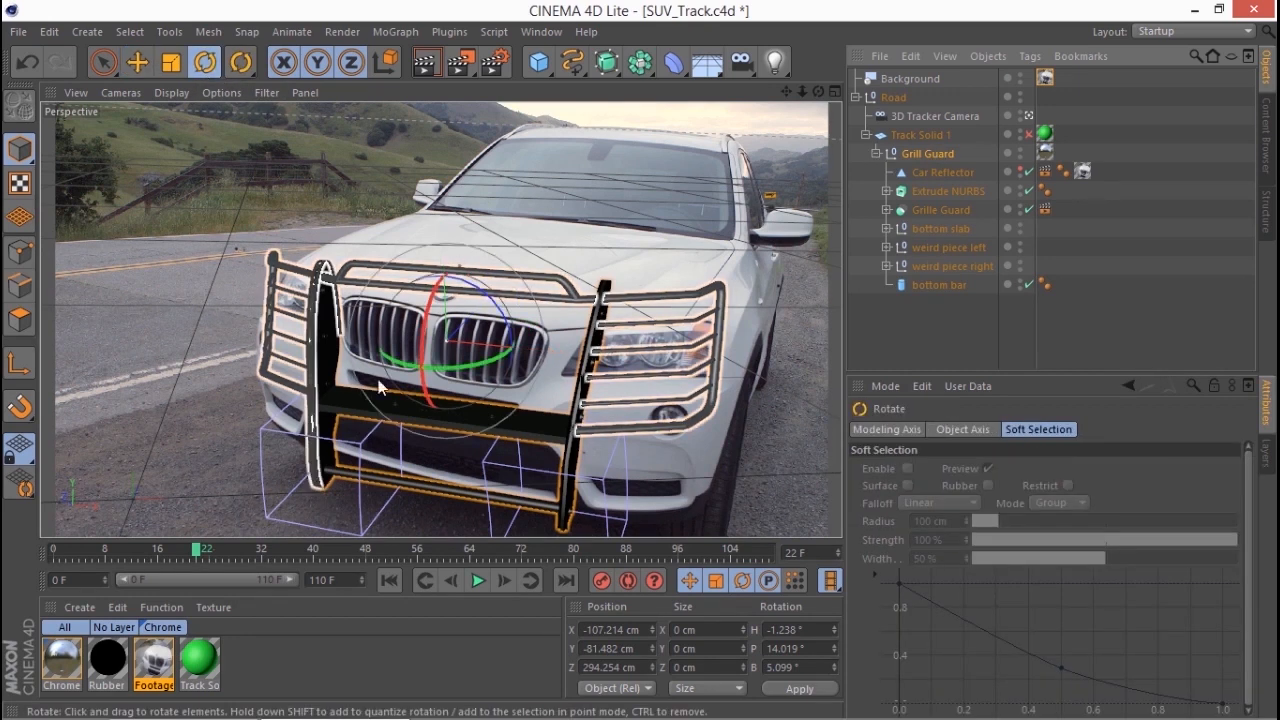
drag(380, 388, 472, 376)
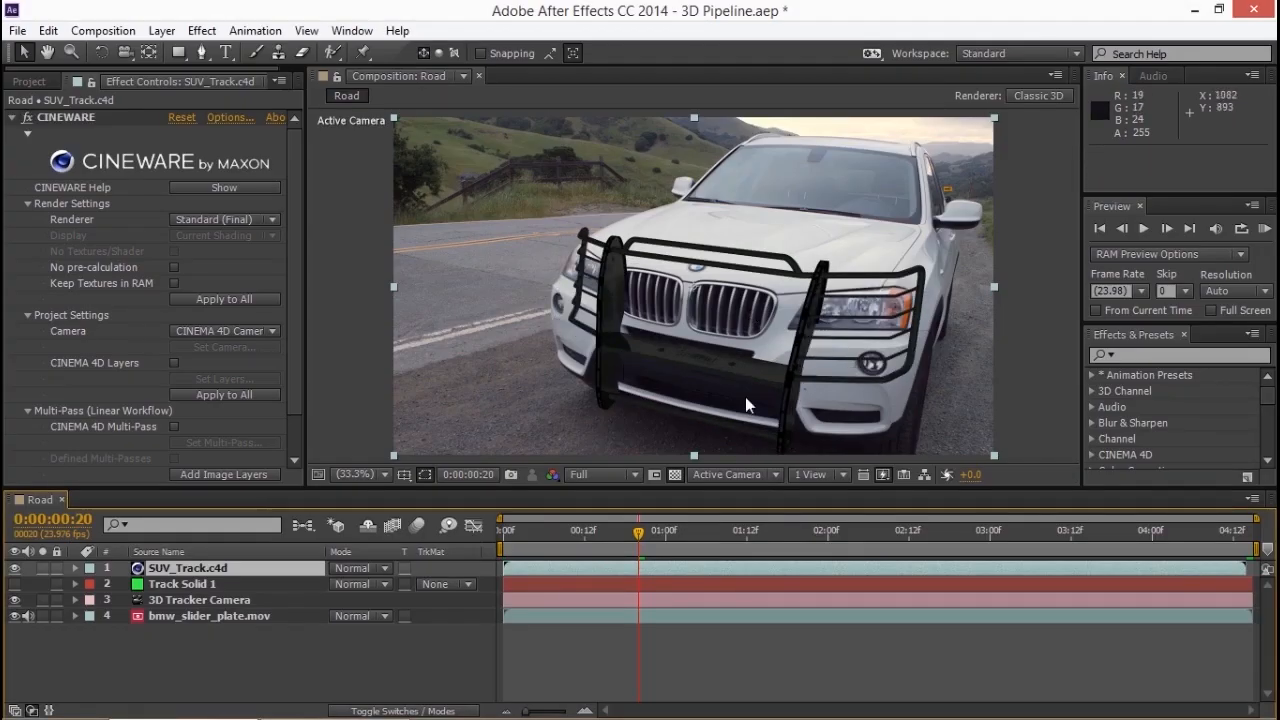
mouse_move(670, 396)
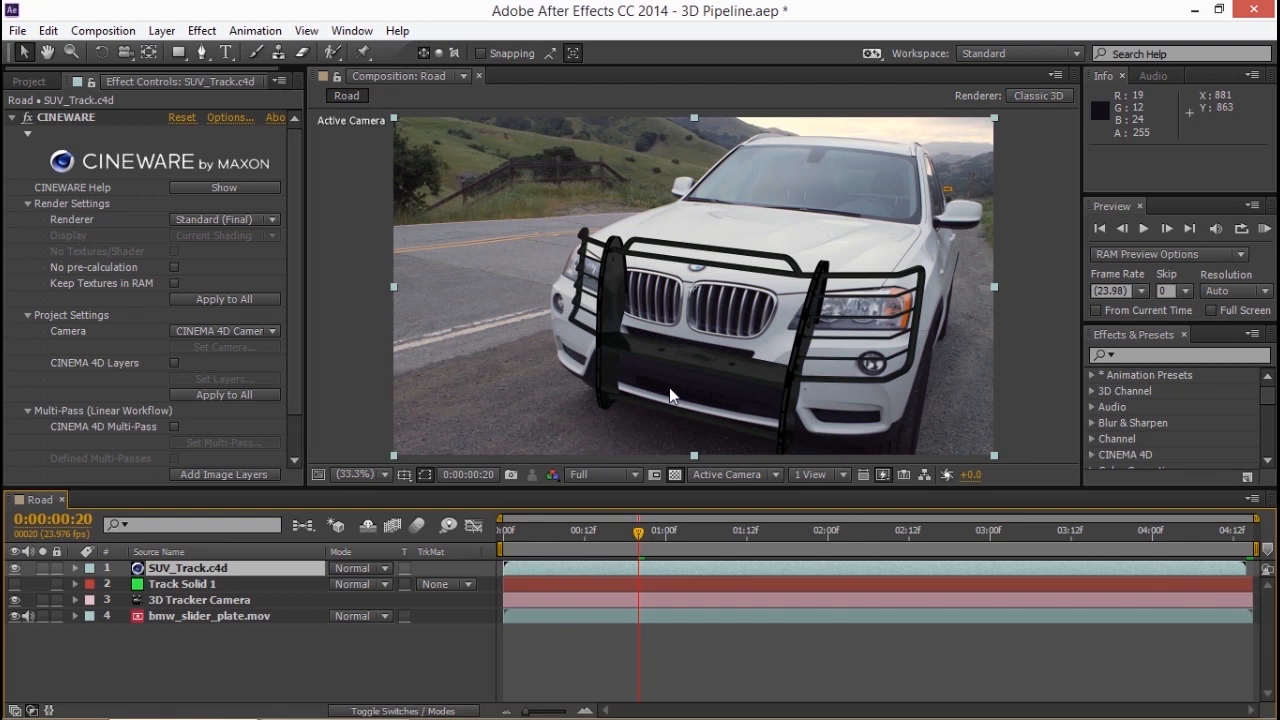